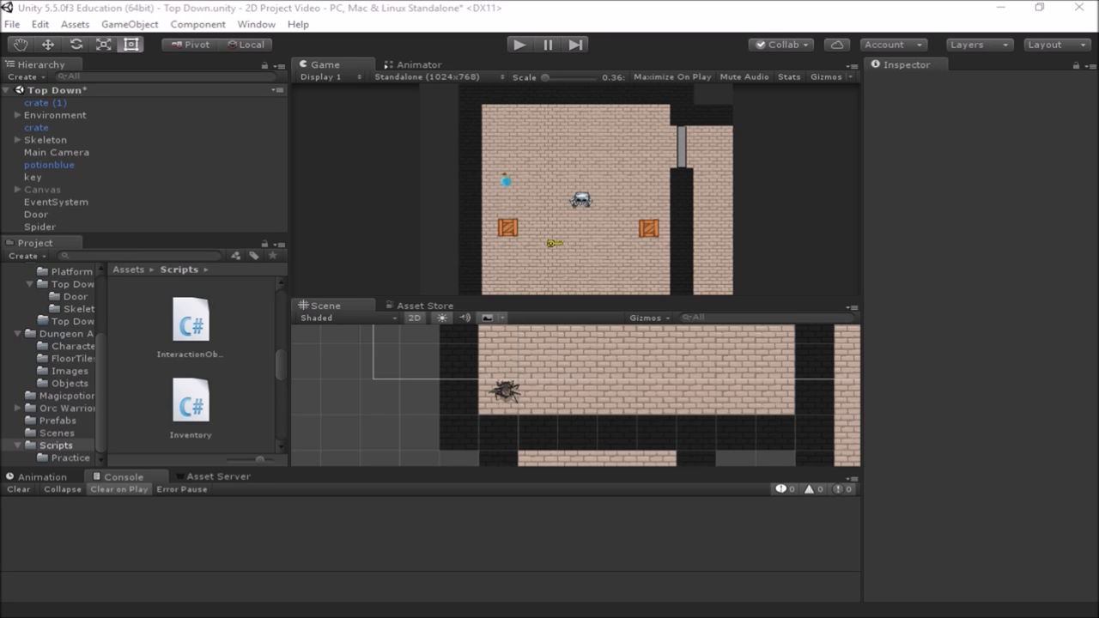
mouse_move(596, 332)
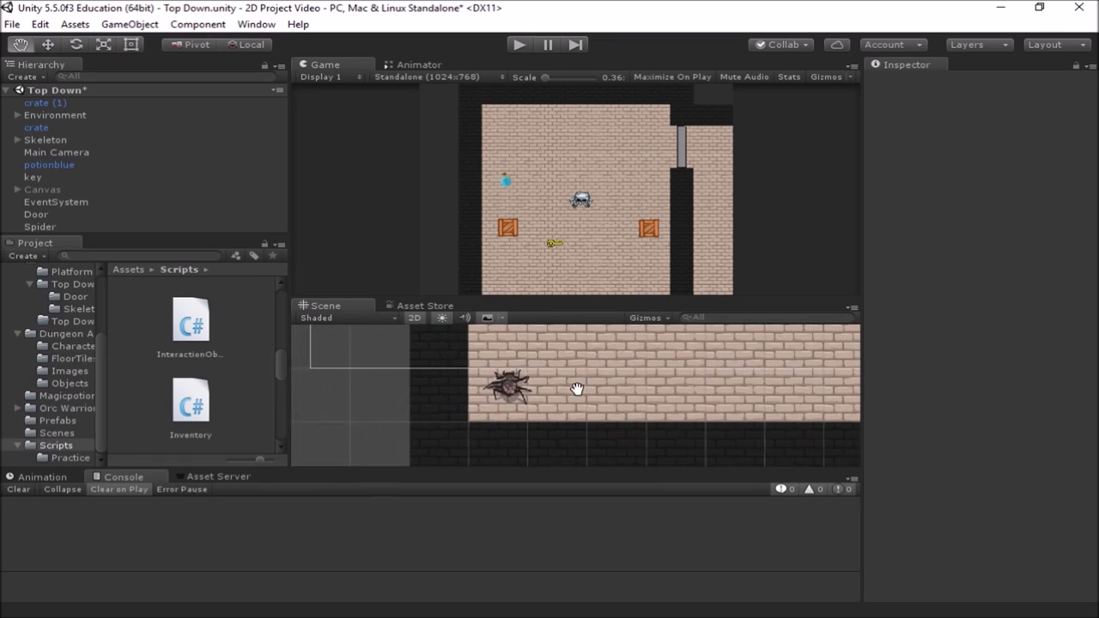
Select the Spider in the Scene view to show its Interaction Object settings
click(506, 386)
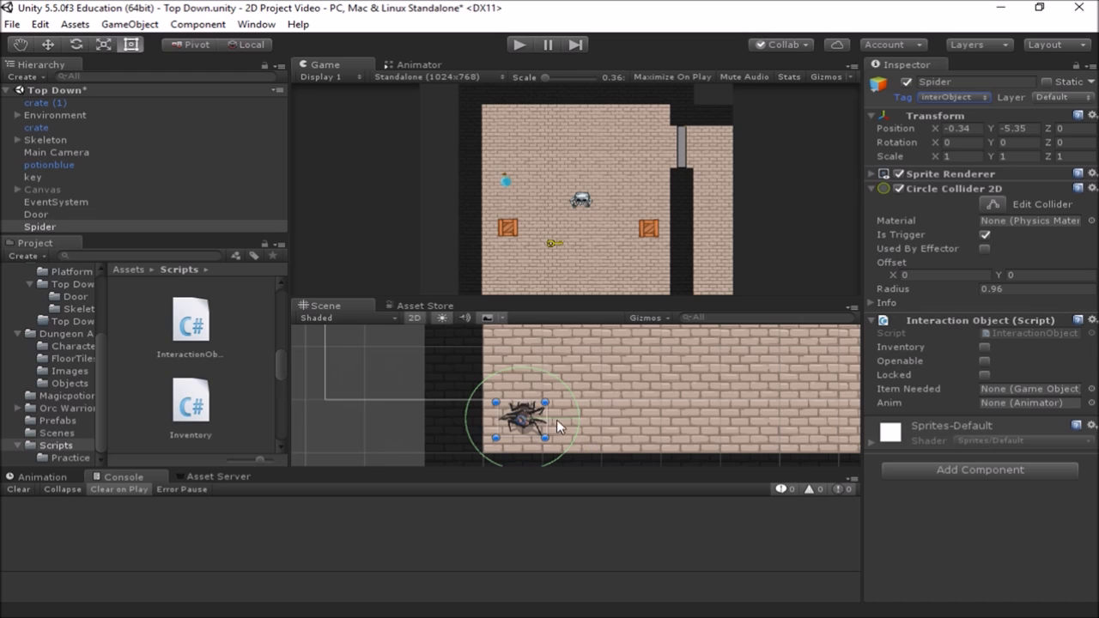
mouse_move(573, 378)
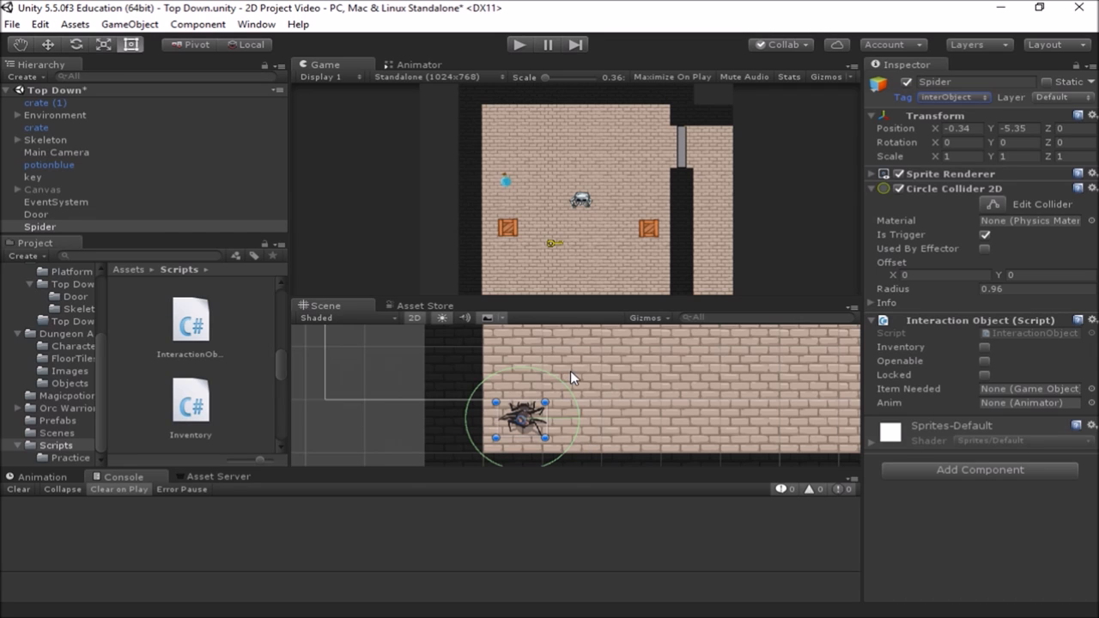
mouse_move(565, 387)
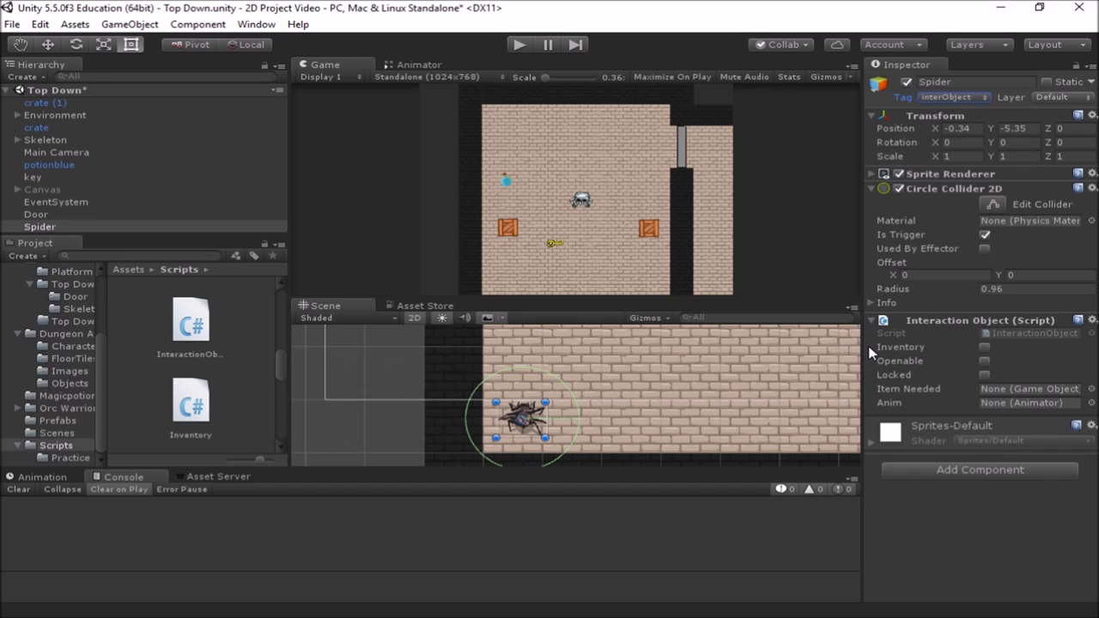
mouse_move(946, 335)
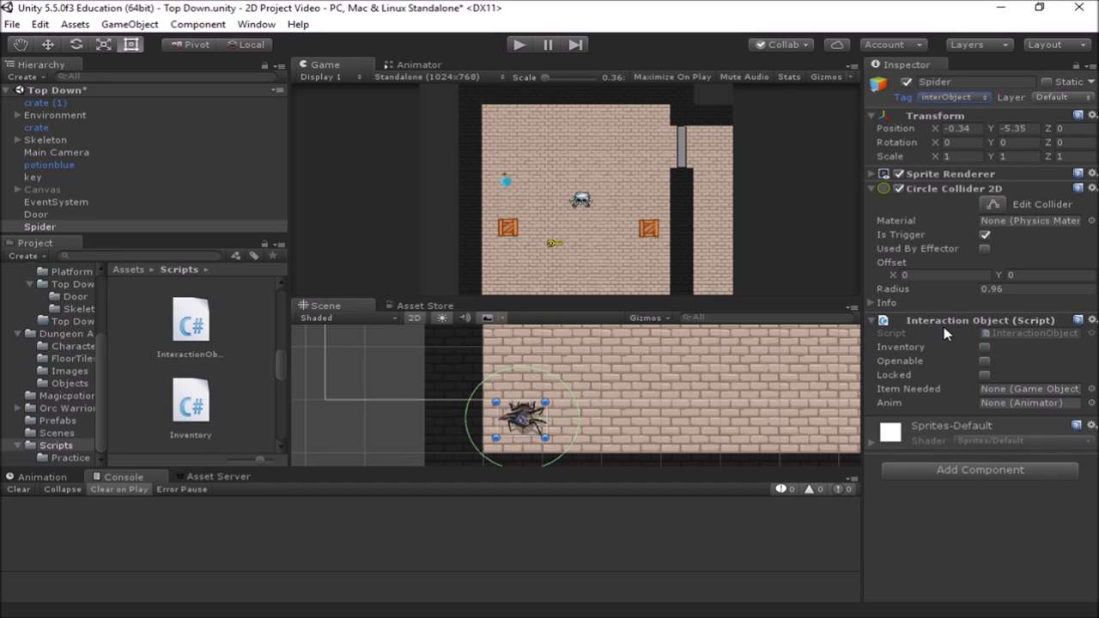
mouse_move(1008, 358)
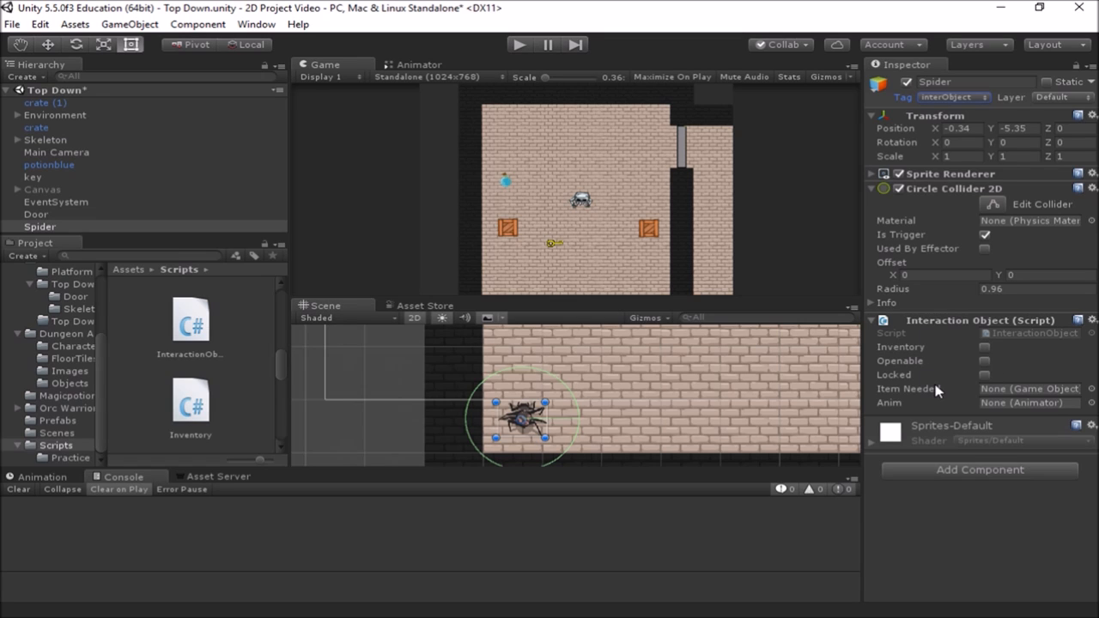
mouse_move(912, 368)
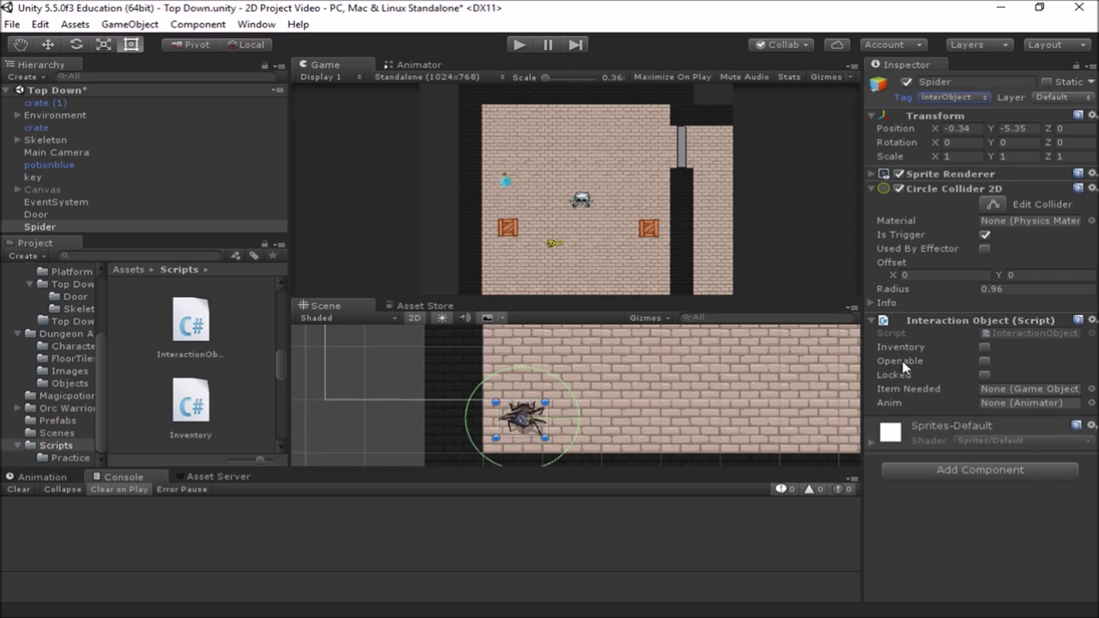
mouse_move(901, 396)
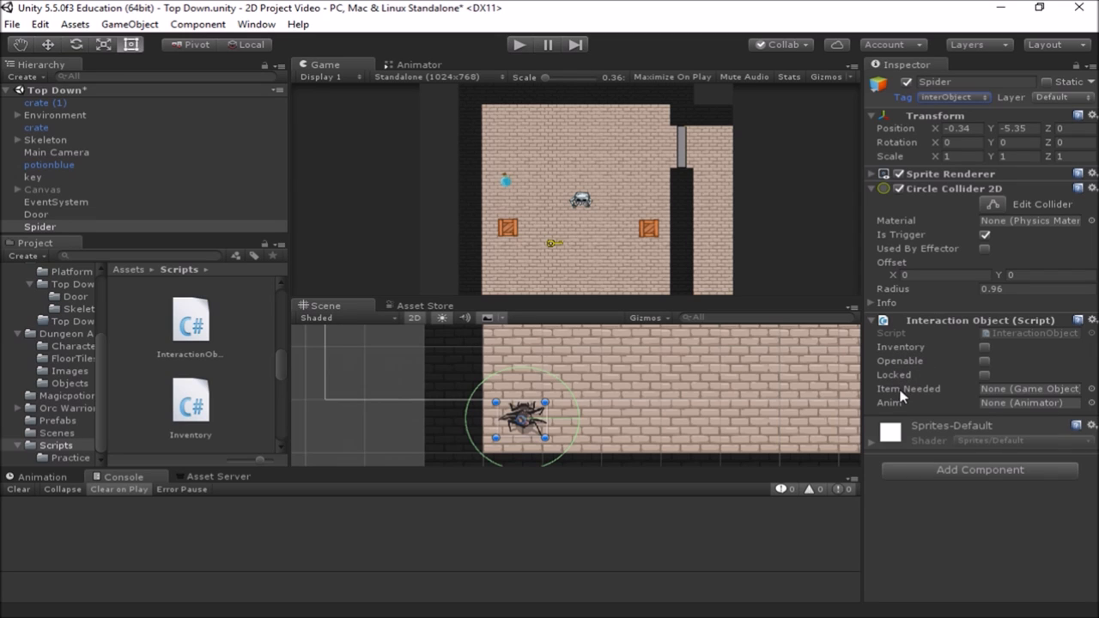
mouse_move(996, 410)
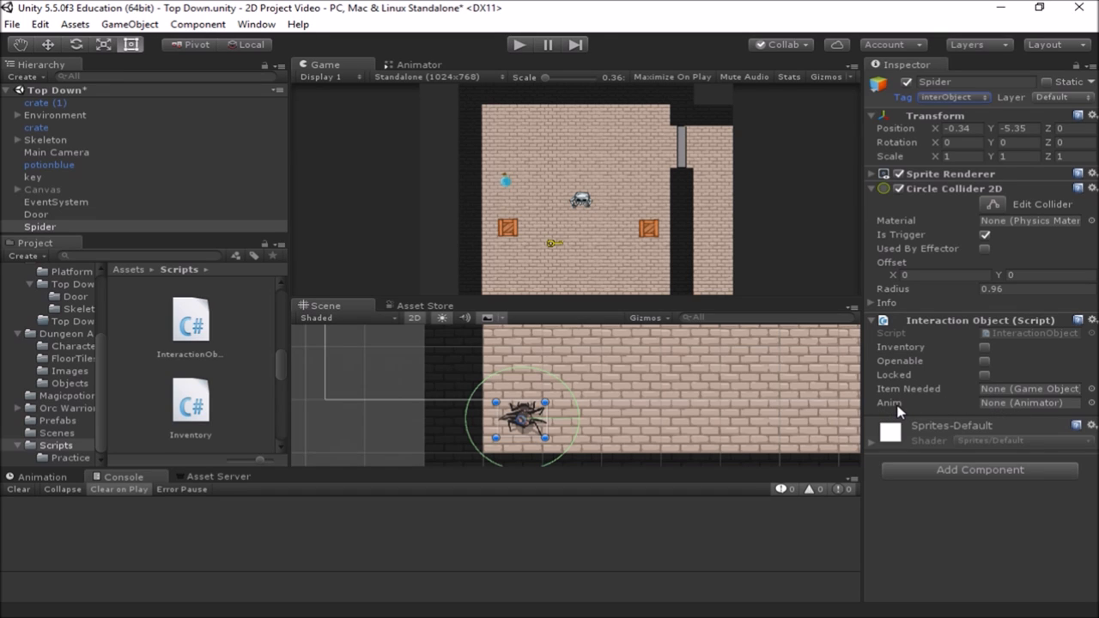
mouse_move(938, 396)
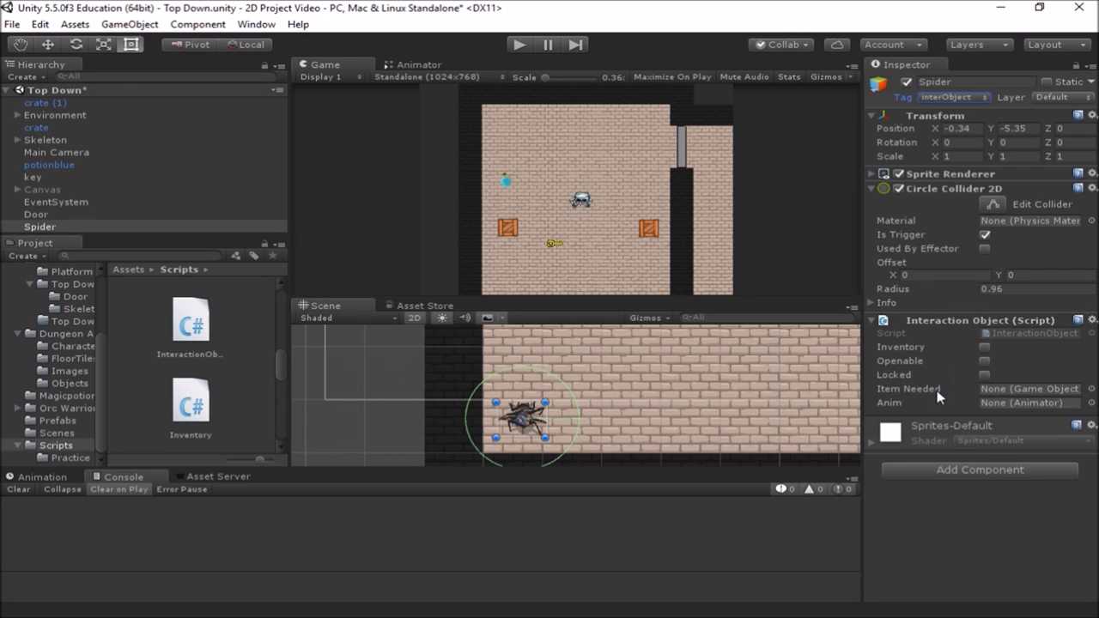
mouse_move(940, 399)
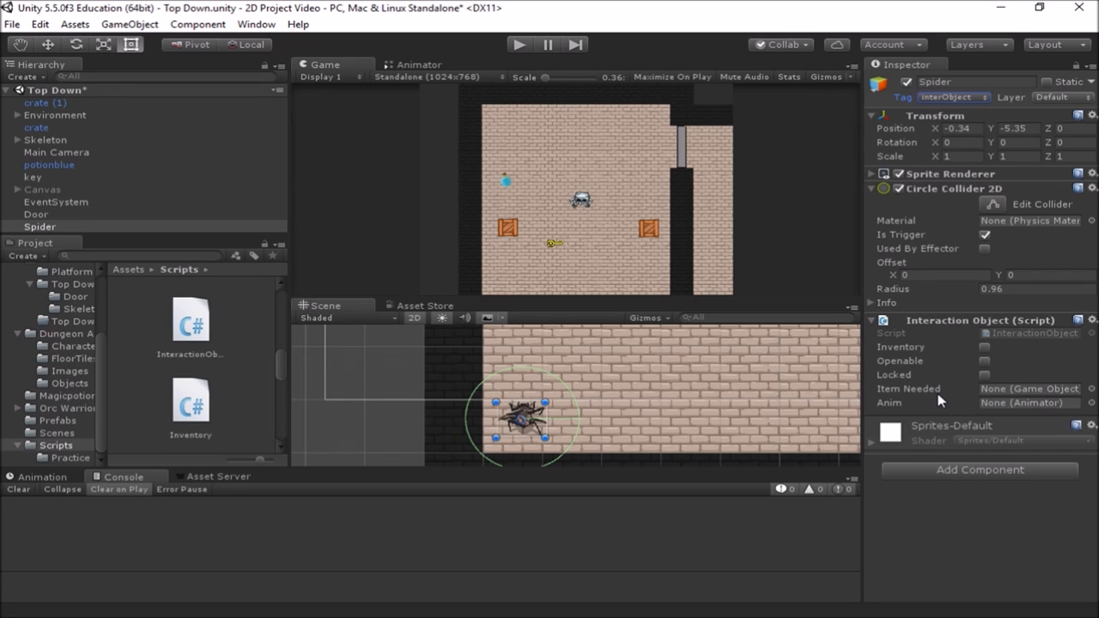
mouse_move(944, 389)
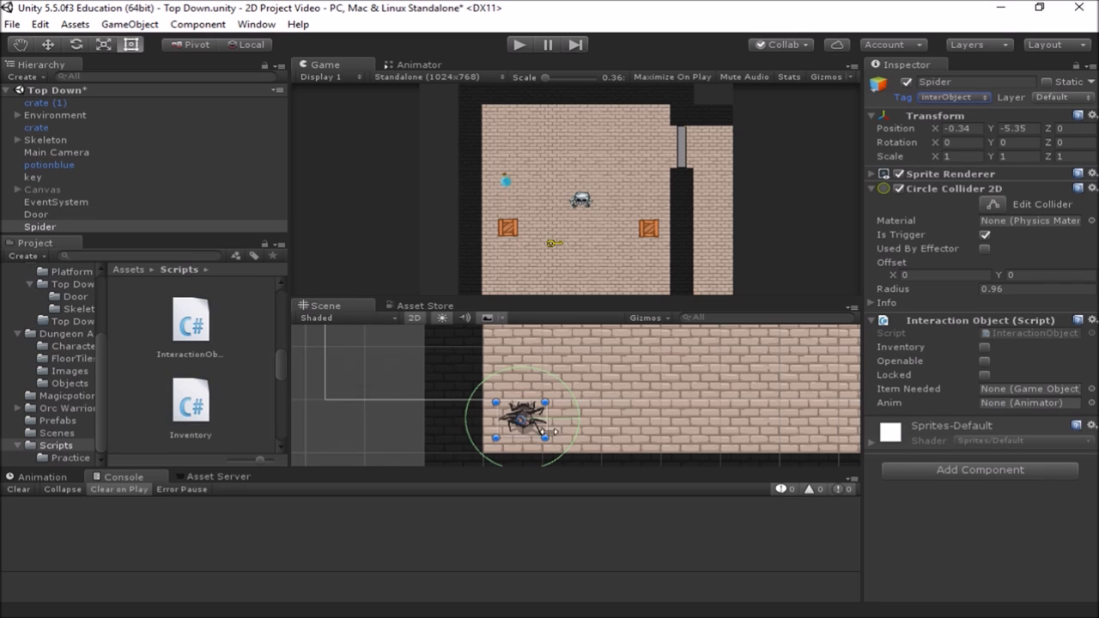
mouse_move(899, 345)
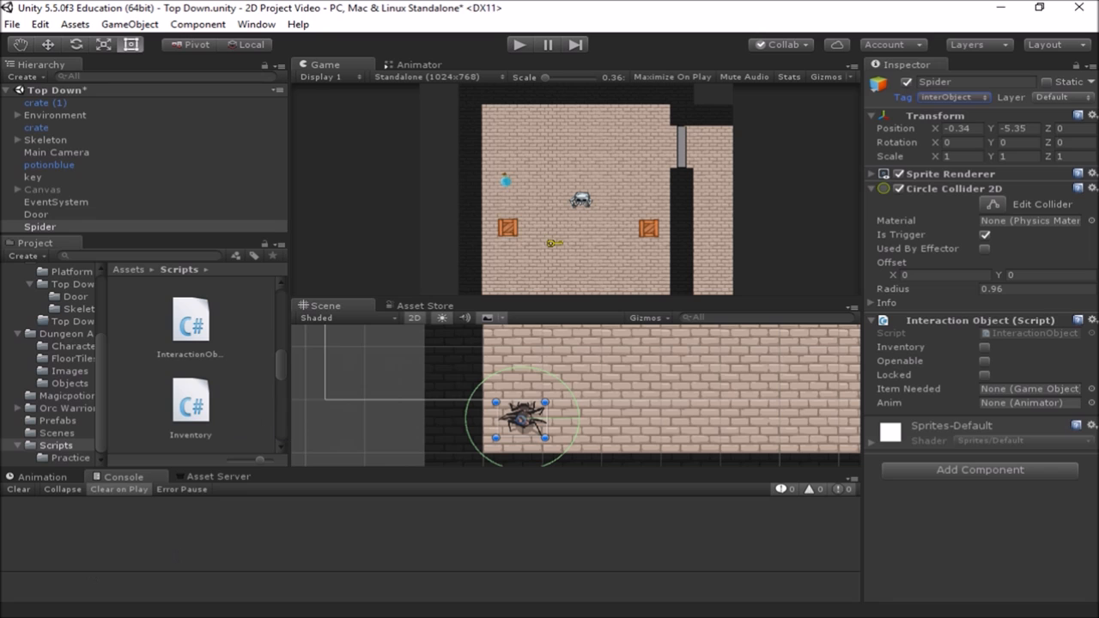
In InteractionObject.cs, add 'public bool talks; //If true then the object can talk to the player' after locked
double_click(190, 322)
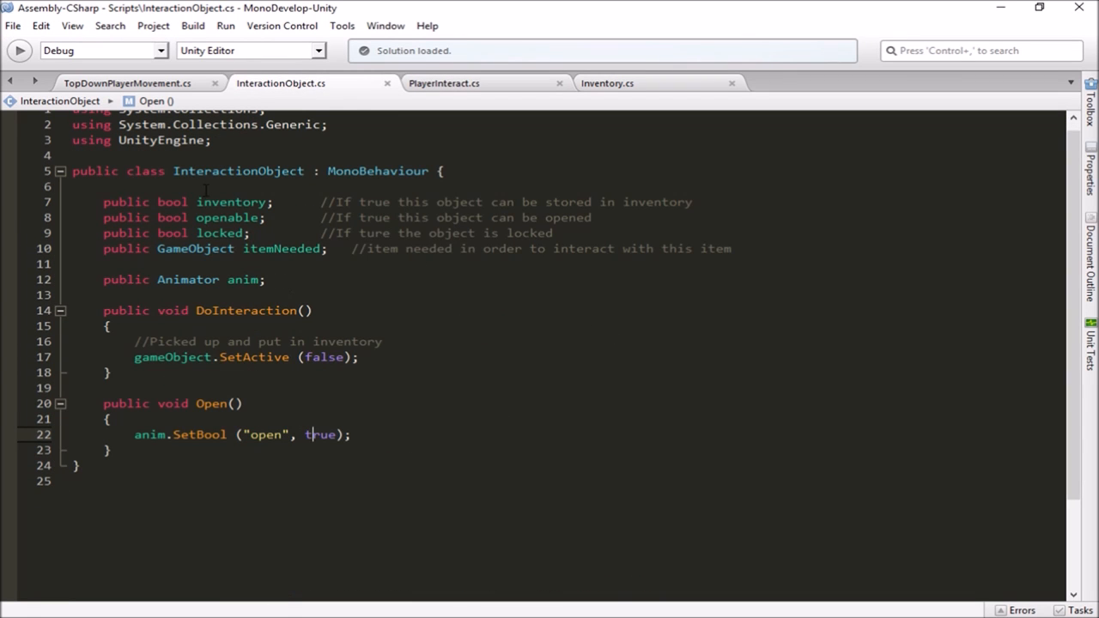
mouse_move(653, 264)
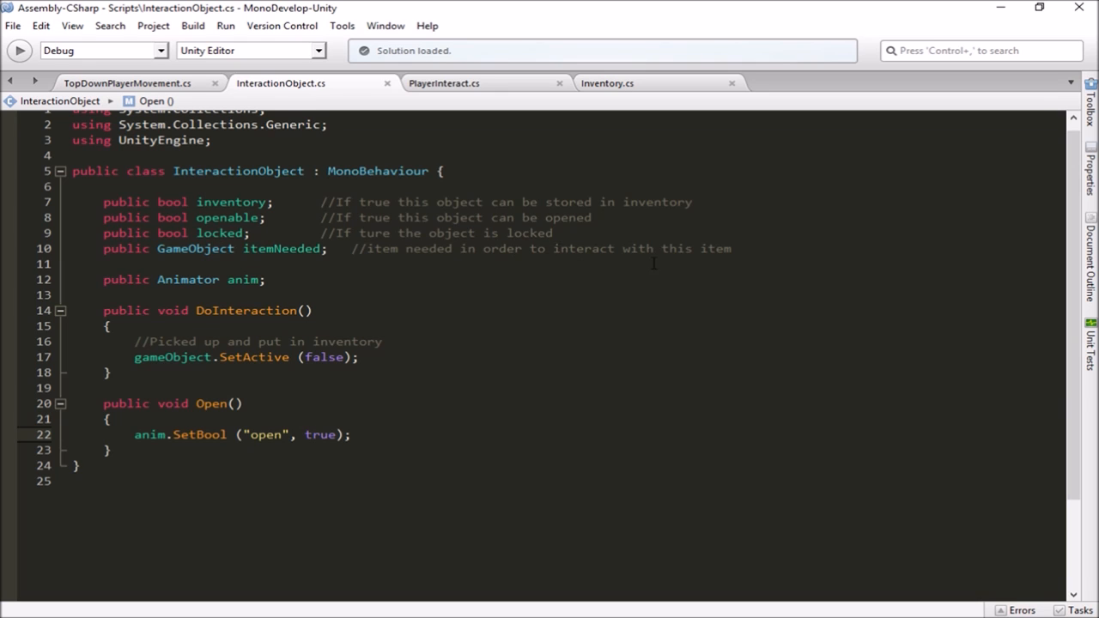
key(Return)
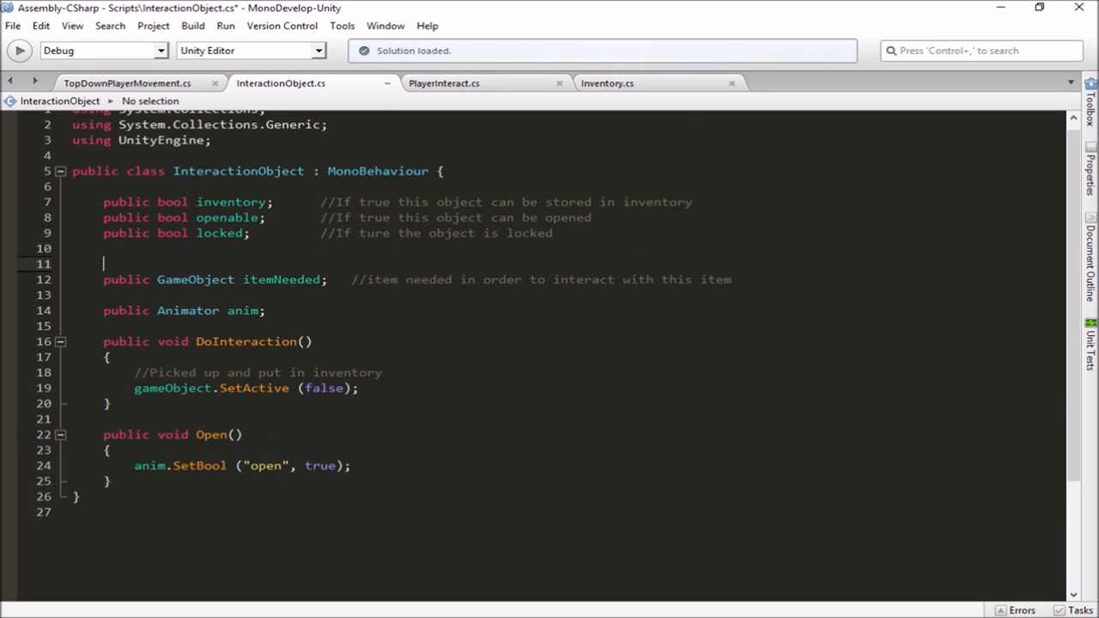
text(public)
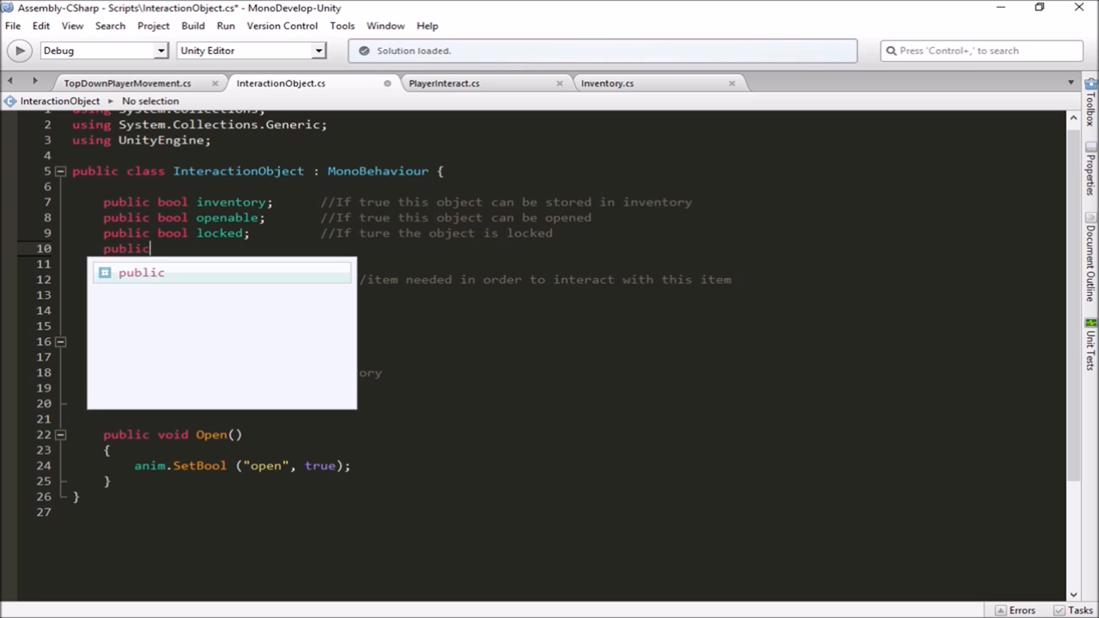
text(bool)
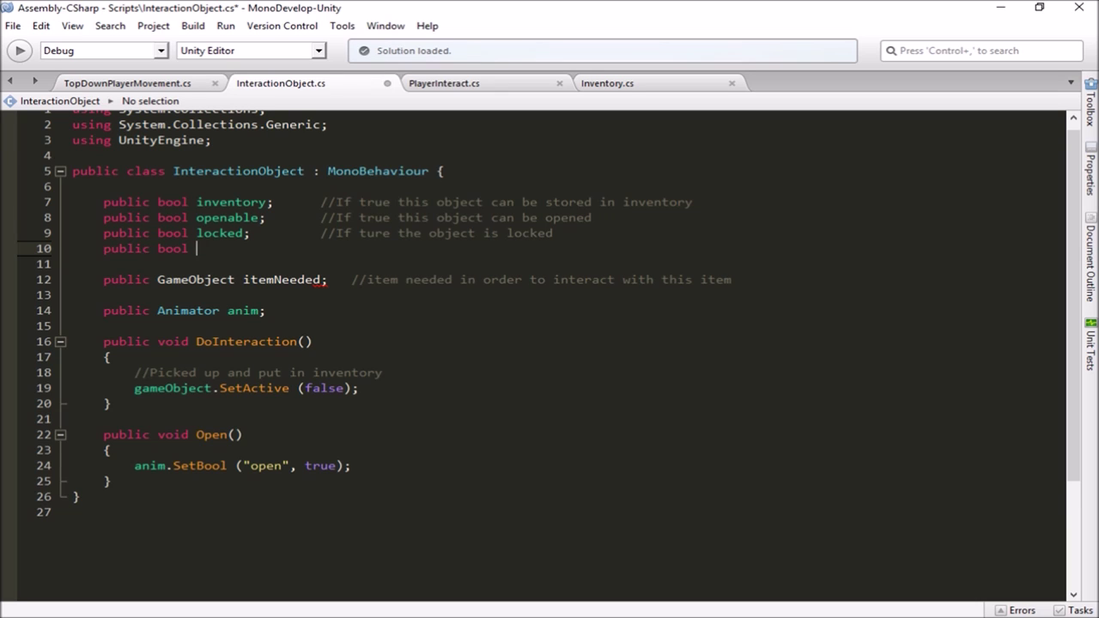
text(talks;)
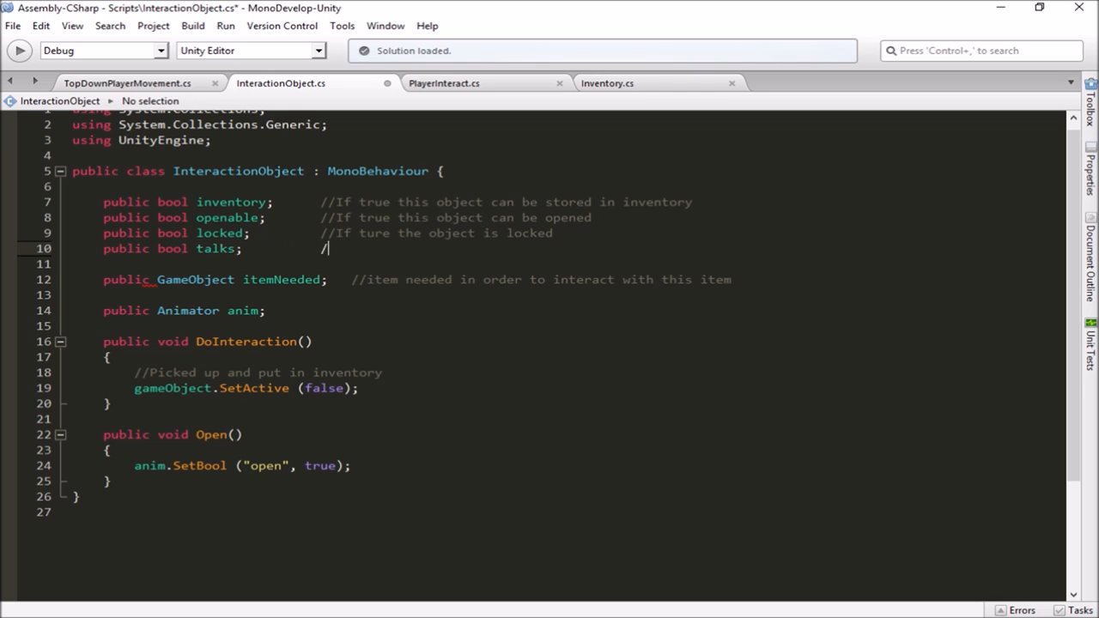
text(/If true then)
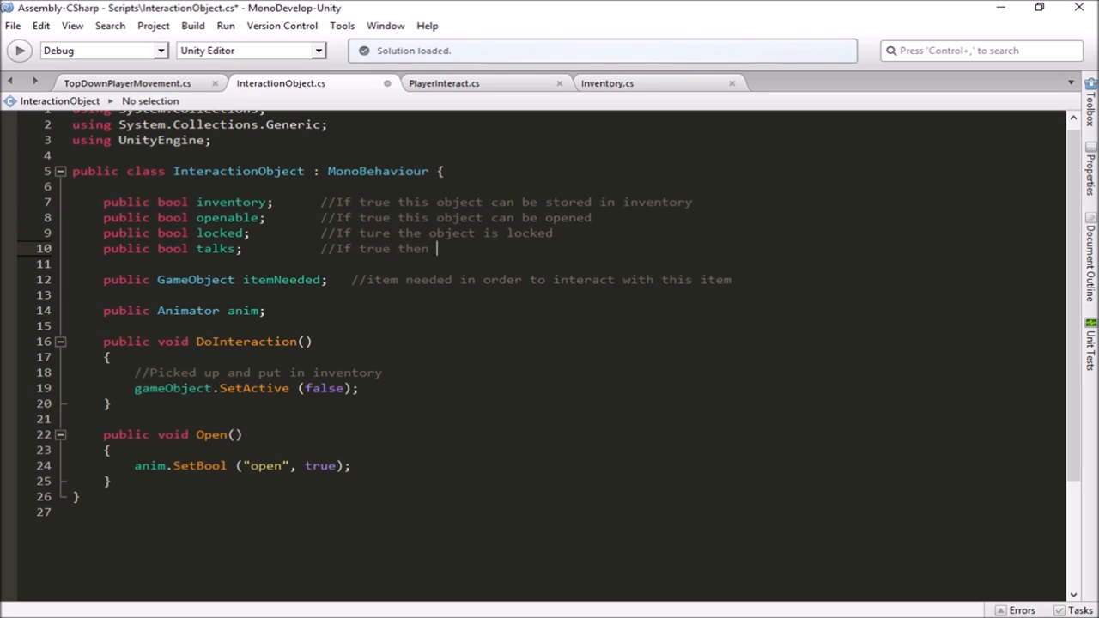
text(the object can)
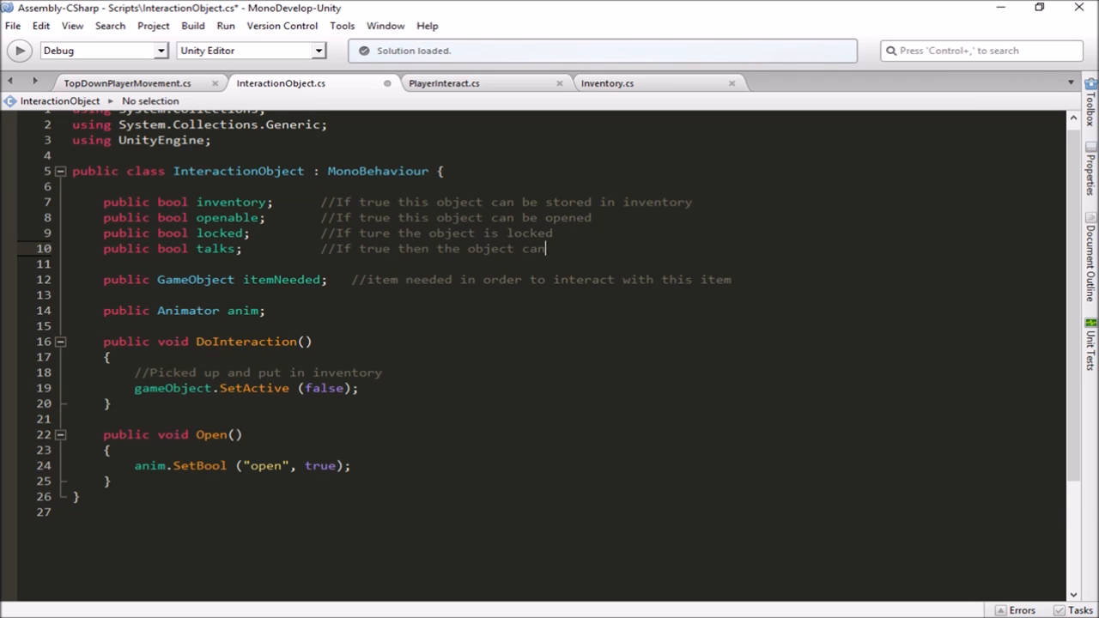
text(talk)
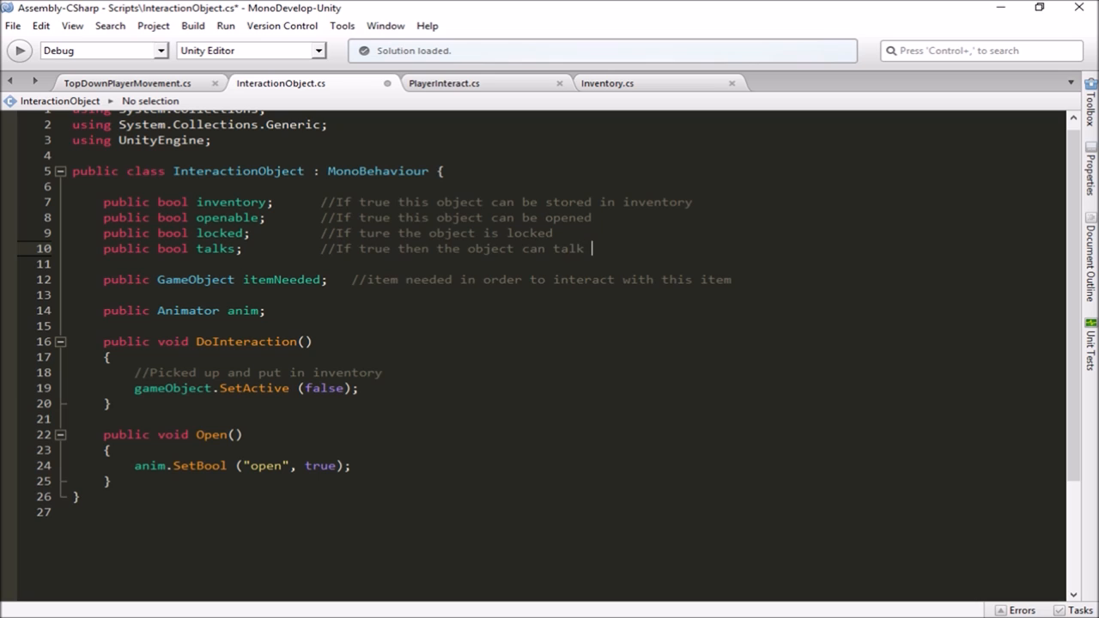
text(to the player)
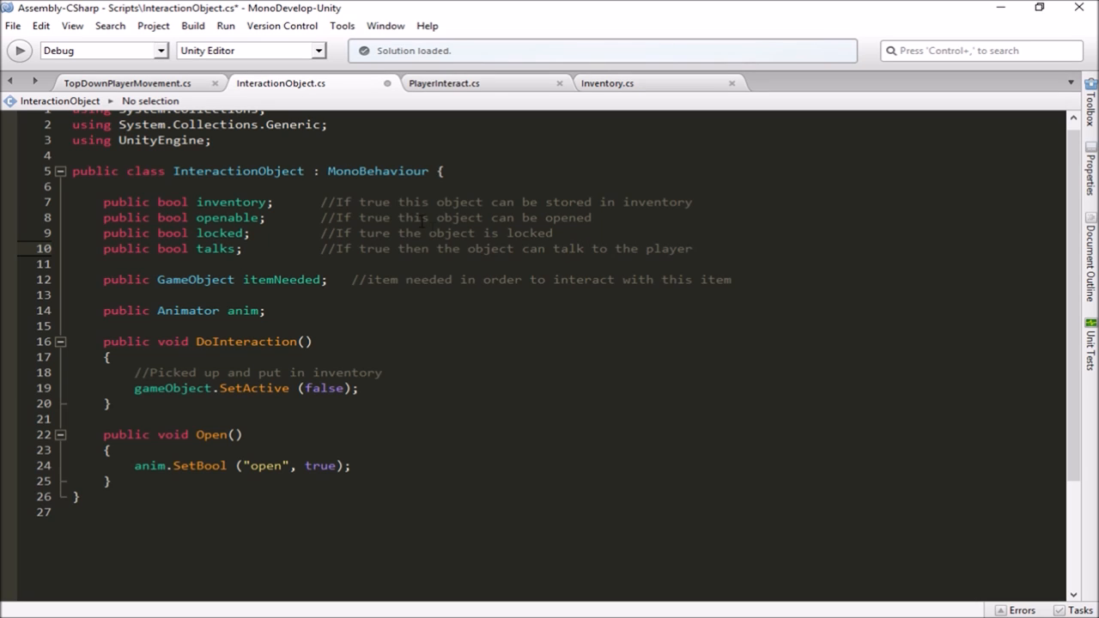
click(691, 248)
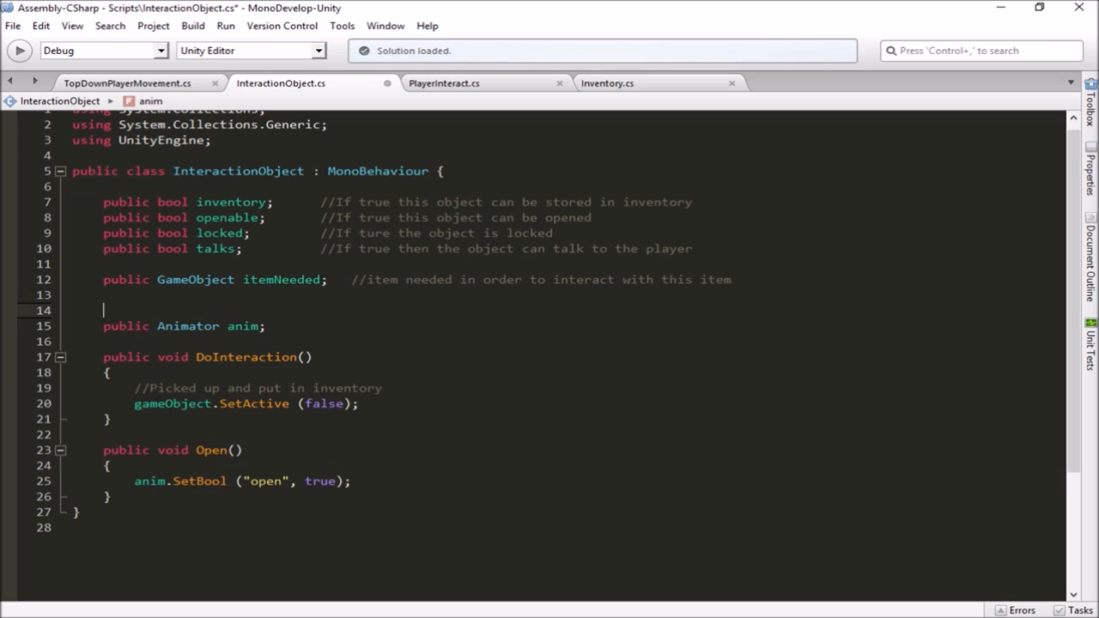
Comment the public string message field with '//the message this object will give the player'
text(public)
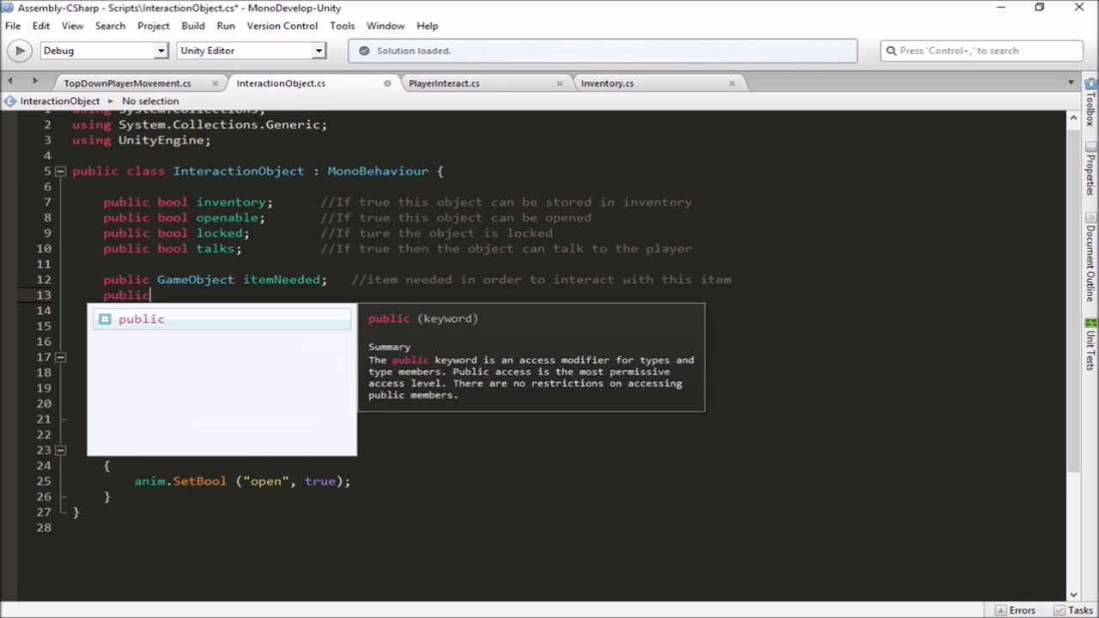
text(string m)
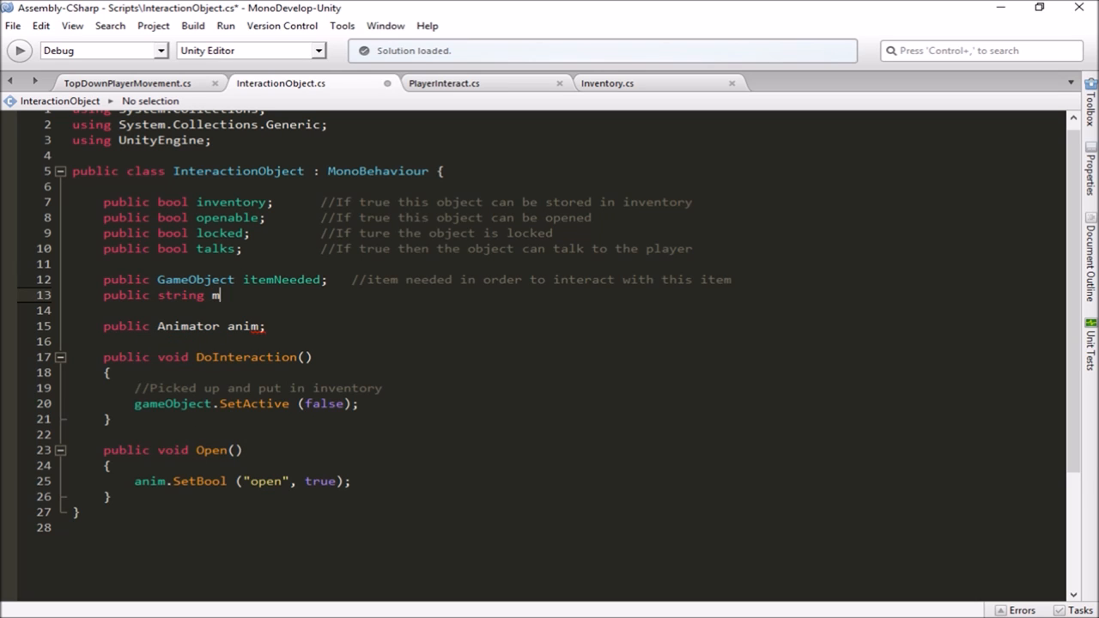
text(essage;)
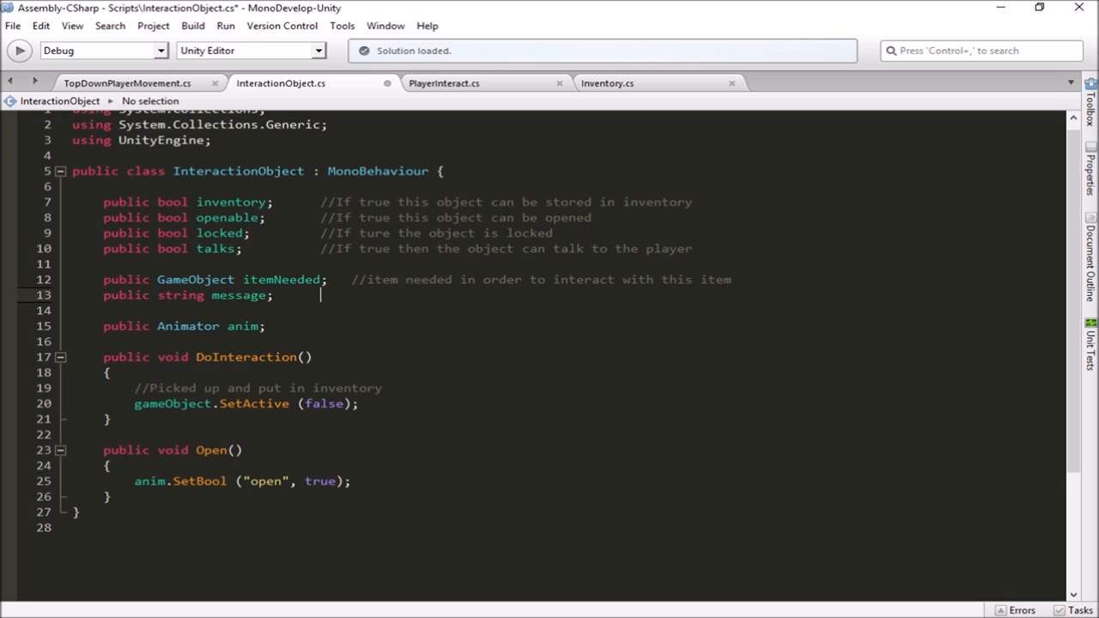
text(//the mes)
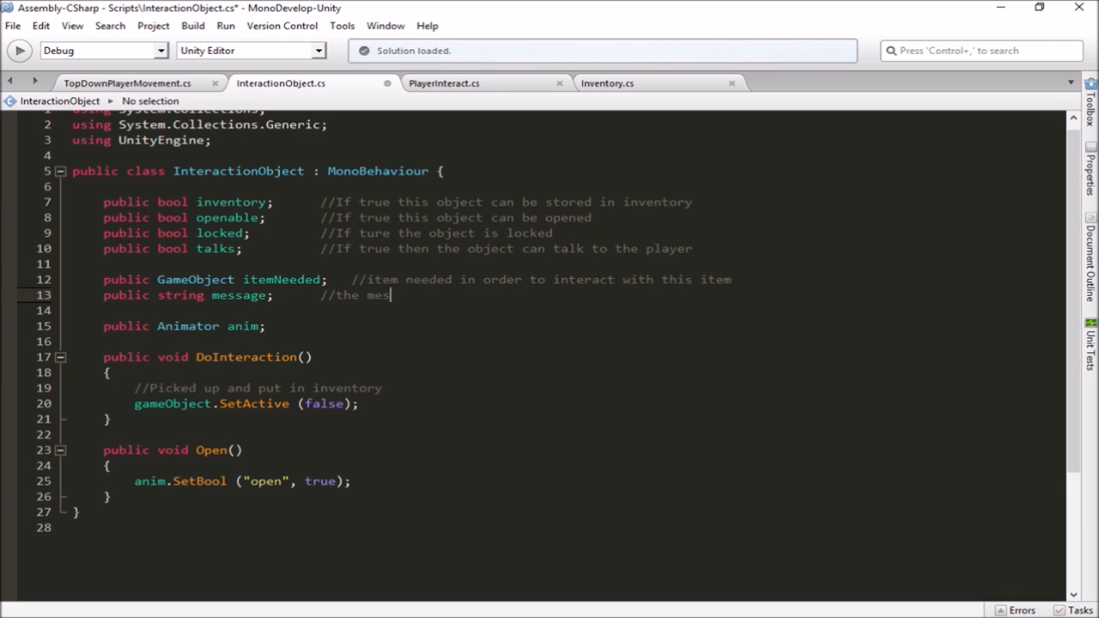
text(sage this object wi)
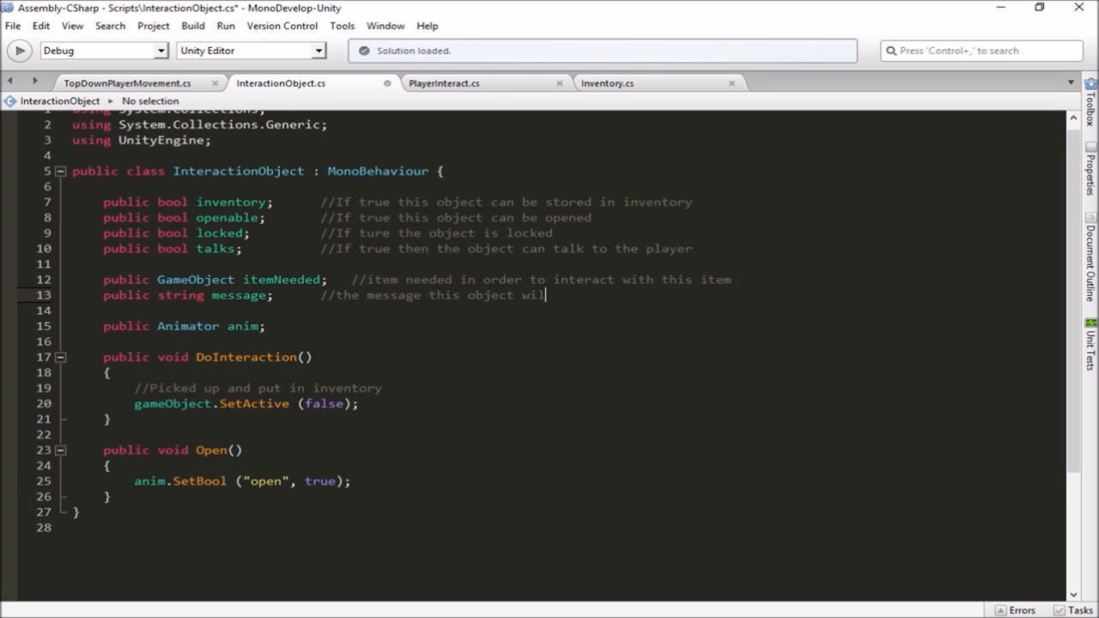
text(l give the)
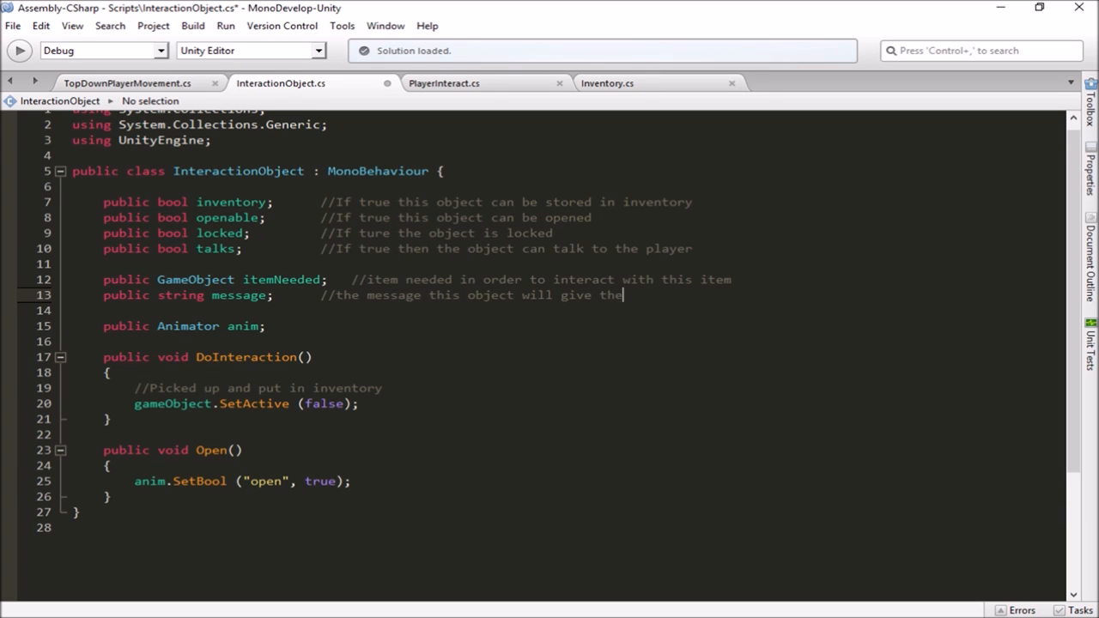
text(player)
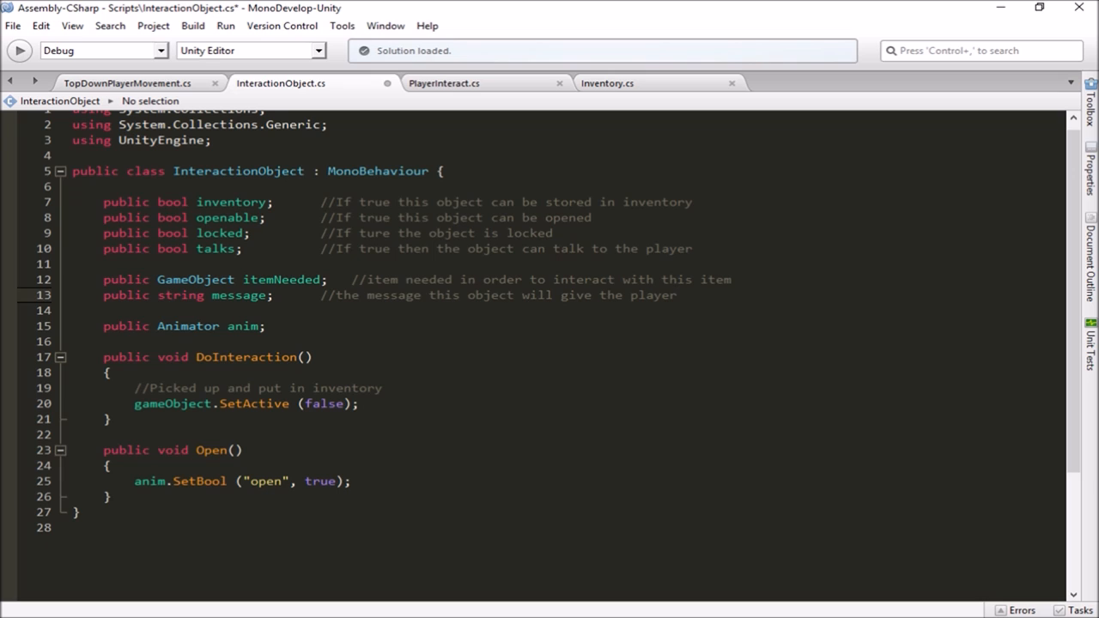
click(678, 294)
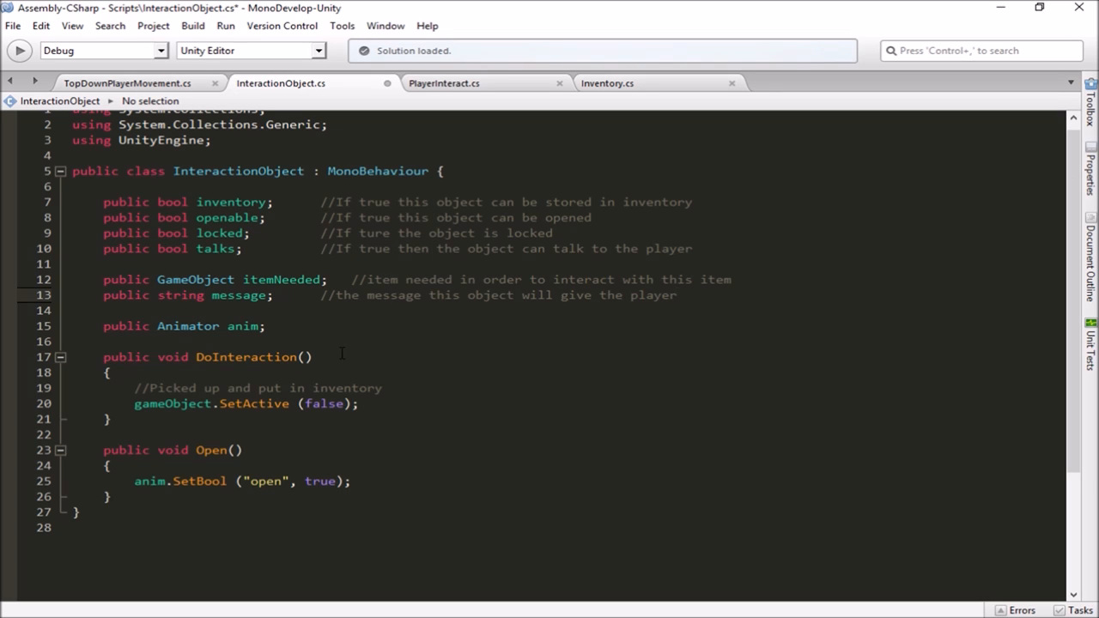
click(677, 294)
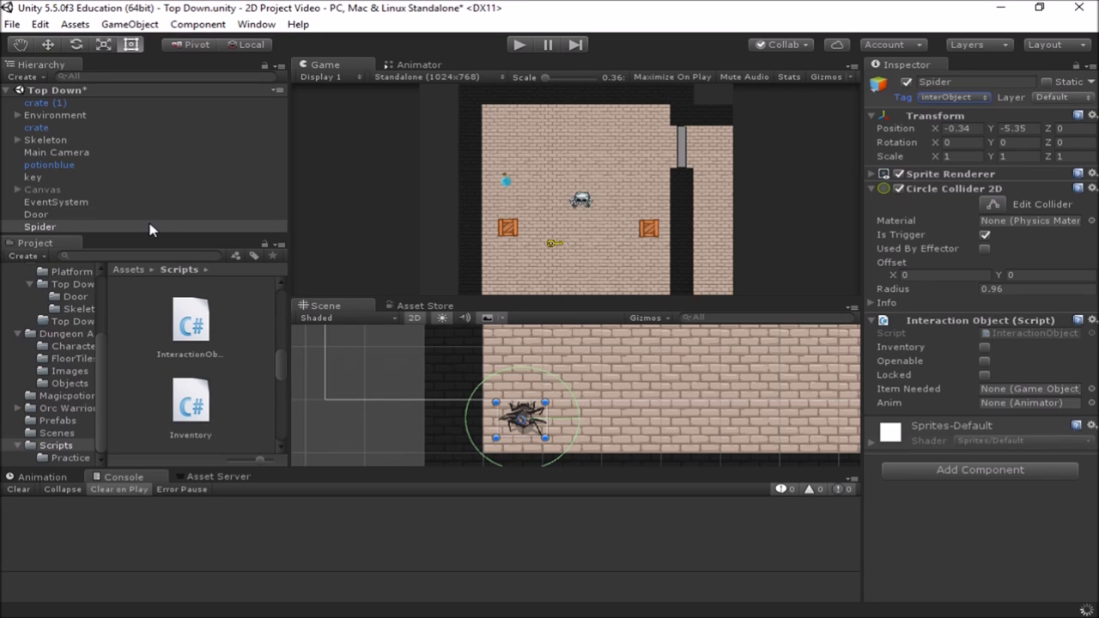
mouse_move(404, 254)
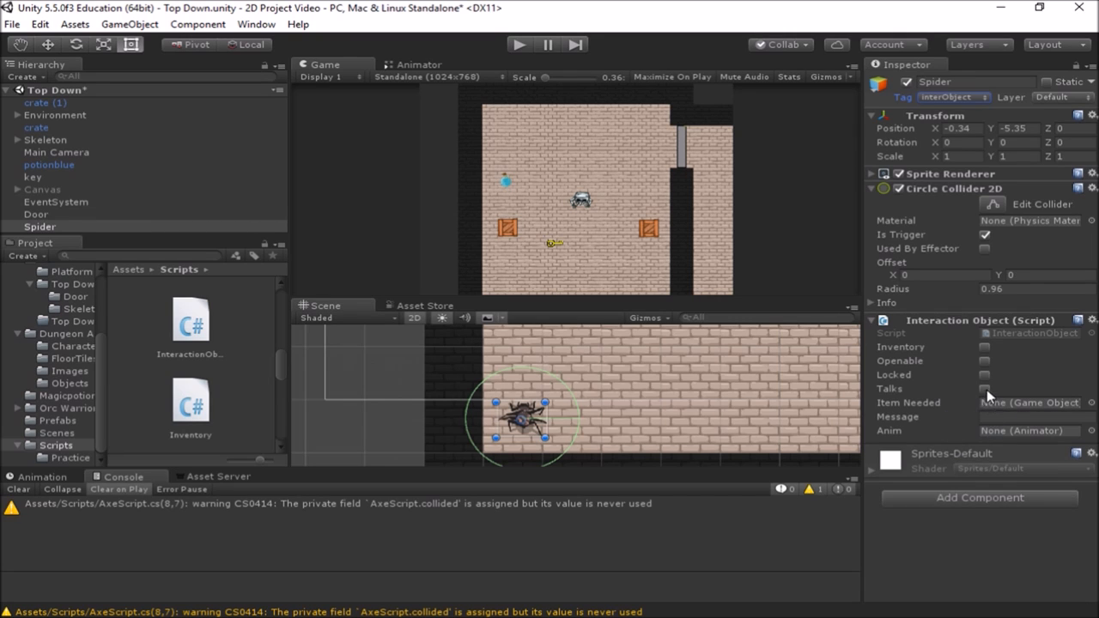
Tick Talks on the Spider's Interaction Object and enter a message starting 'Get the key'
click(984, 388)
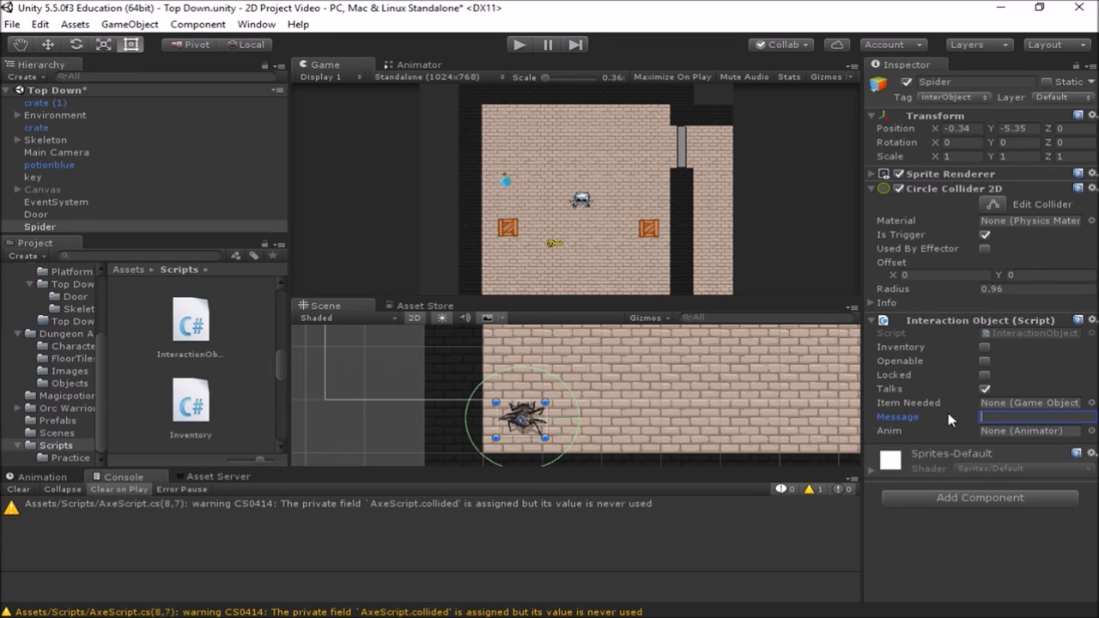
text(Get the key to unlock t)
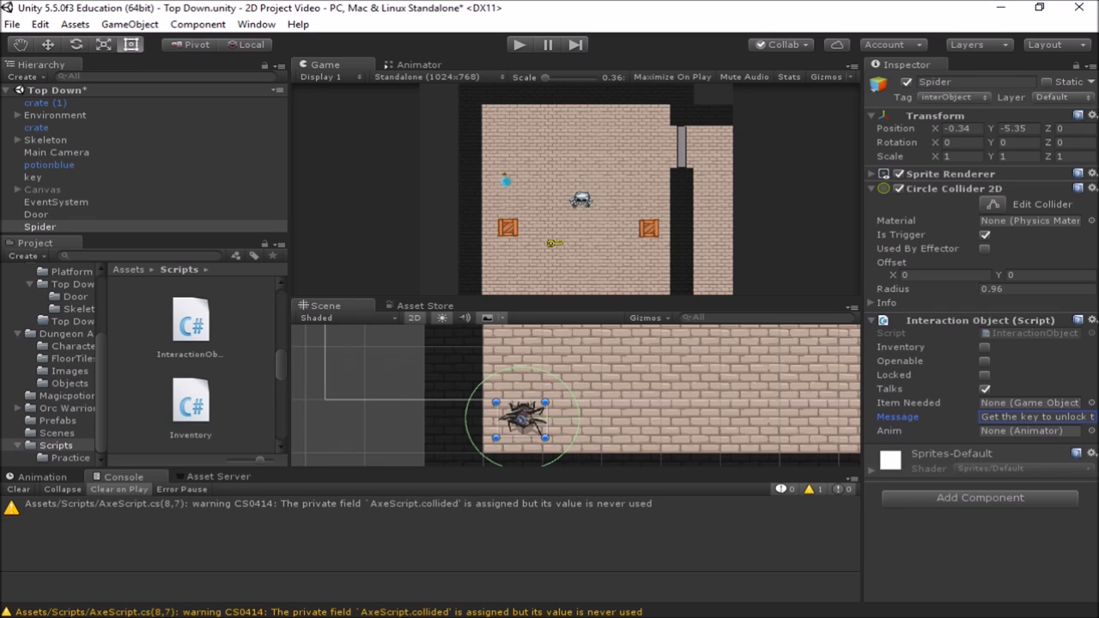
mouse_move(550, 275)
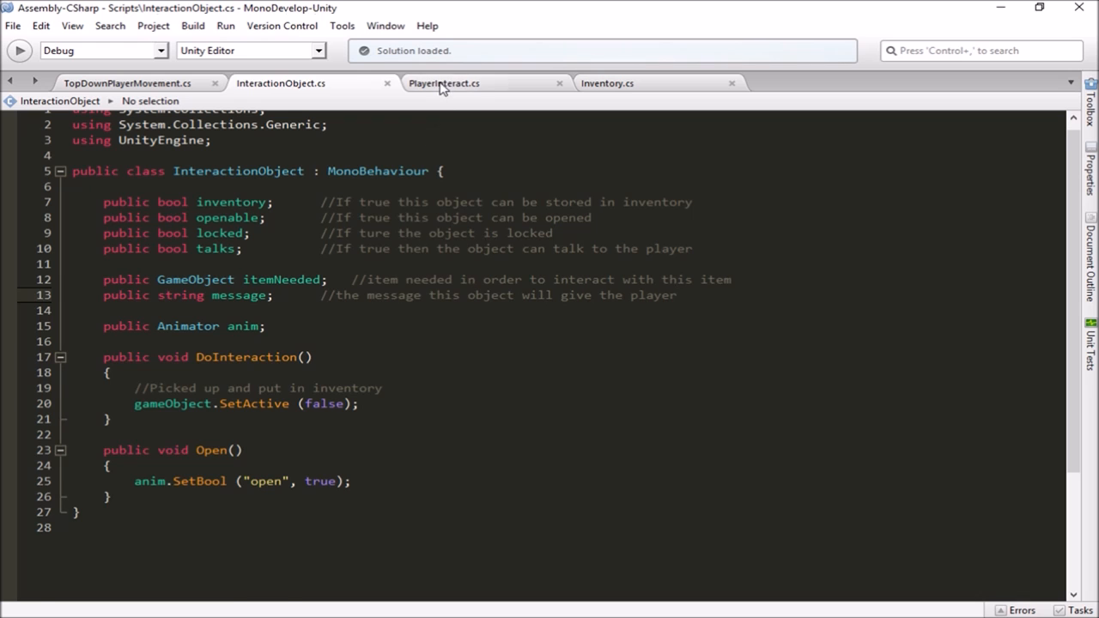
Switch to PlayerInteract.cs and scroll down to the end of Update()
click(444, 83)
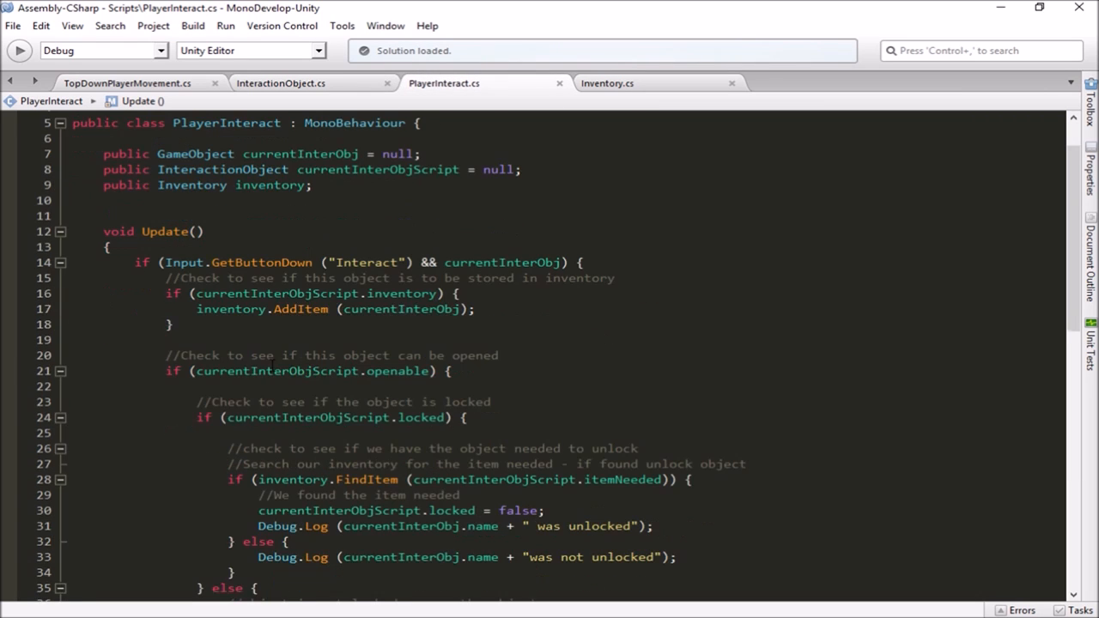
scroll(down, 3)
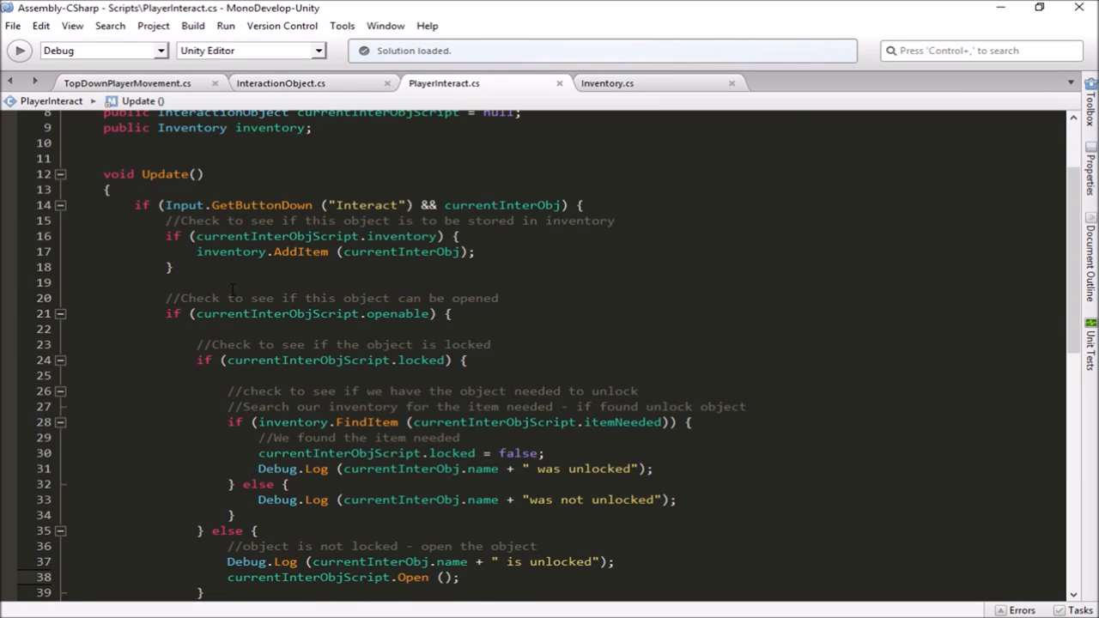
scroll(down, 3)
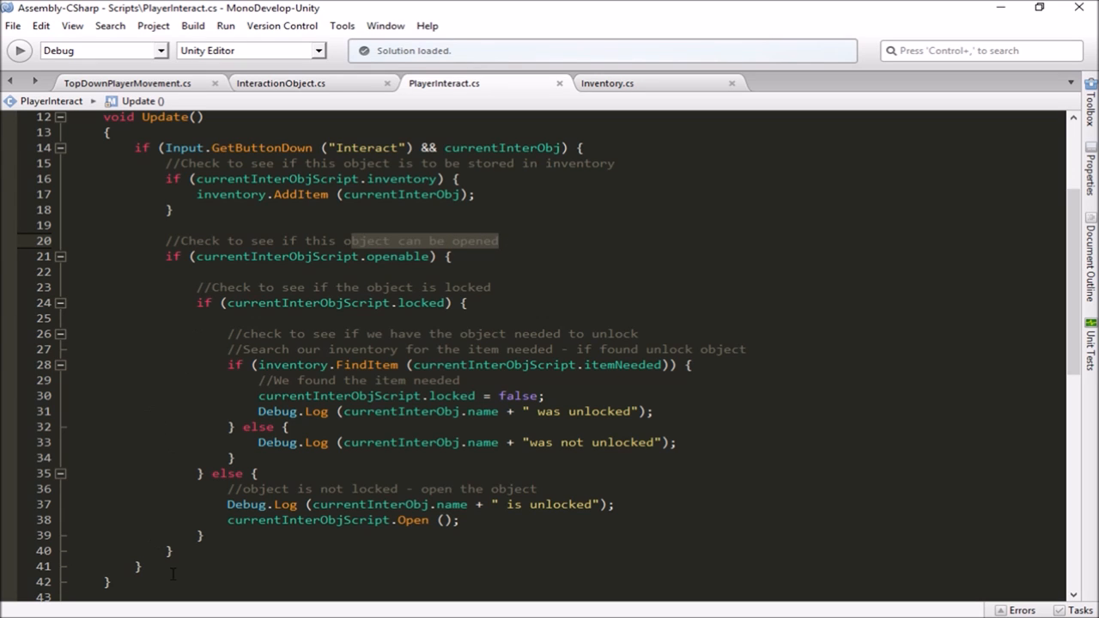
scroll(down, 3)
text(//Check to s)
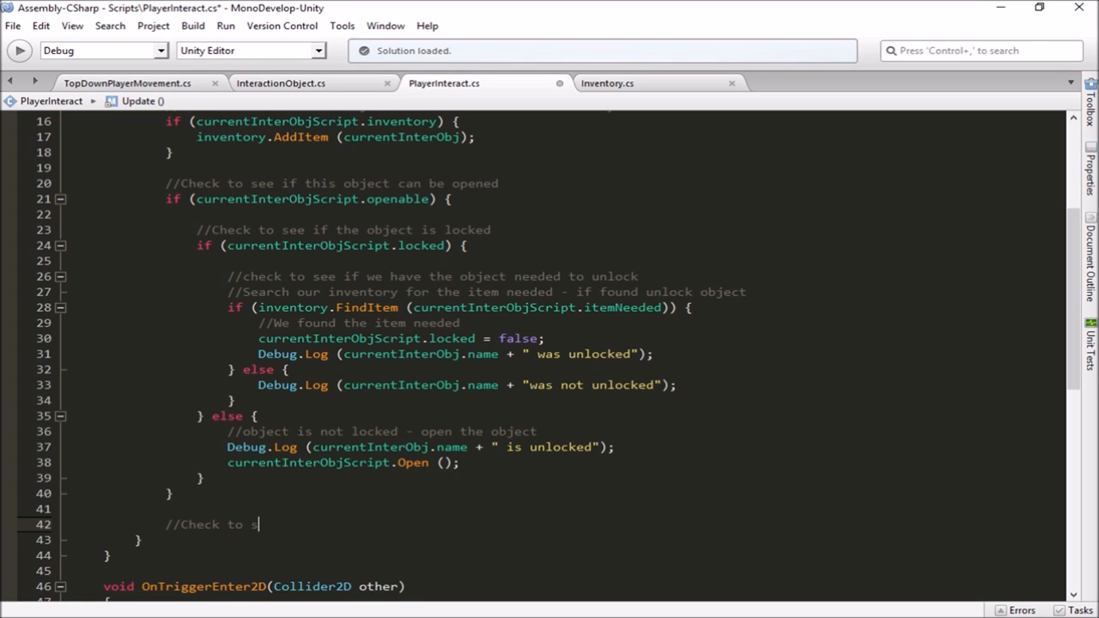
Write '//Check to see if this object talks and has a message' and begin an if( below it
text(ee if thi)
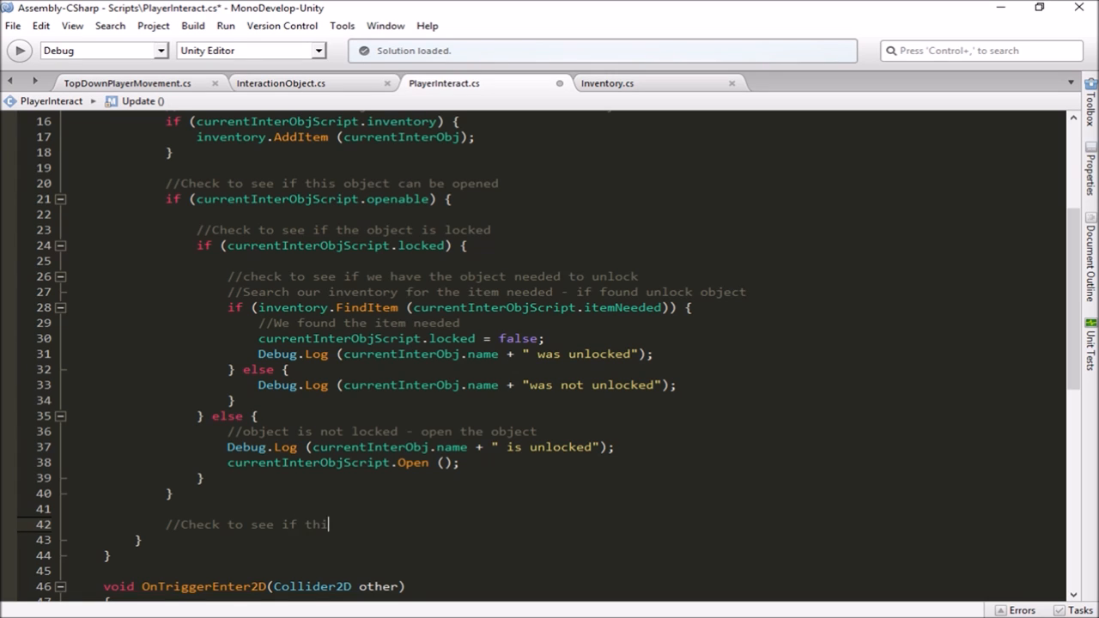
text(s object)
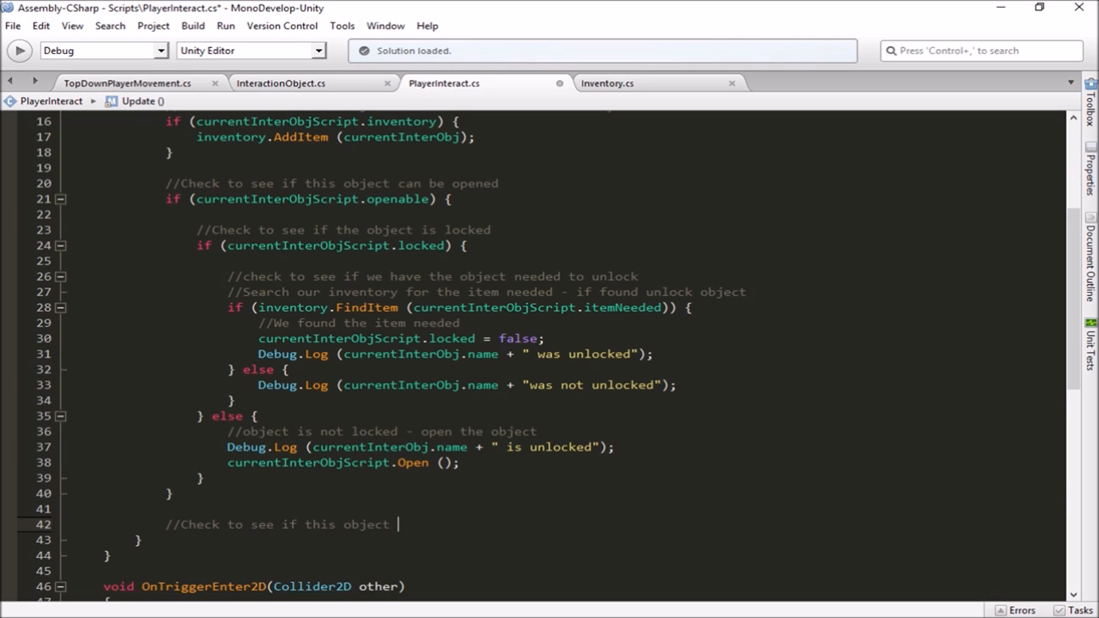
text(has a messag)
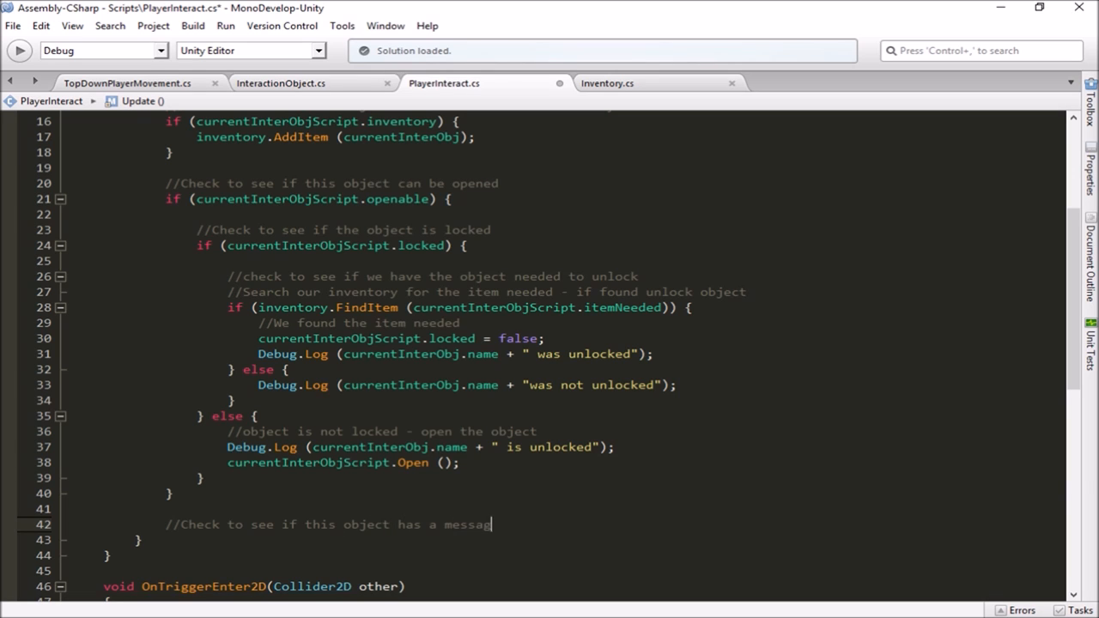
key(Backspace)
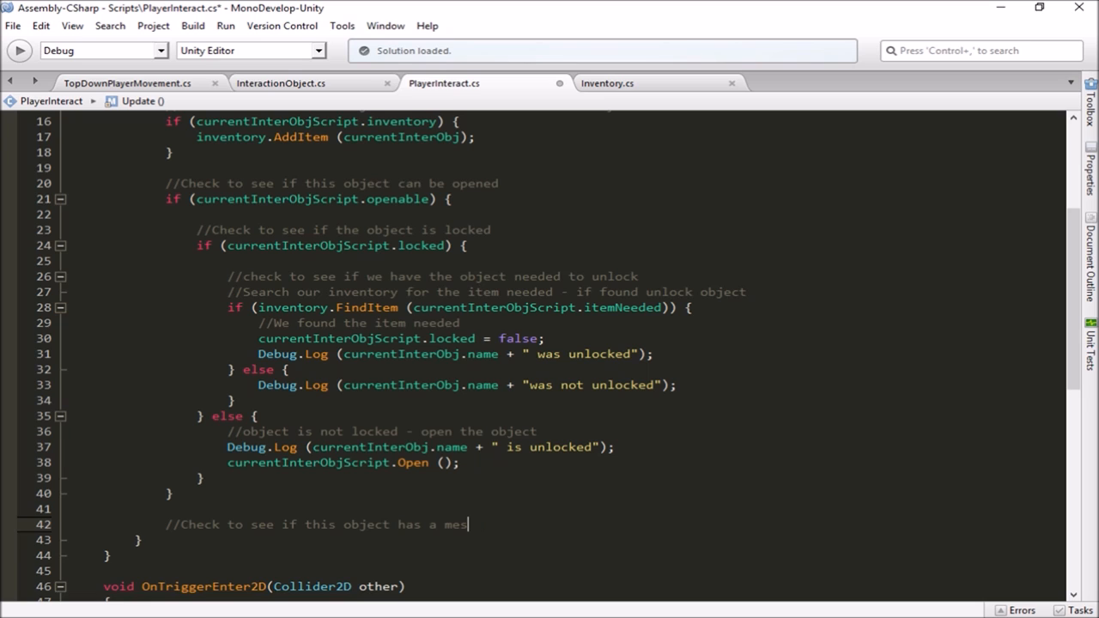
text(talks)
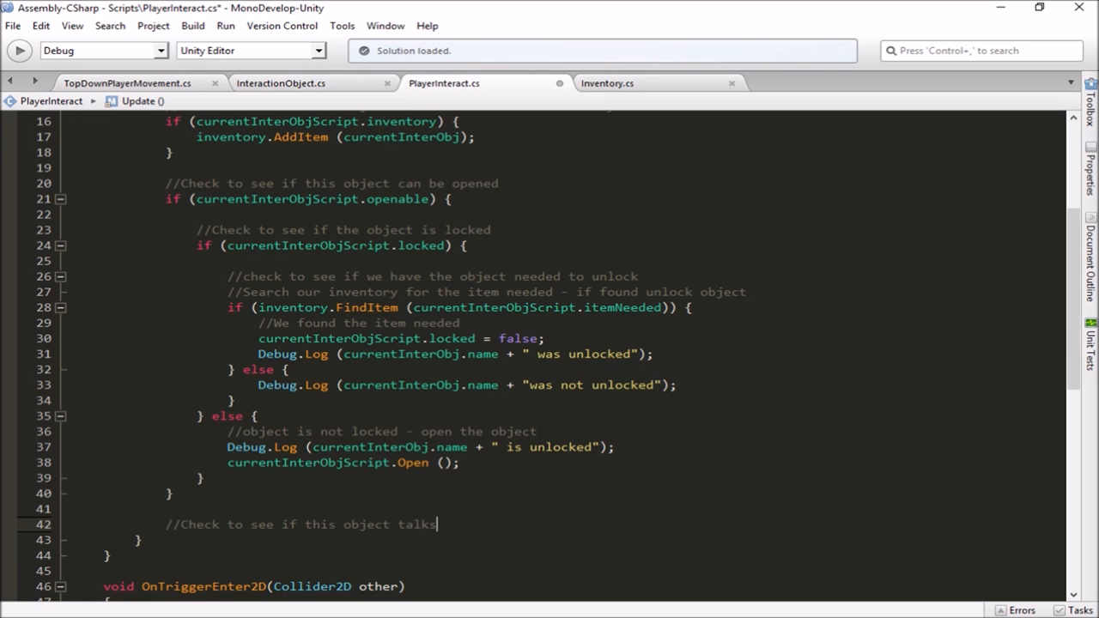
text(and has)
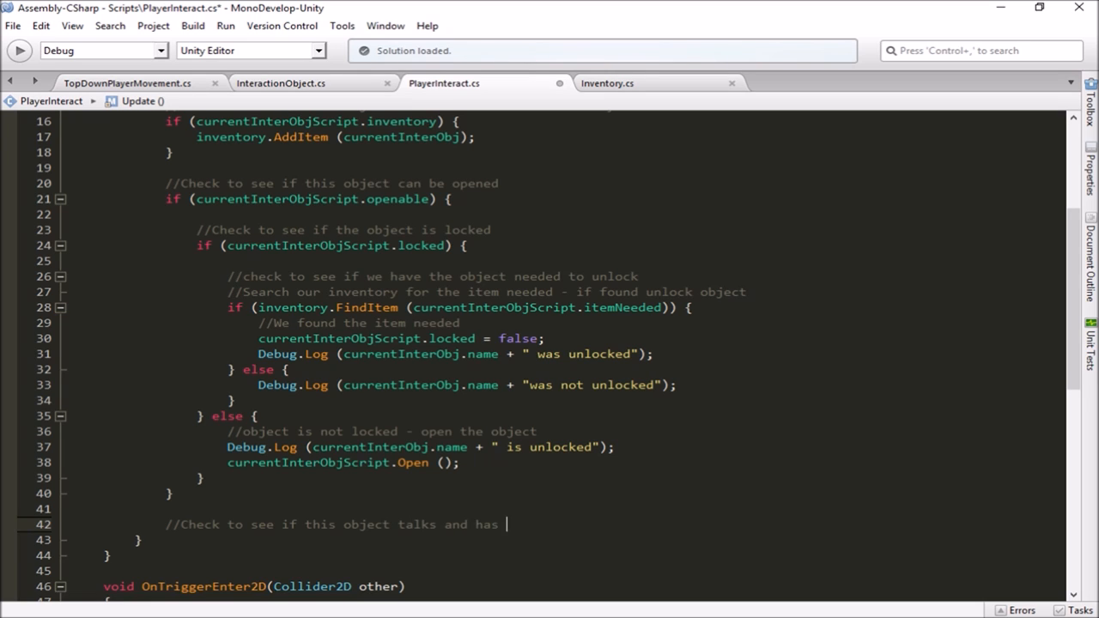
text(a message)
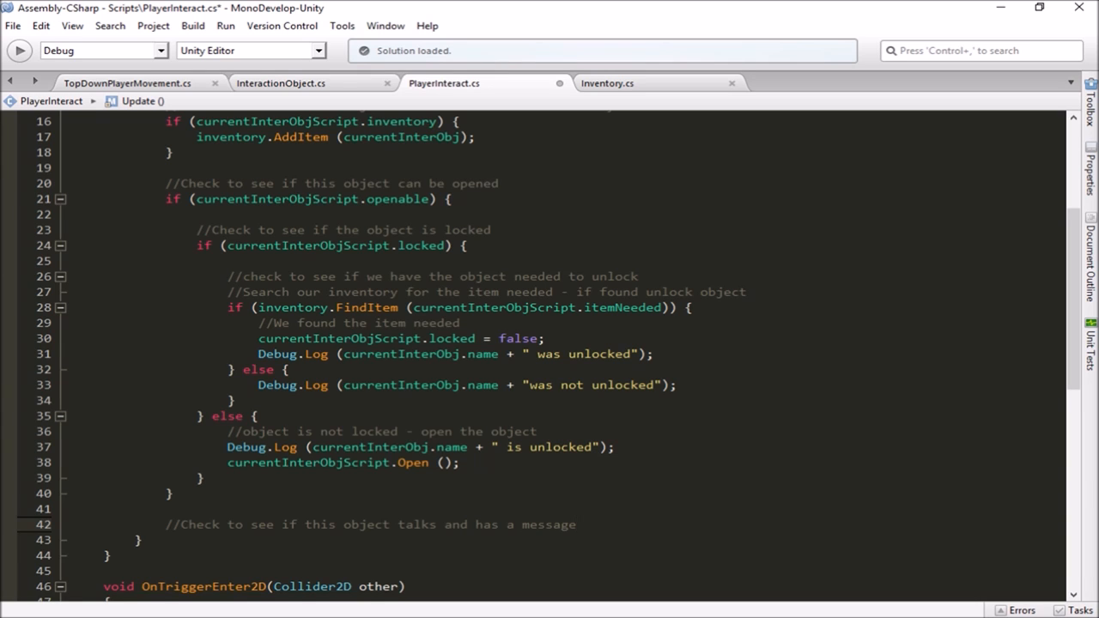
text(if()
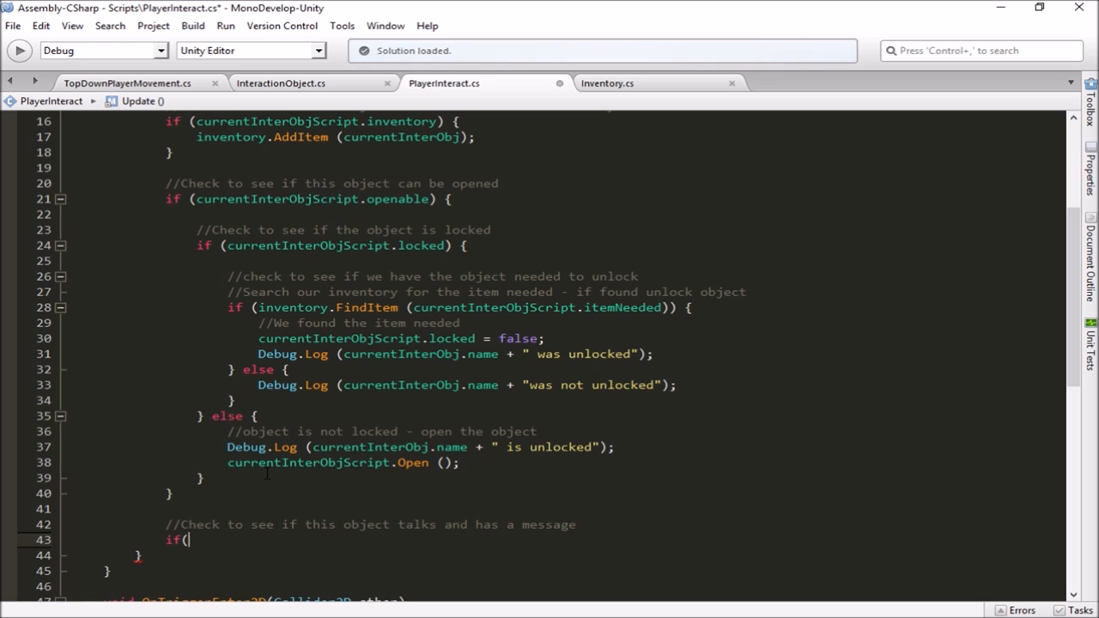
scroll(down, 3)
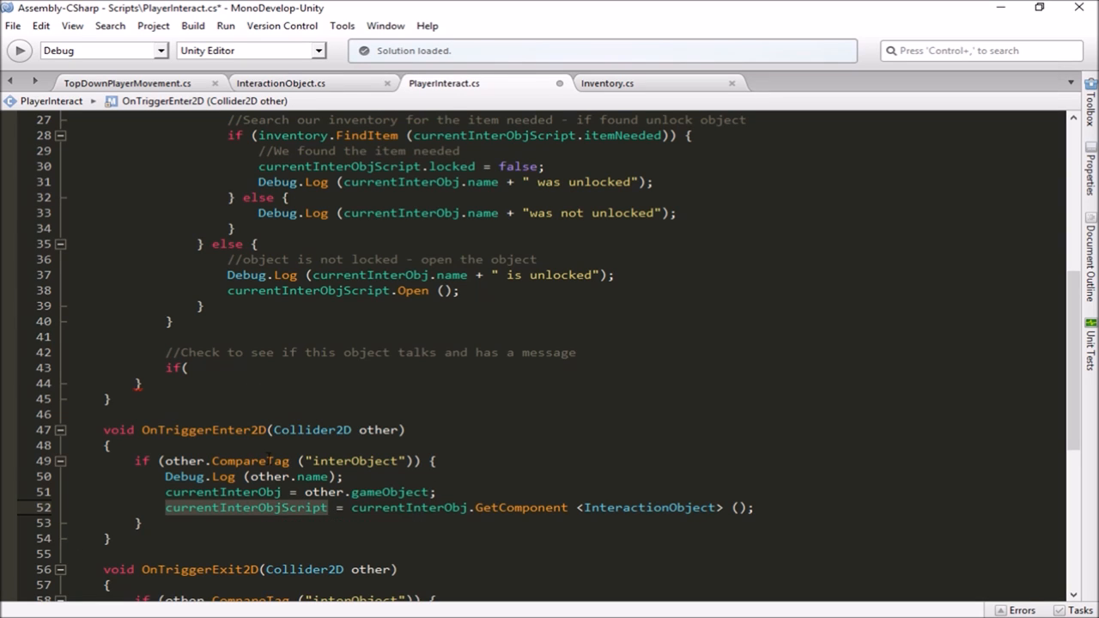
Complete the condition as if (currentInterObjScript.talks) with an empty block
click(189, 367)
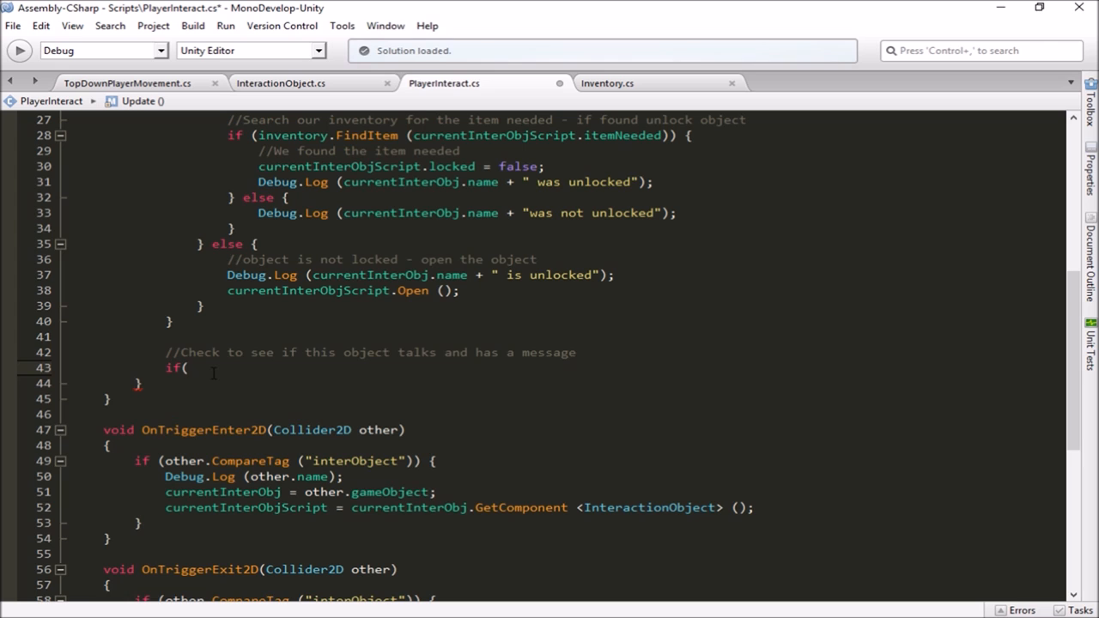
text(currentInterObjScript)
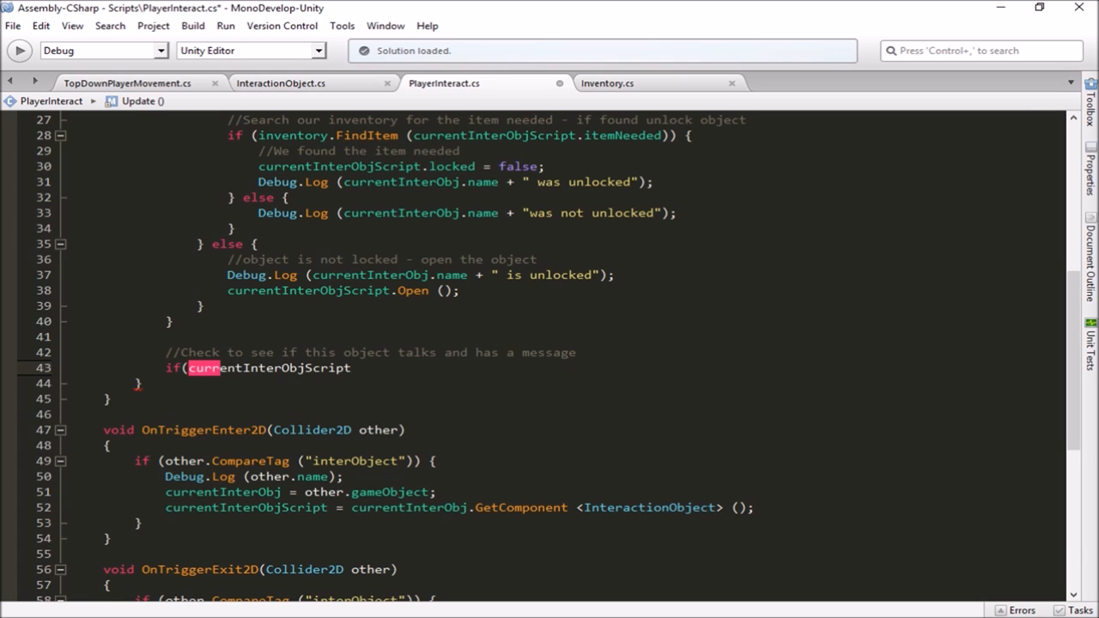
text(.talks) {)
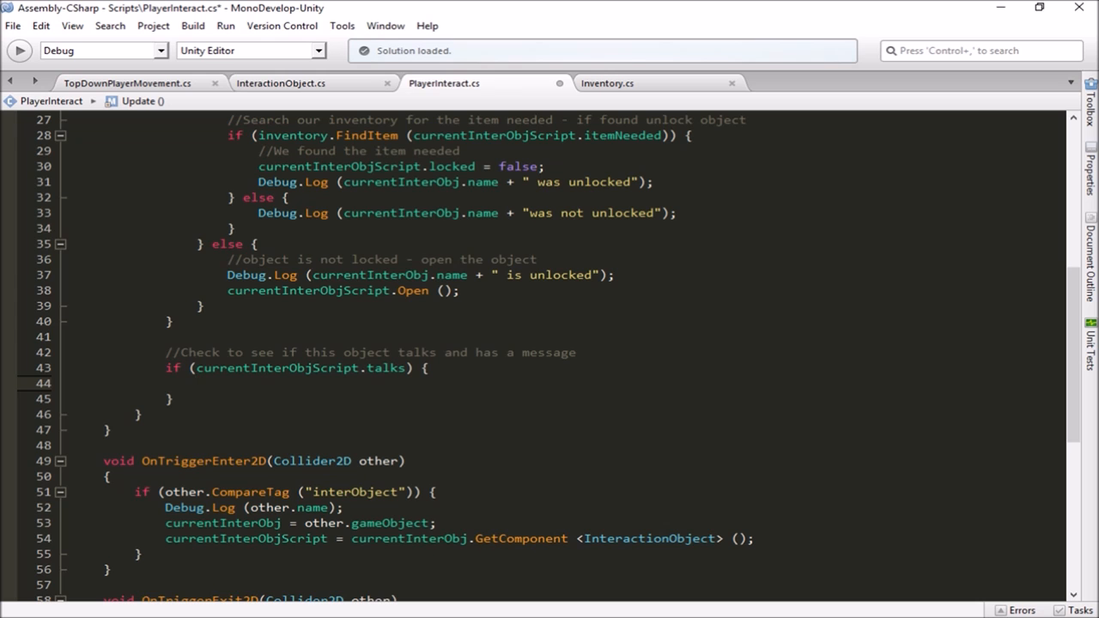
scroll(up, 3)
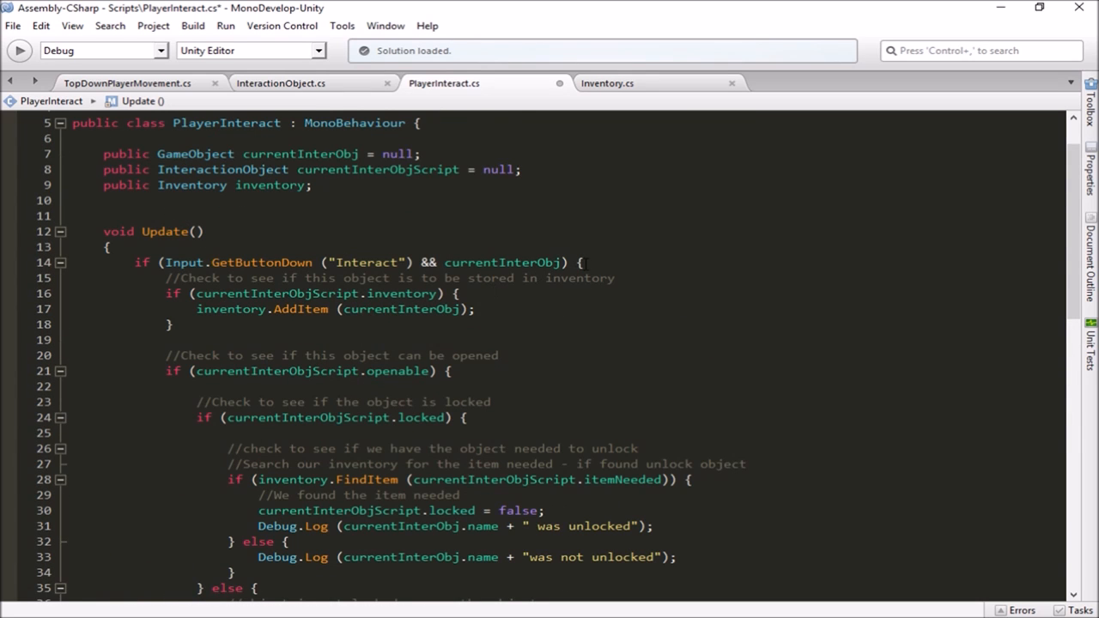
click(585, 261)
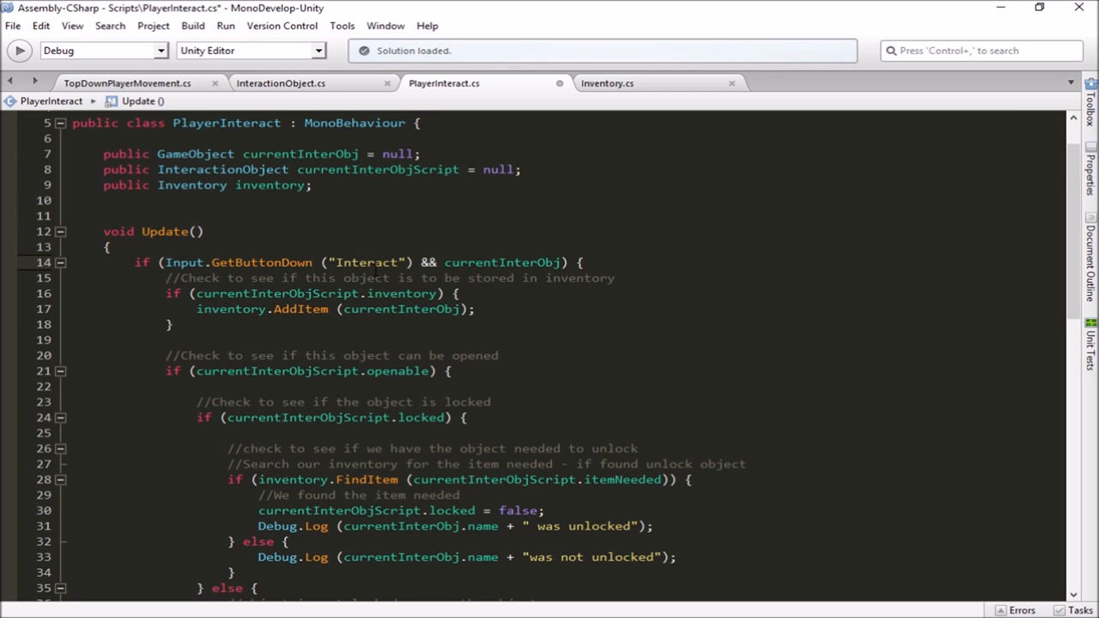
click(584, 263)
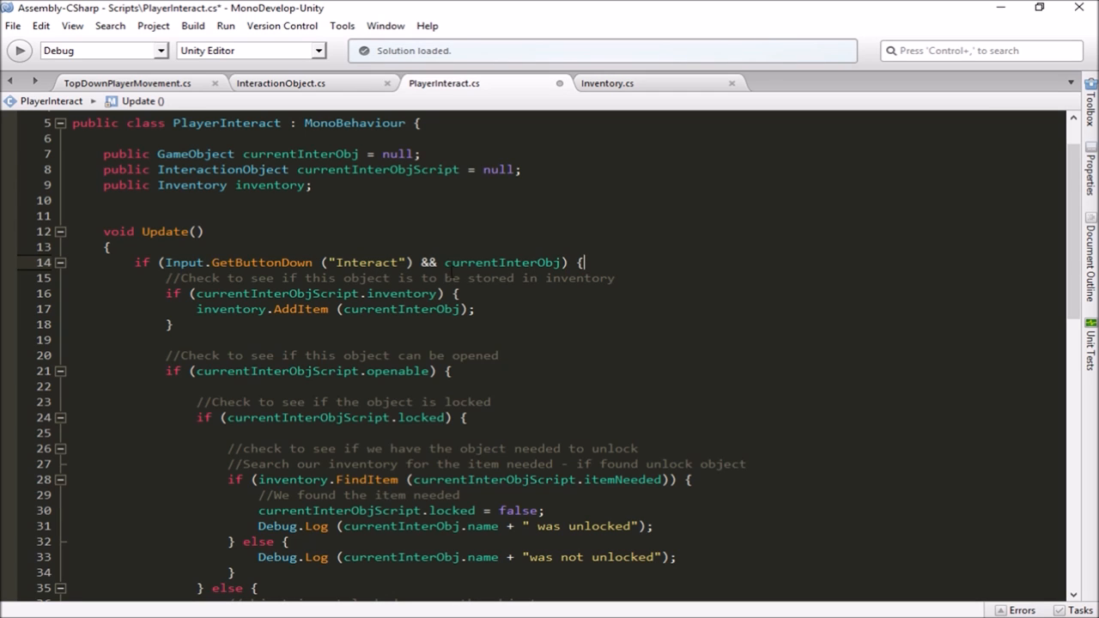
scroll(down, 3)
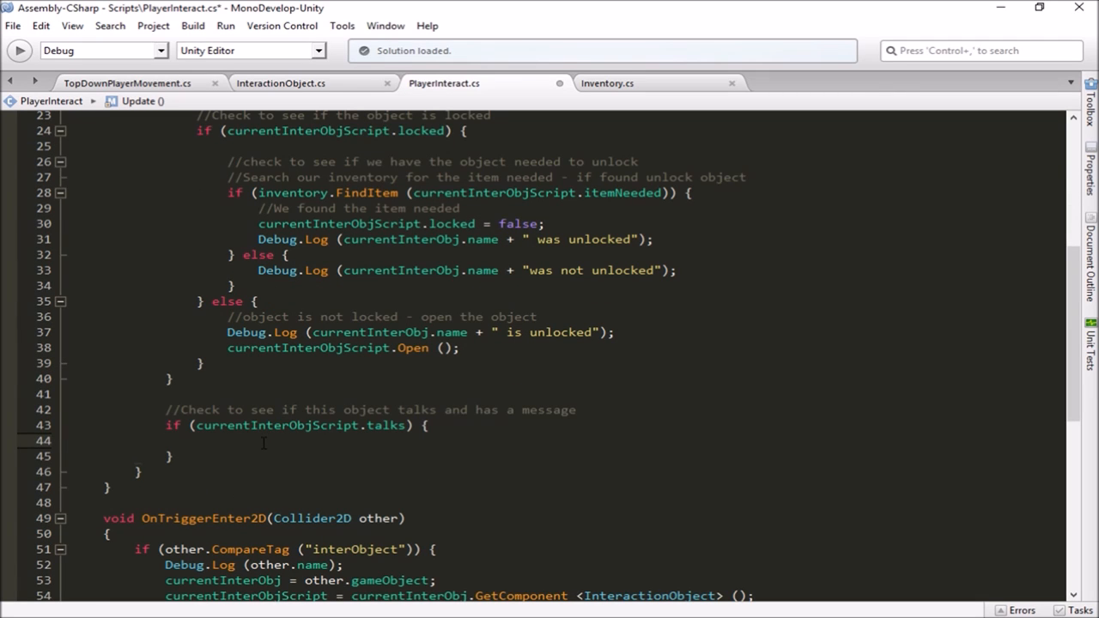
scroll(up, 3)
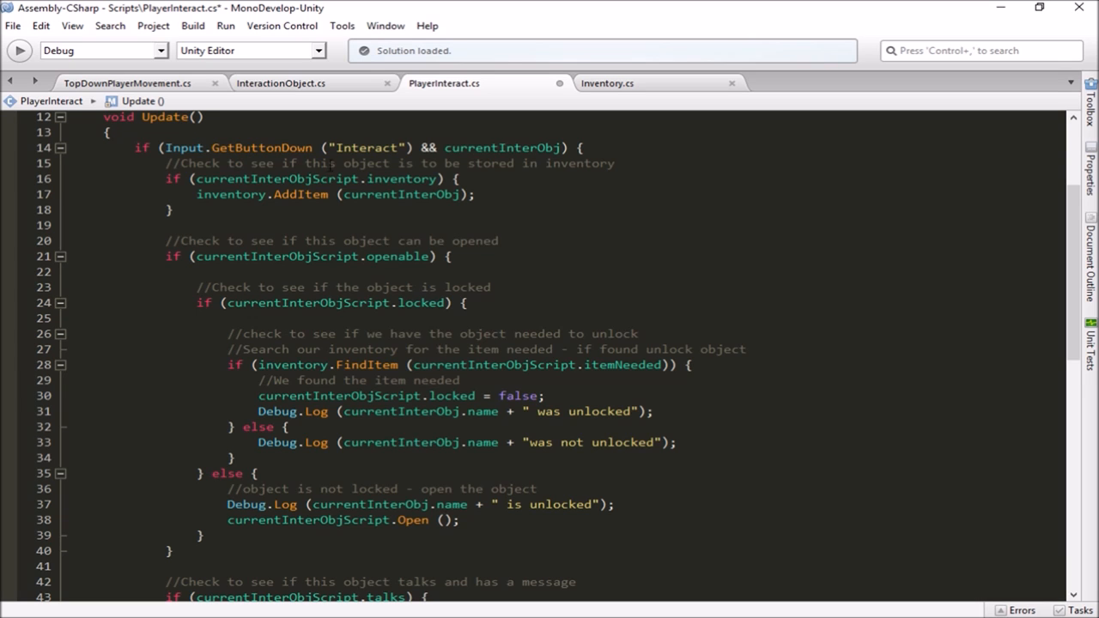
scroll(down, 3)
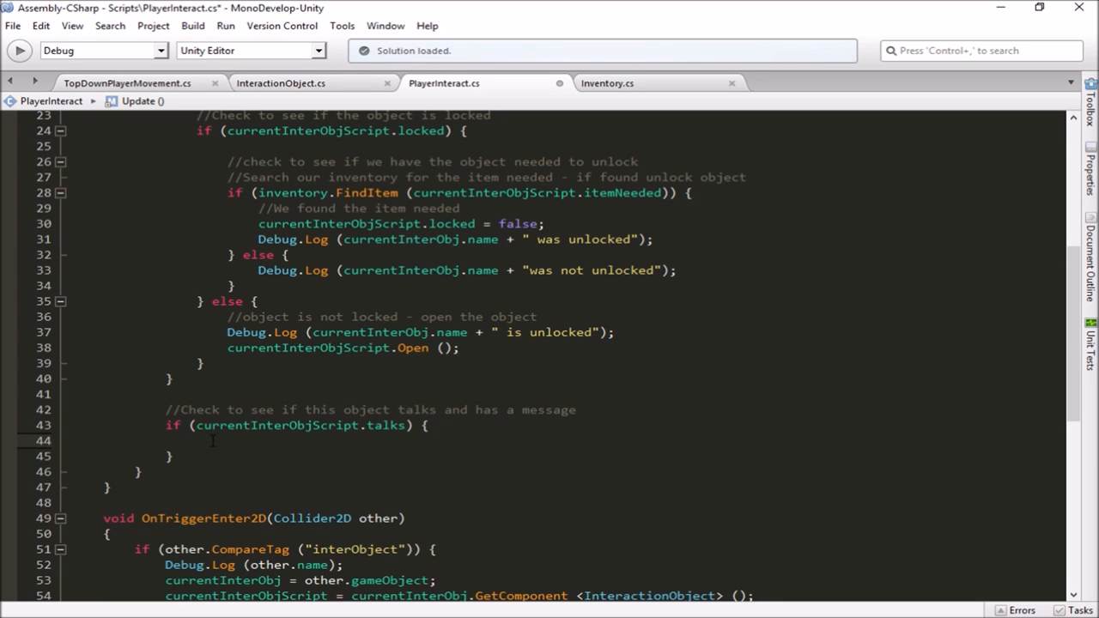
click(198, 440)
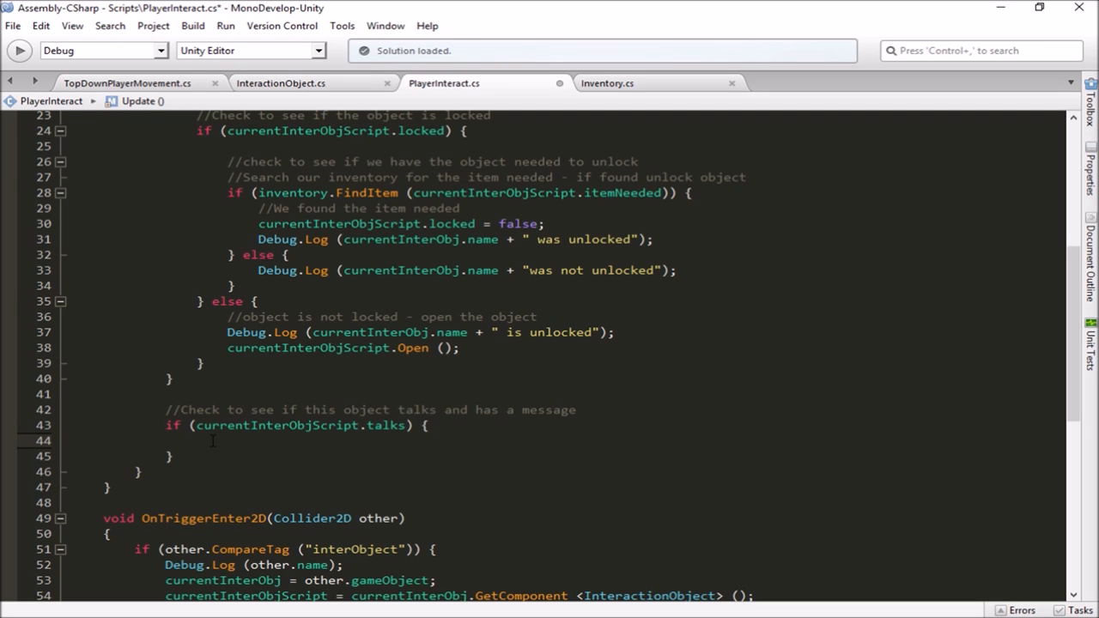
click(198, 441)
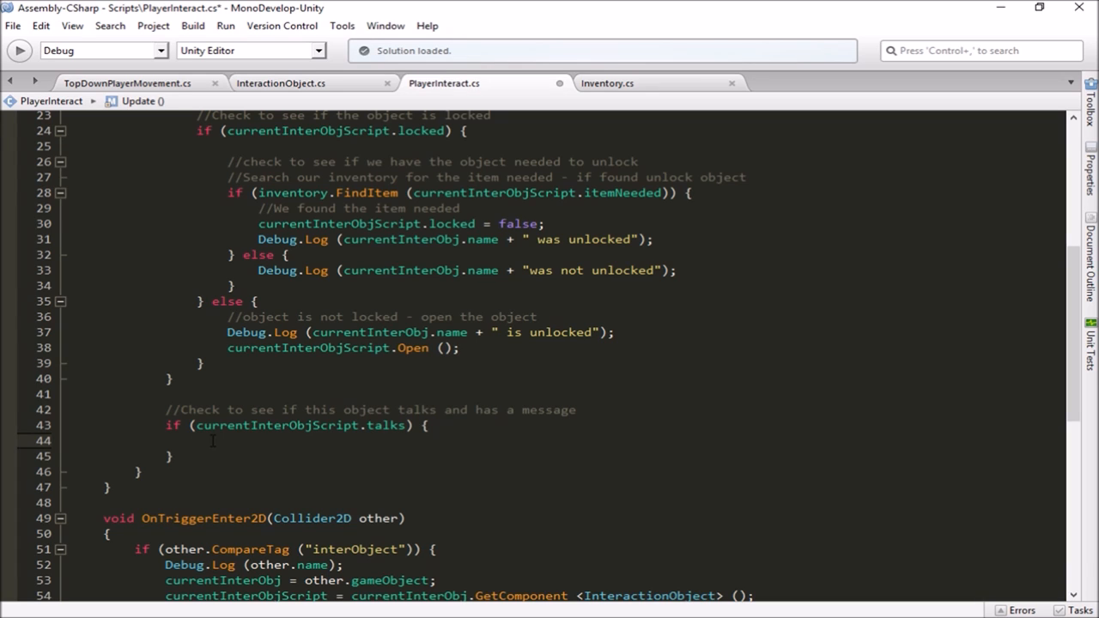
click(198, 440)
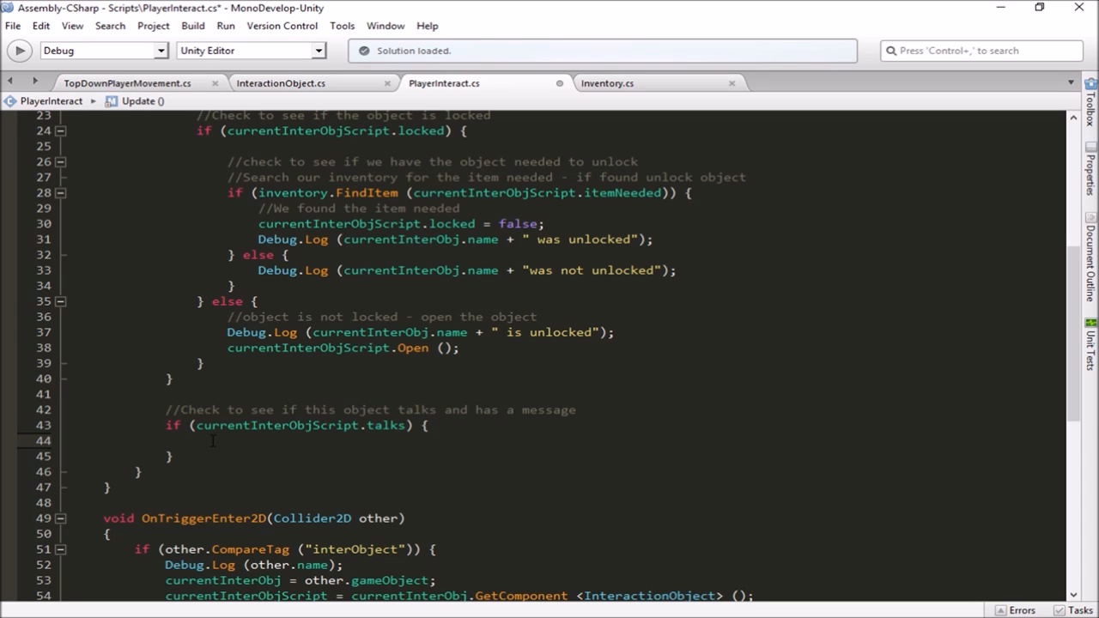
click(198, 440)
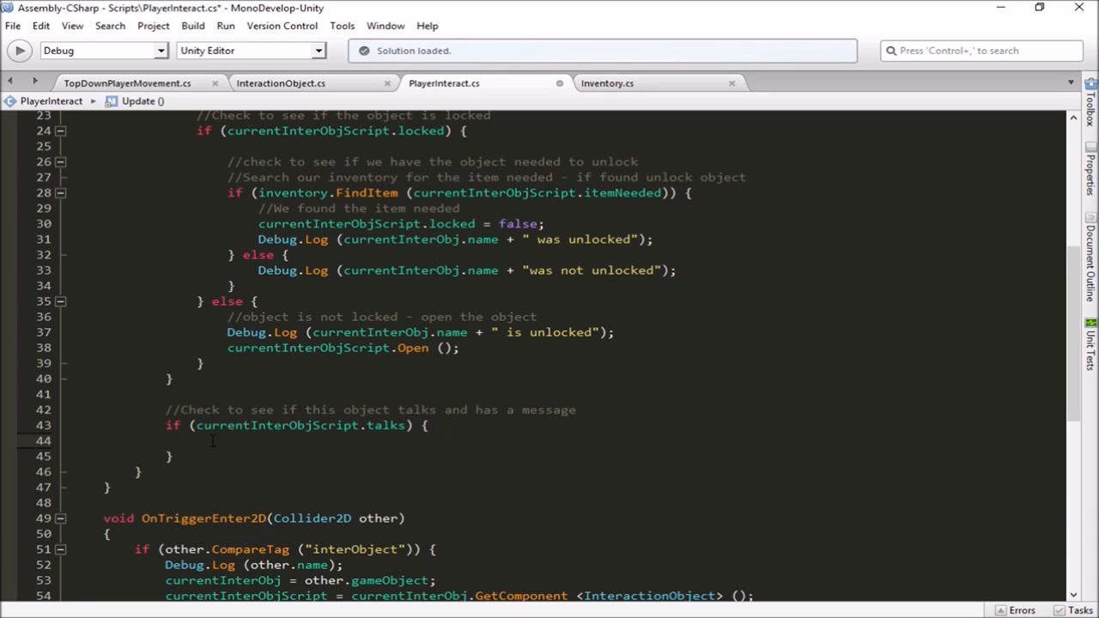
click(197, 441)
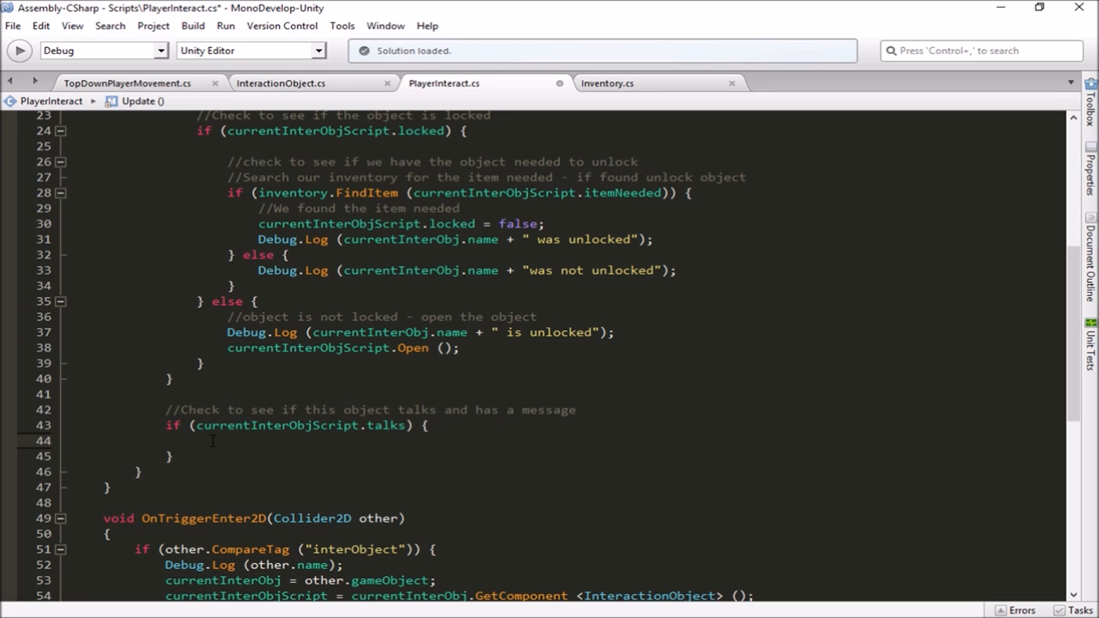
click(197, 439)
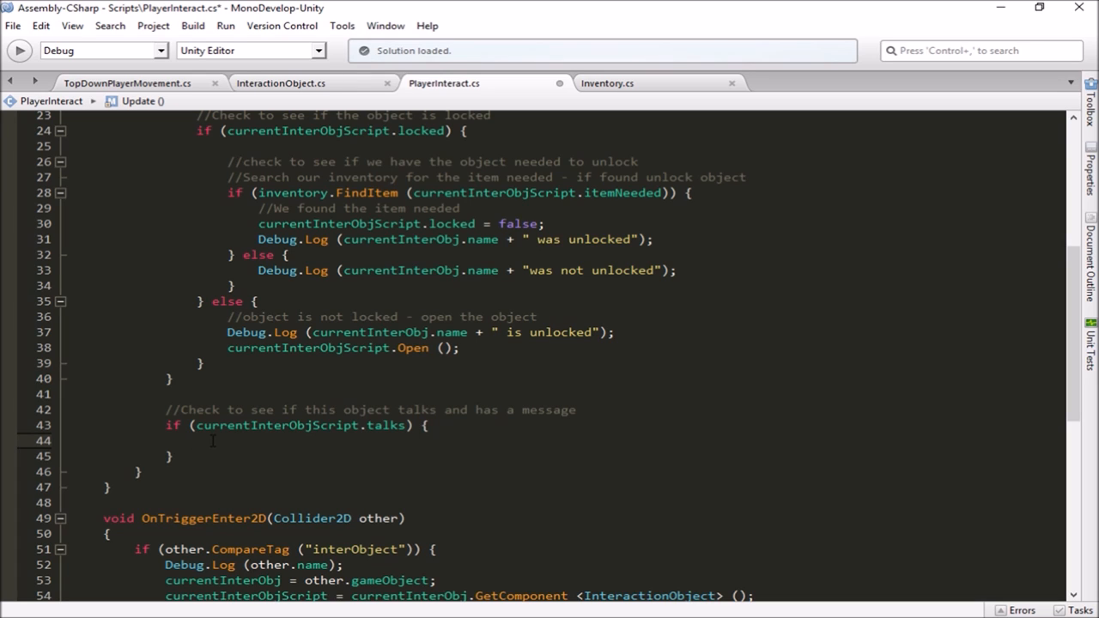
click(198, 440)
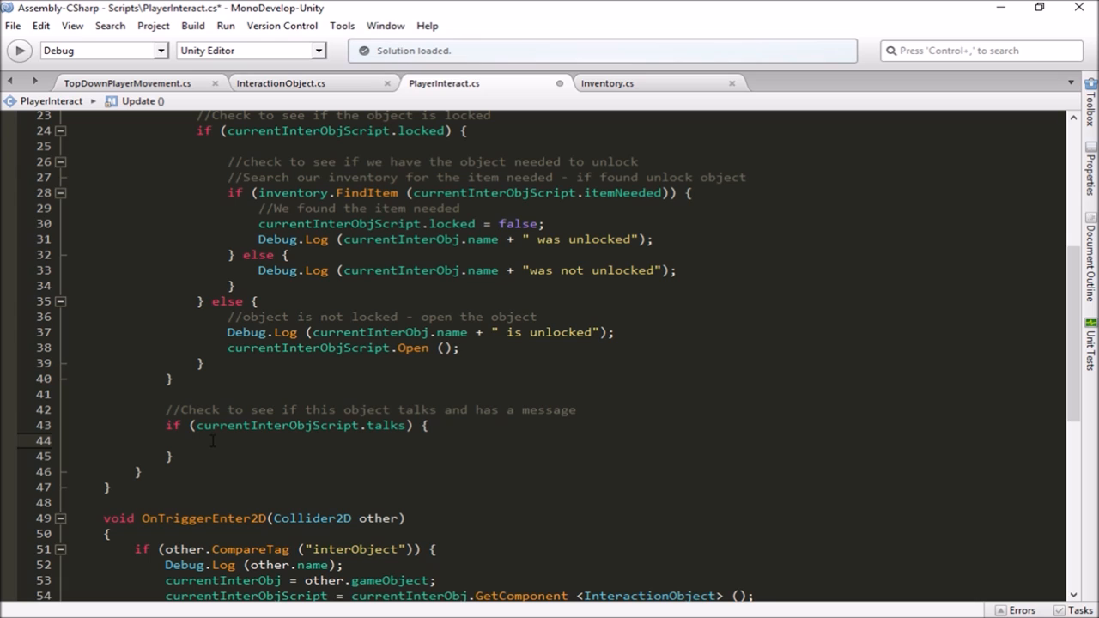
Add the comment '//Tell the object to give its message' inside the talks block
text(//)
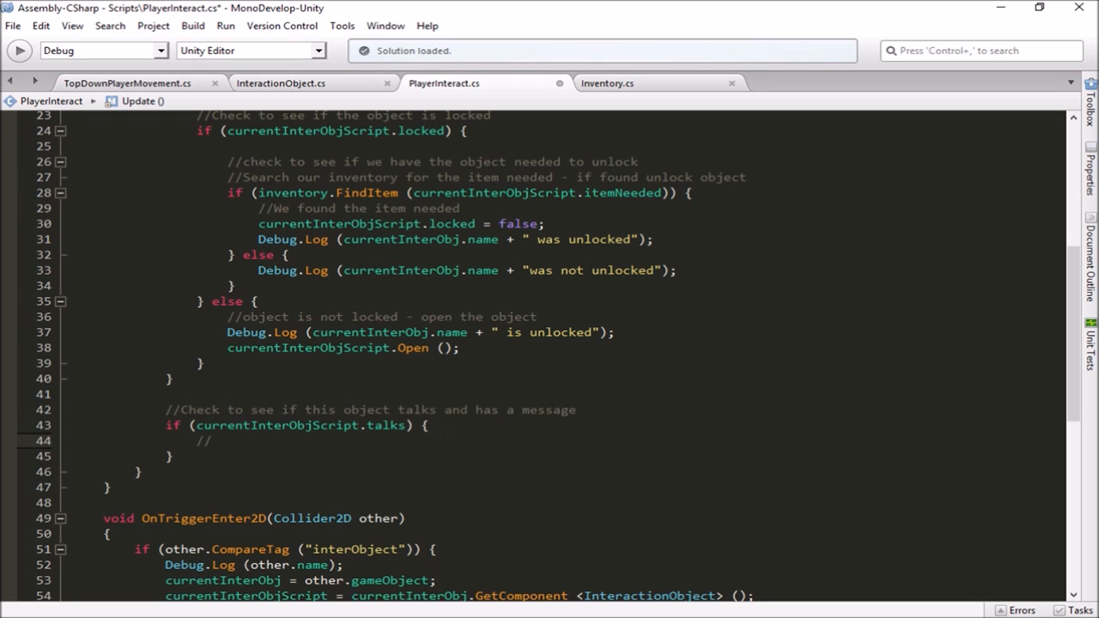
text(Tell)
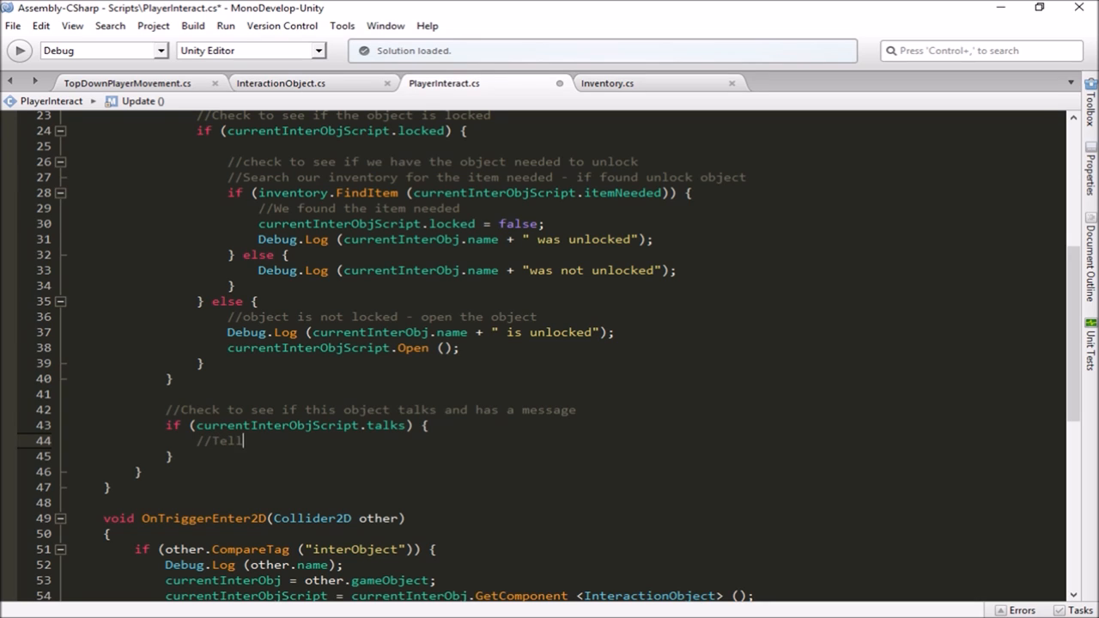
text(the object to give)
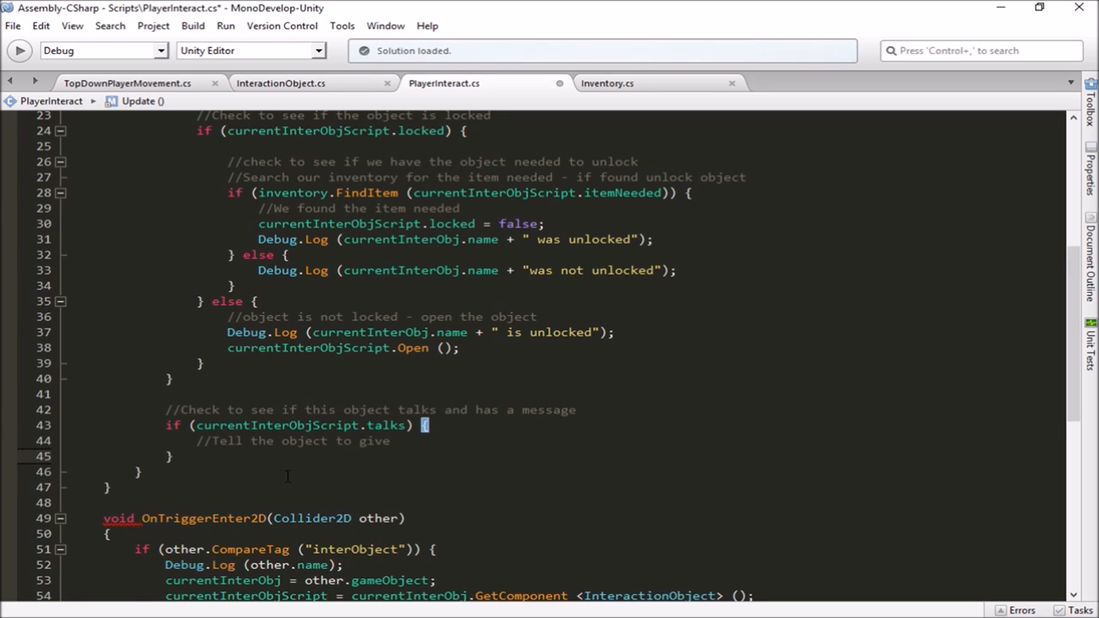
text(in)
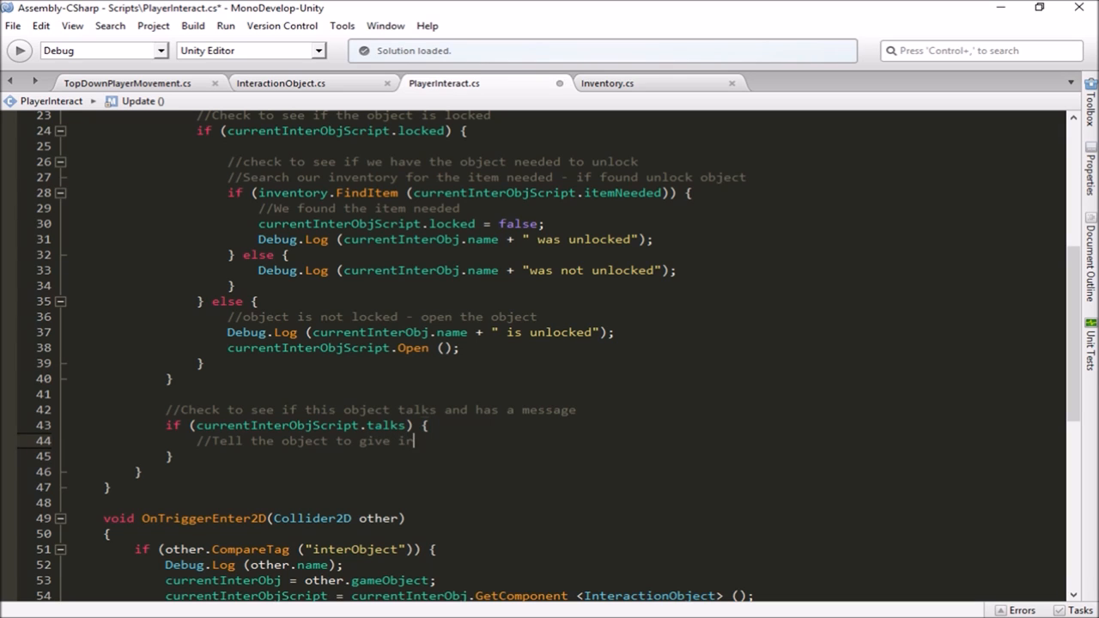
text(ts message)
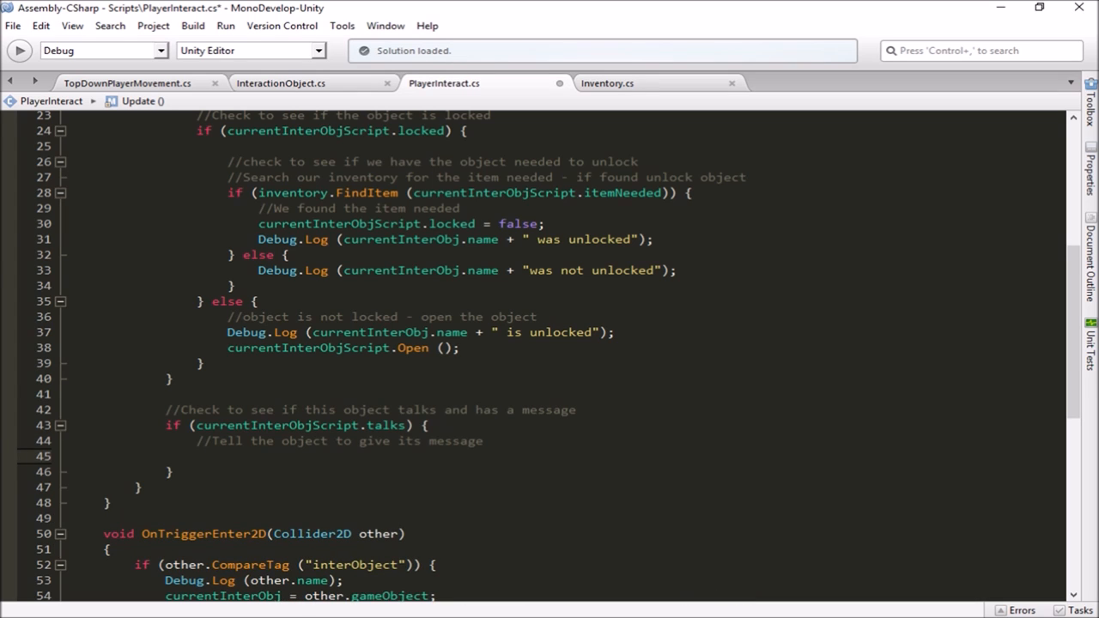
Call currentInterObjScript.Talk on the line below the comment
click(196, 456)
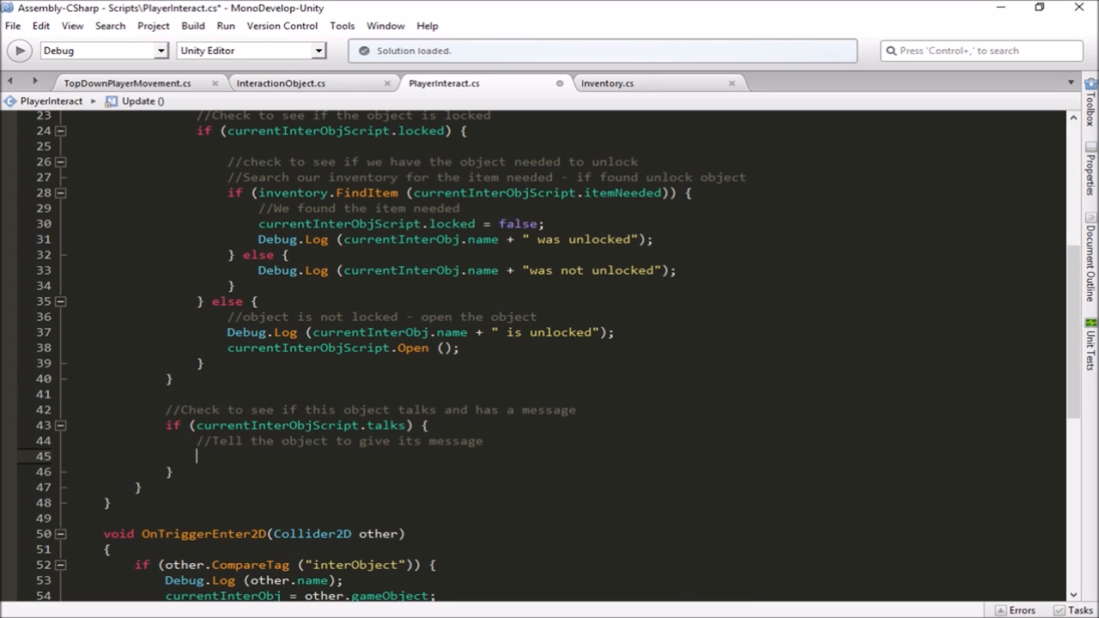
text(currentInterObjScript)
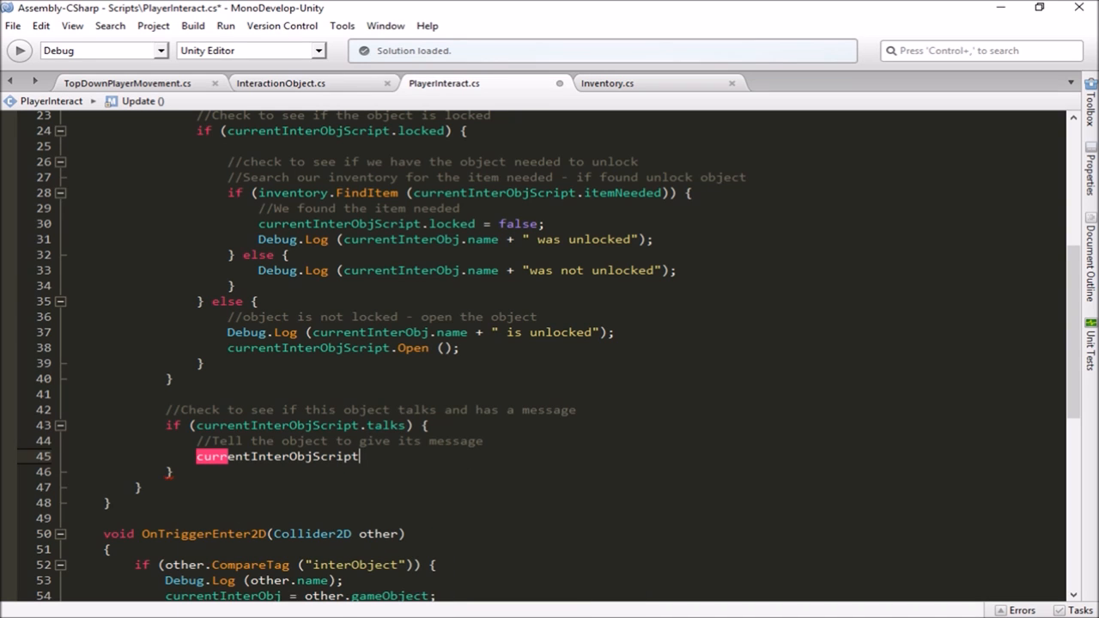
text(.T)
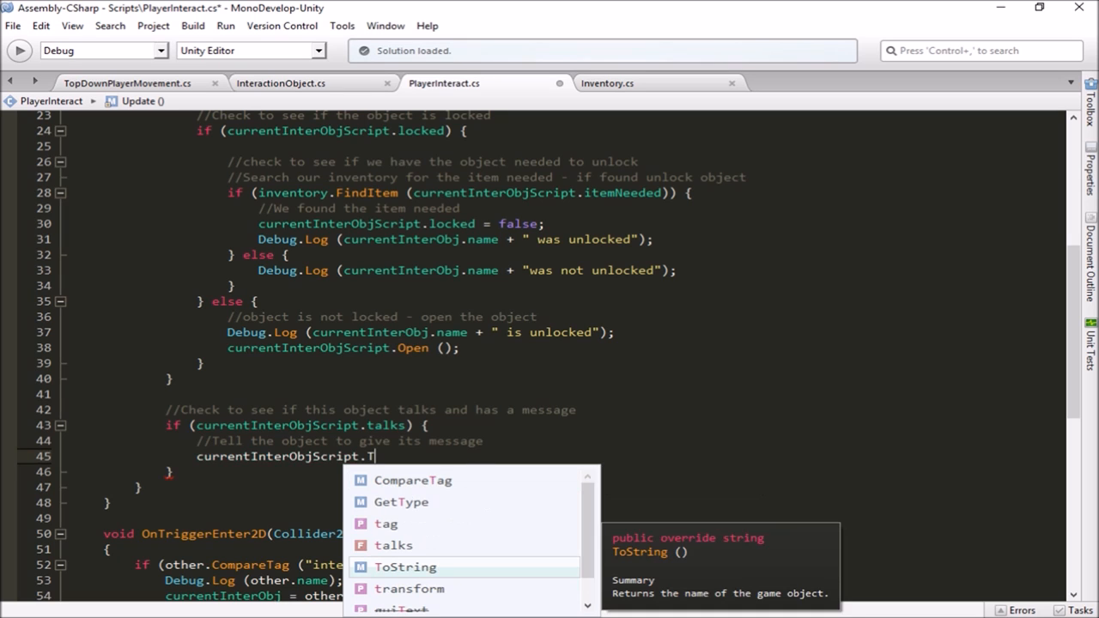
text(alk)
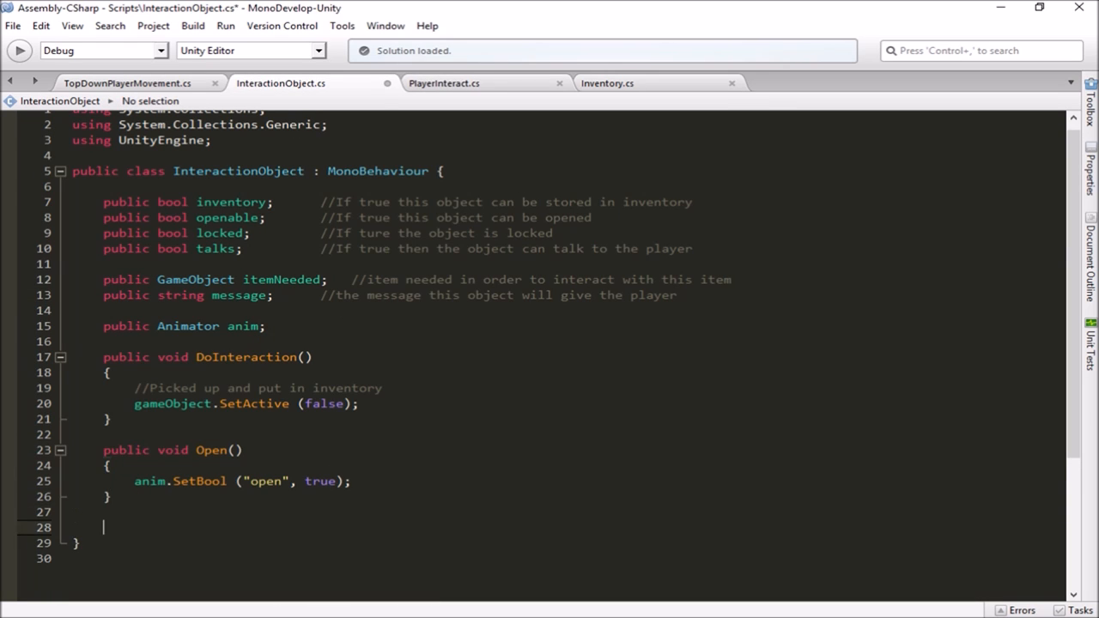
In InteractionObject.cs, add a public void Talk() method calling Debug.Log(message)
text(public)
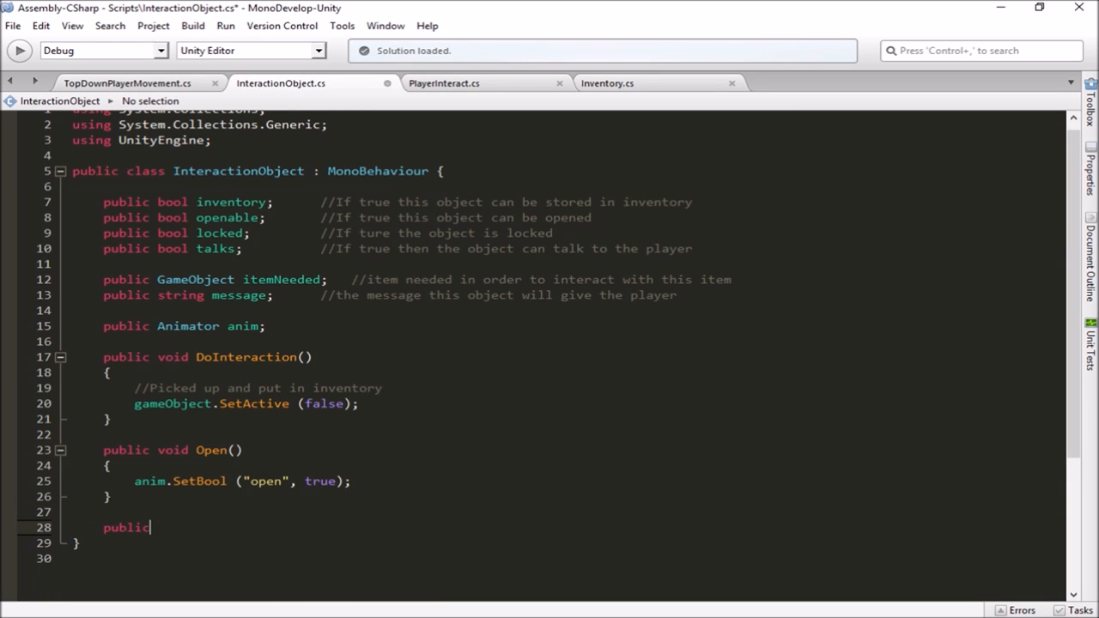
text(void)
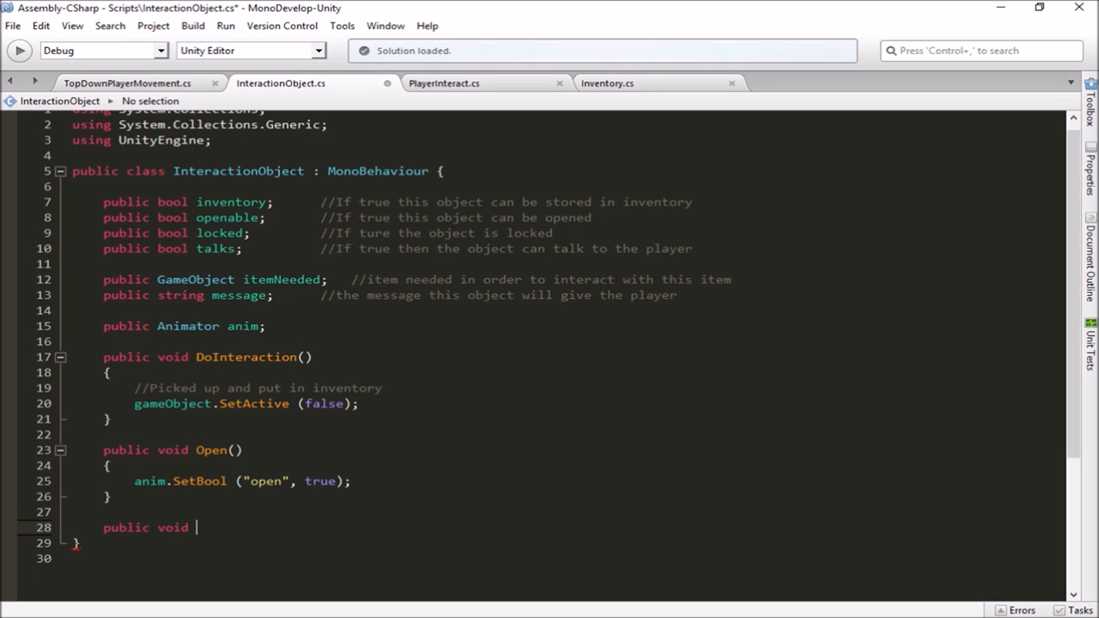
text(Talk()
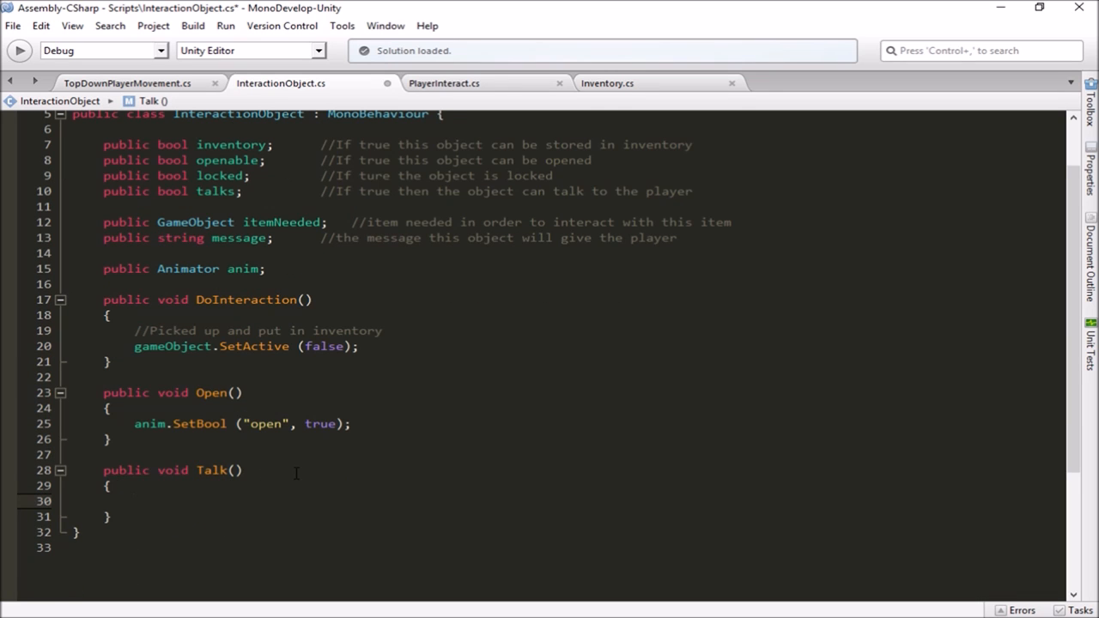
click(134, 500)
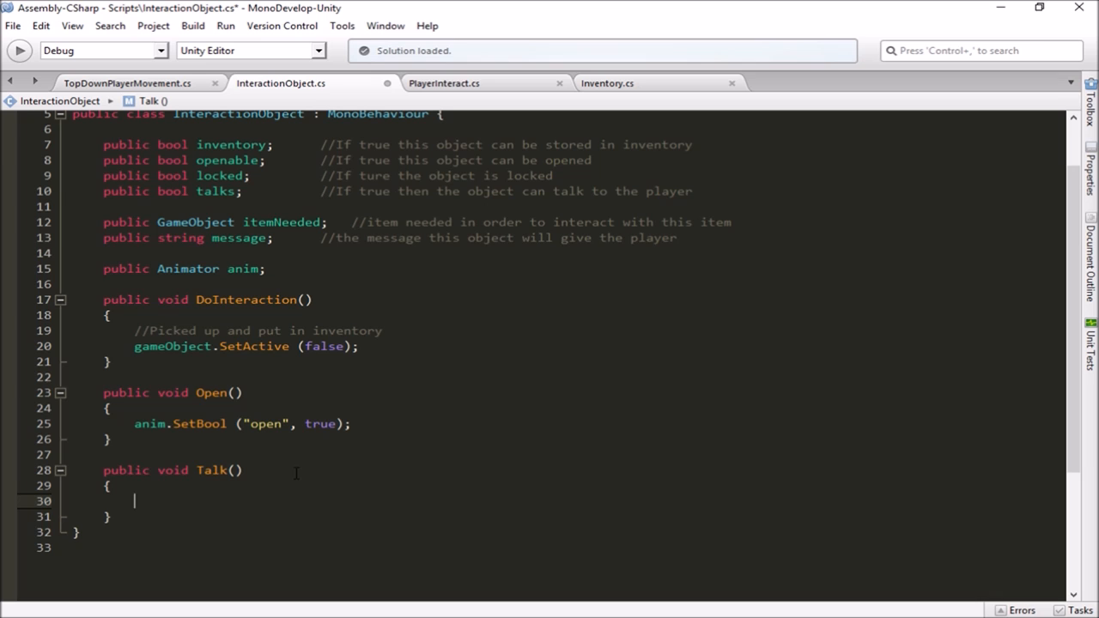
text(De)
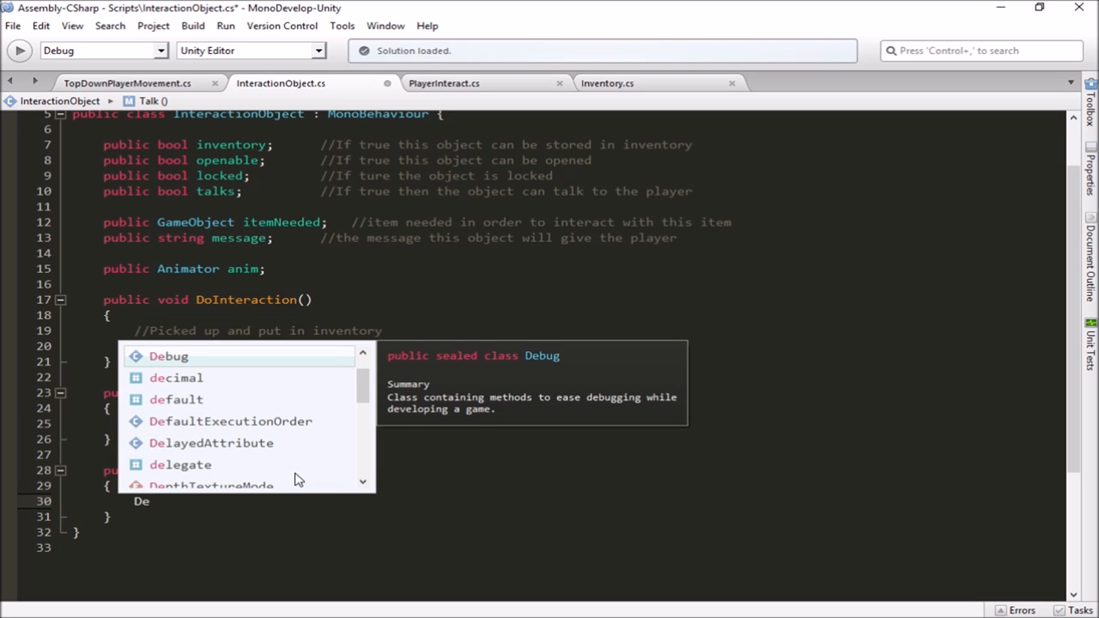
text(Debug.Log()
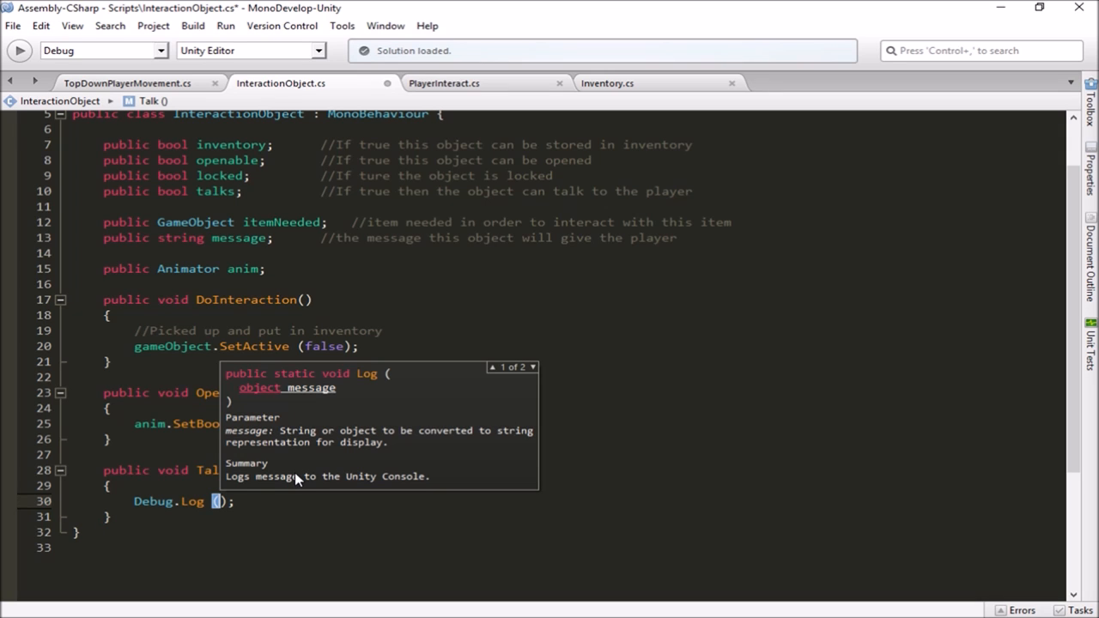
text(message)
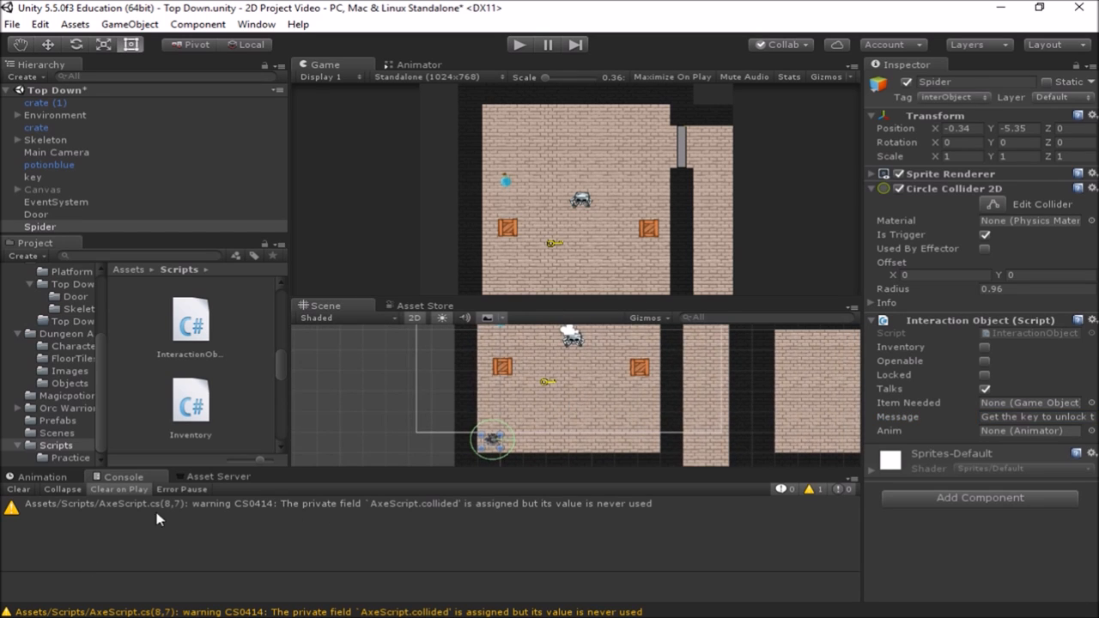
mouse_move(598, 194)
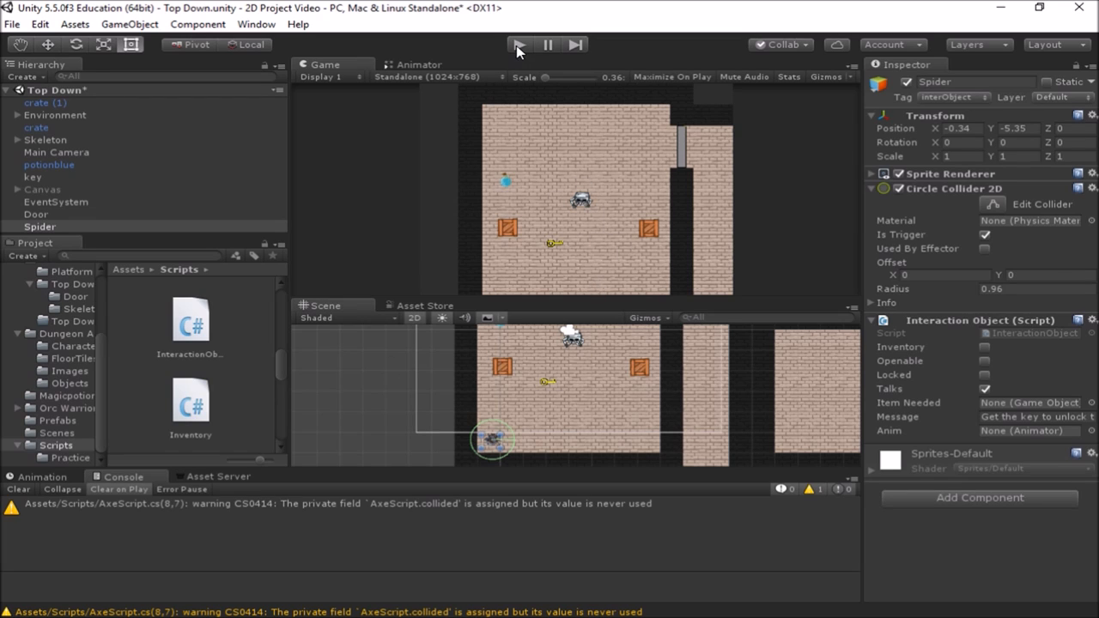
Select Spider in the Hierarchy and enter Play mode to test talking
click(40, 226)
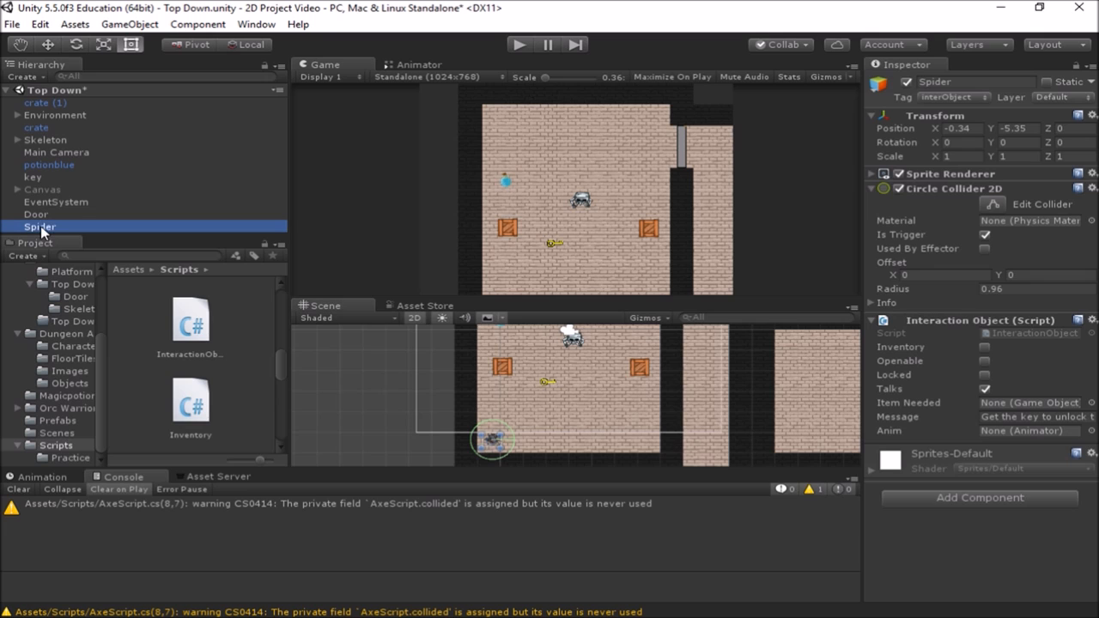
mouse_move(532, 61)
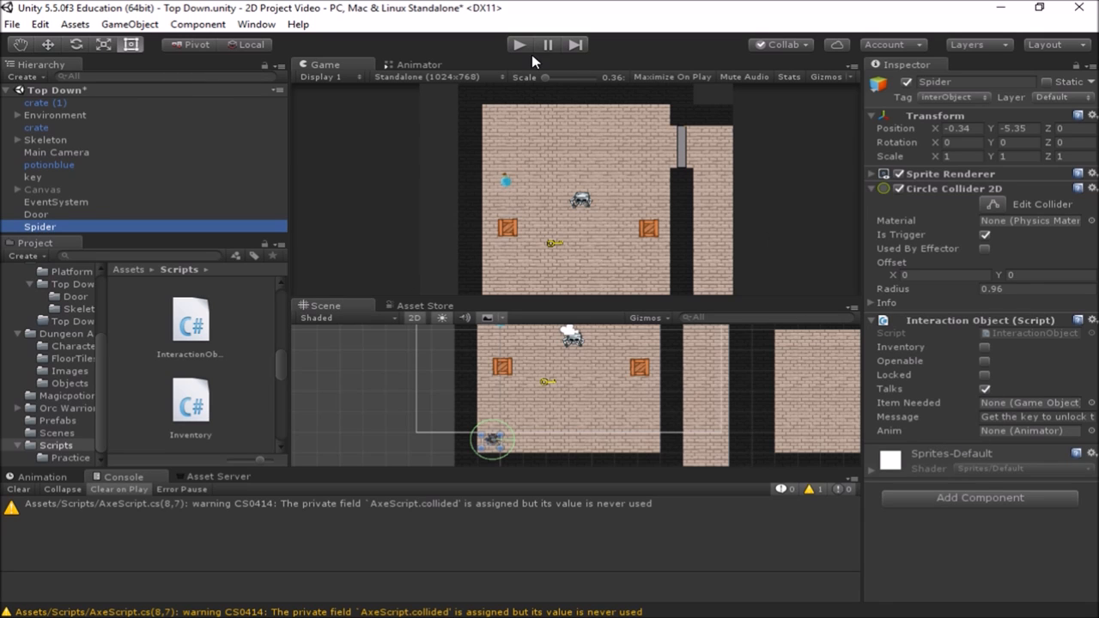
click(518, 43)
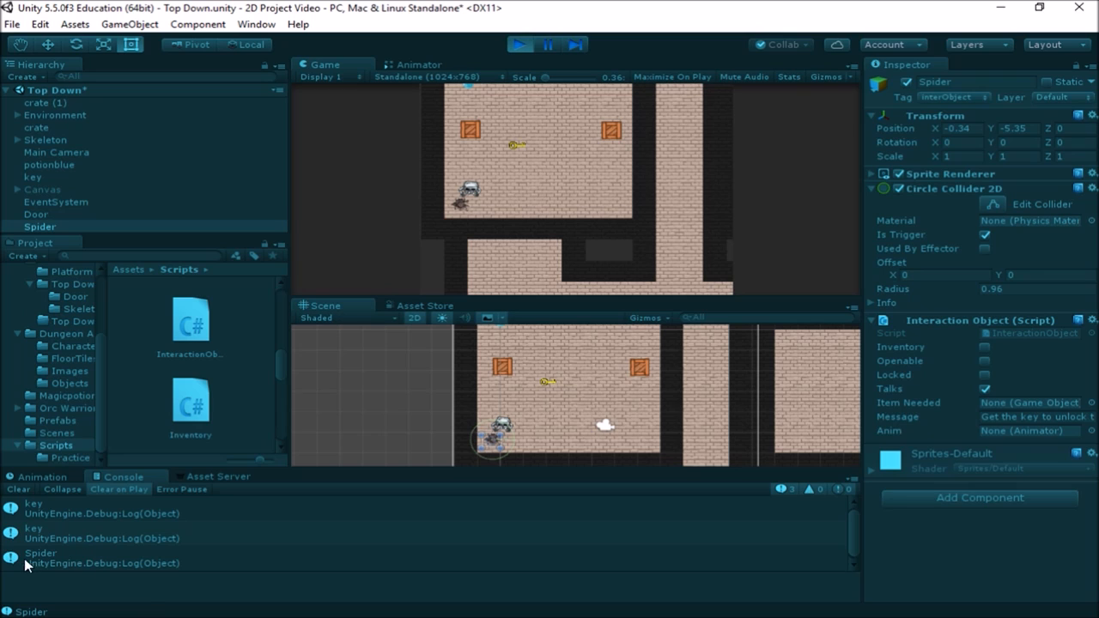
mouse_move(42, 567)
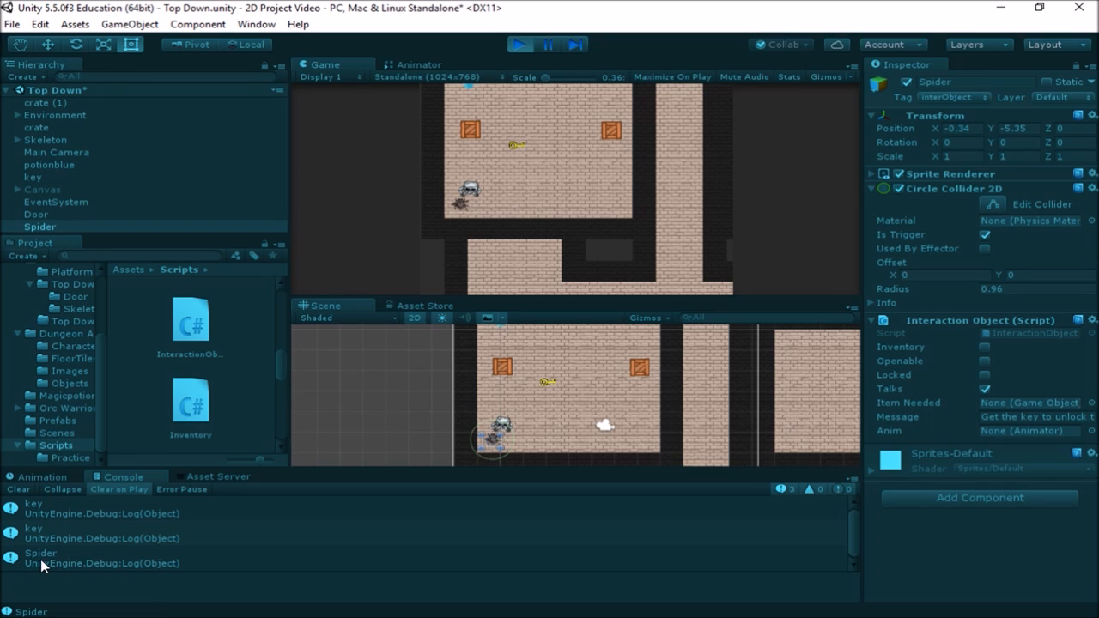
mouse_move(361, 358)
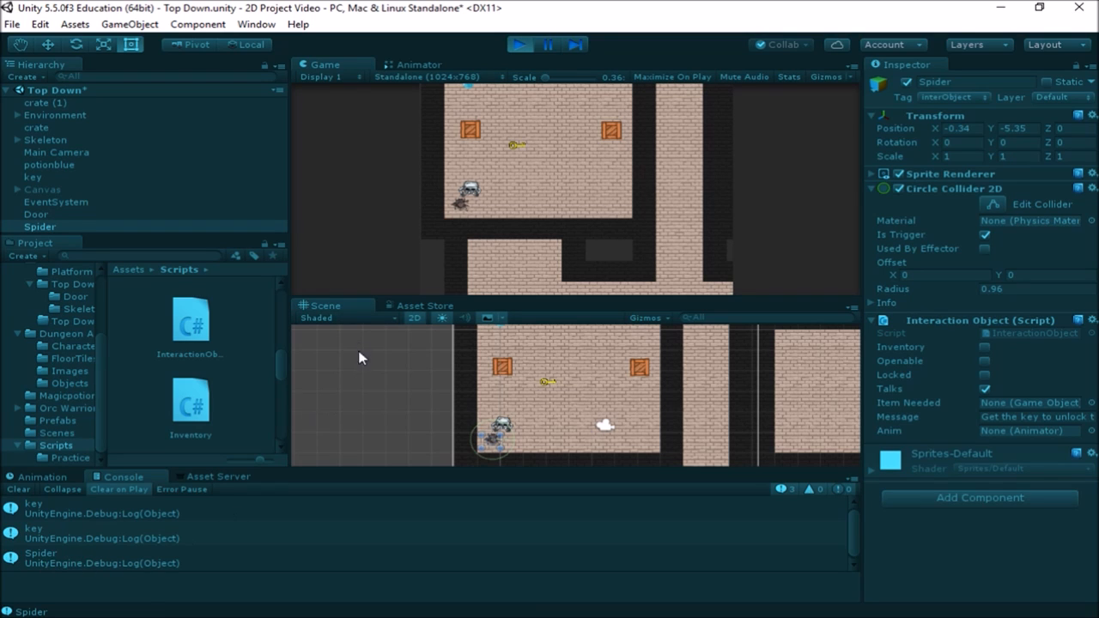
mouse_move(368, 258)
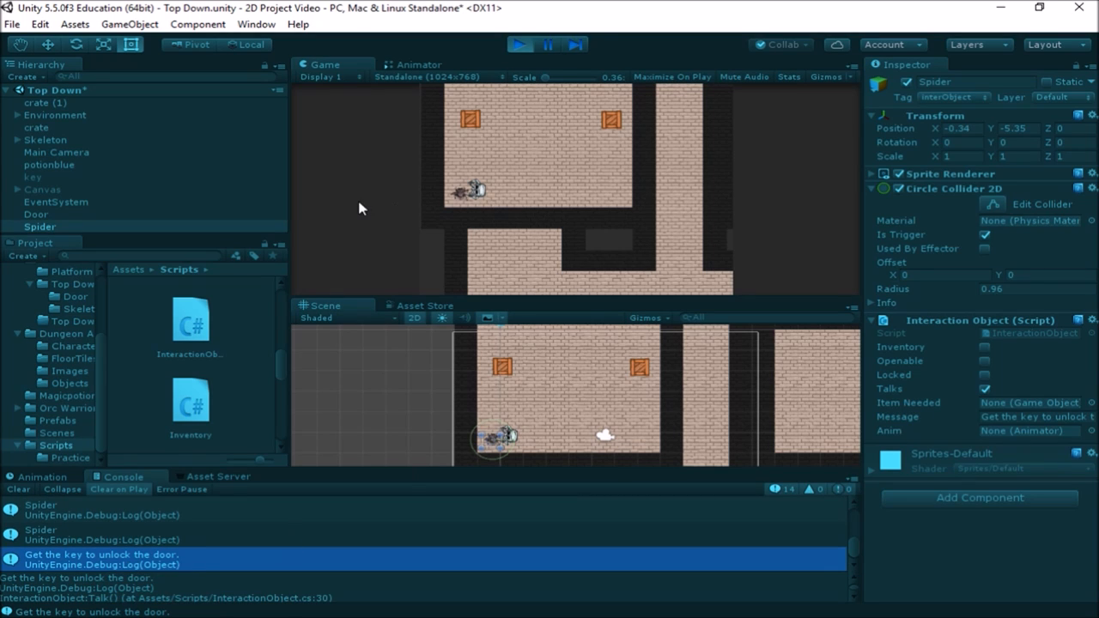
Stop the running game after the spider's 'Get the key to unlock the door.' log appears
click(519, 44)
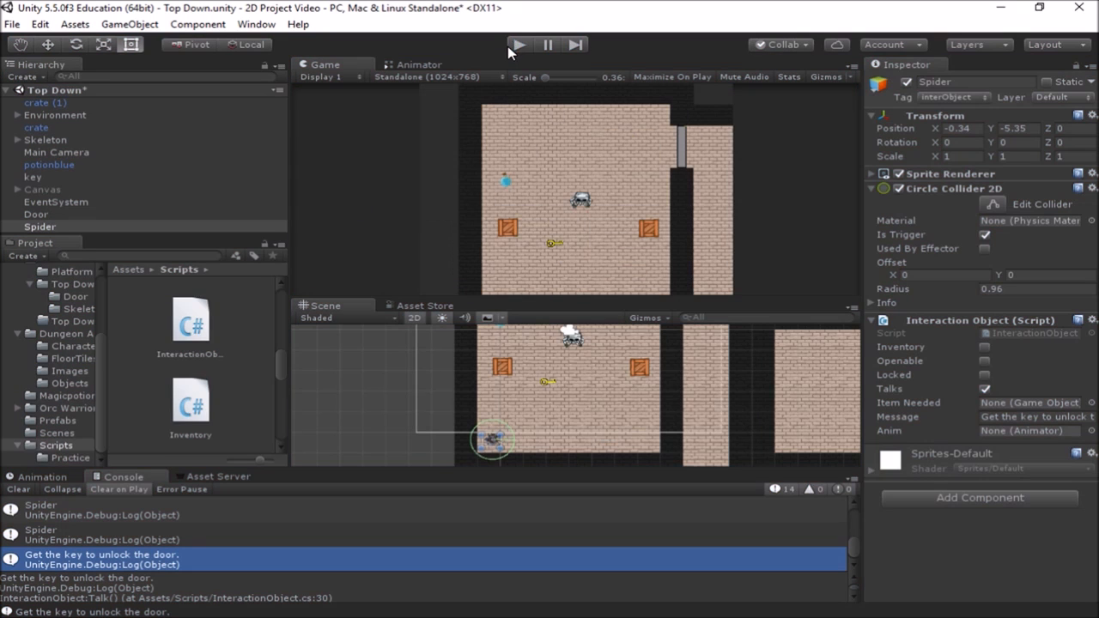
mouse_move(405, 242)
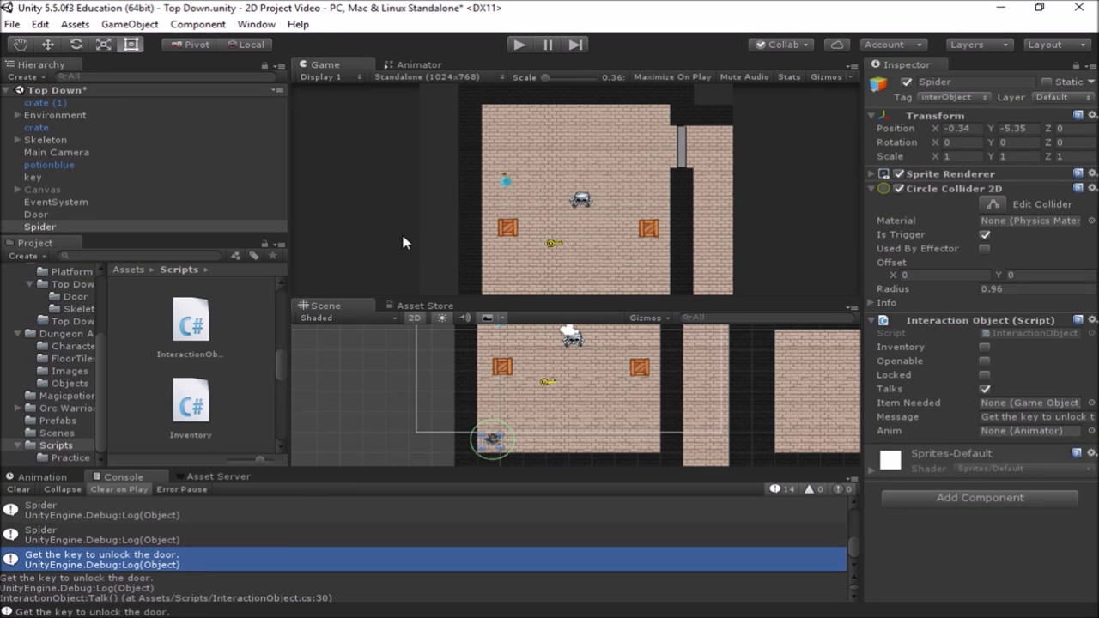
mouse_move(502, 397)
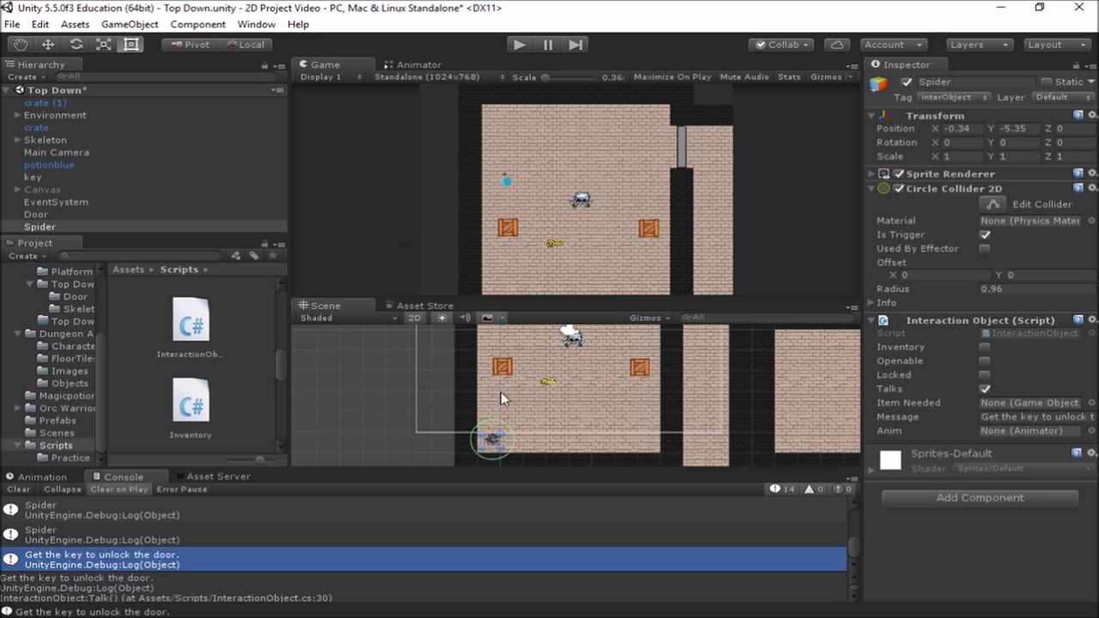
mouse_move(547, 418)
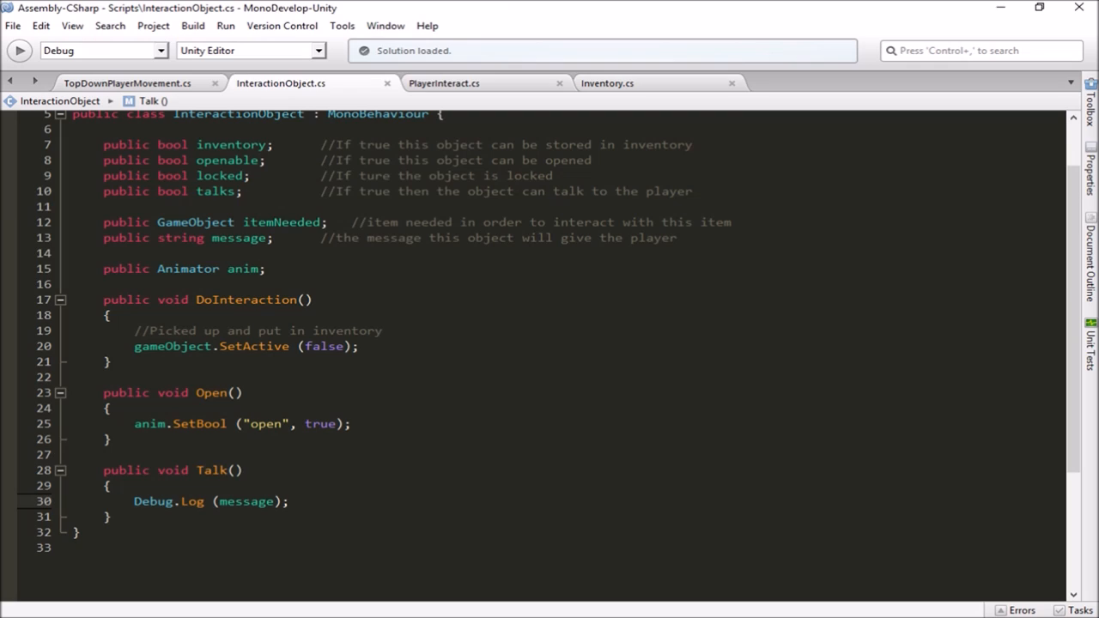
click(290, 501)
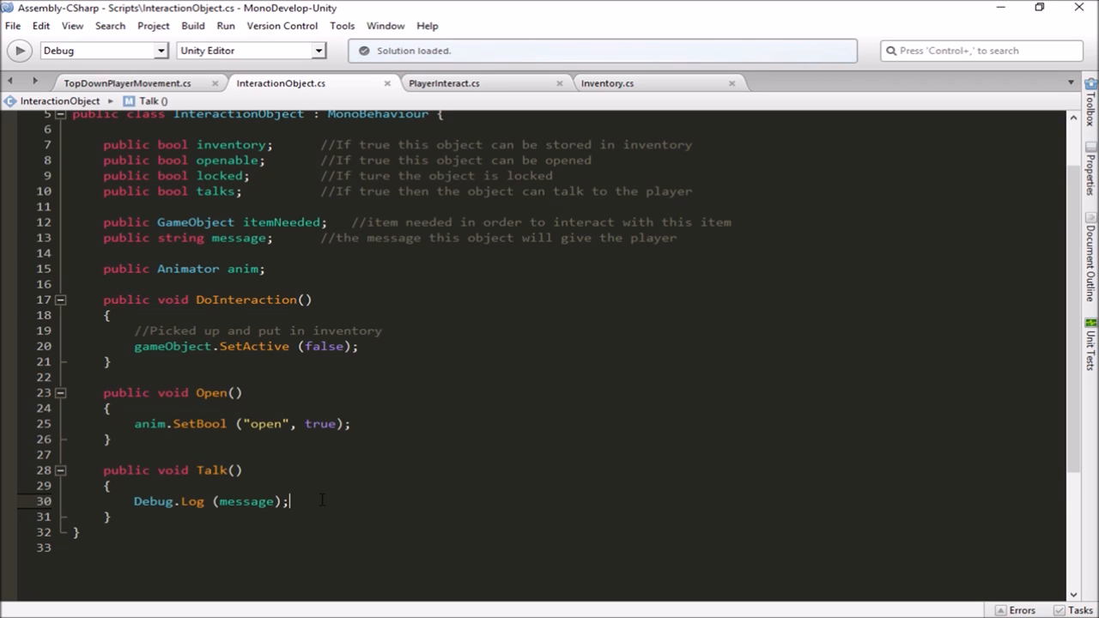
mouse_move(208, 263)
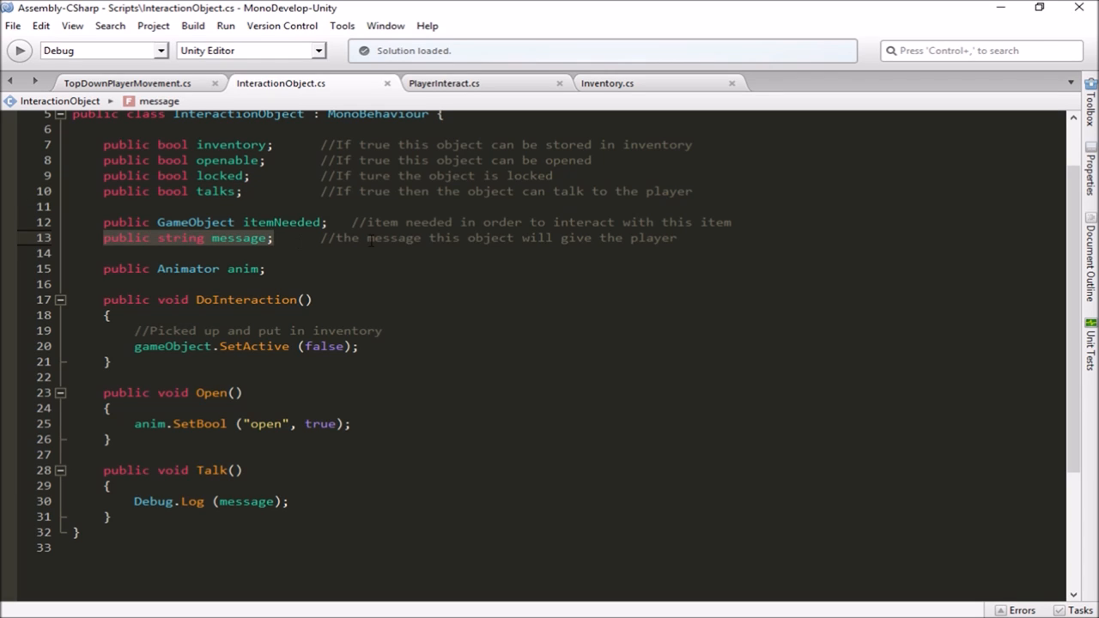
click(103, 470)
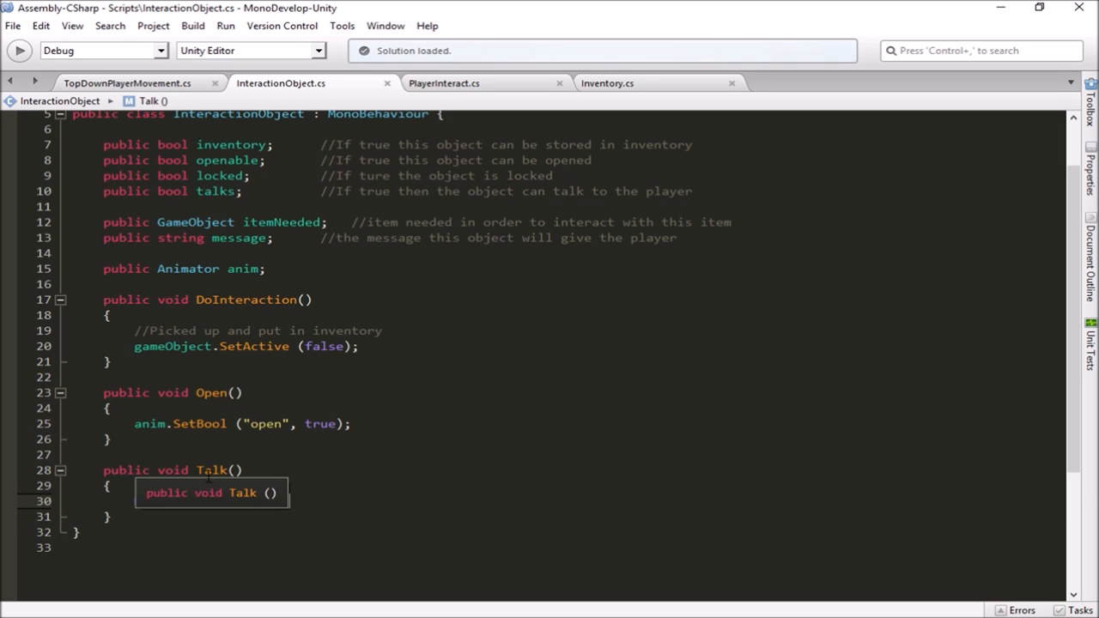
text(Debug.Log (message);)
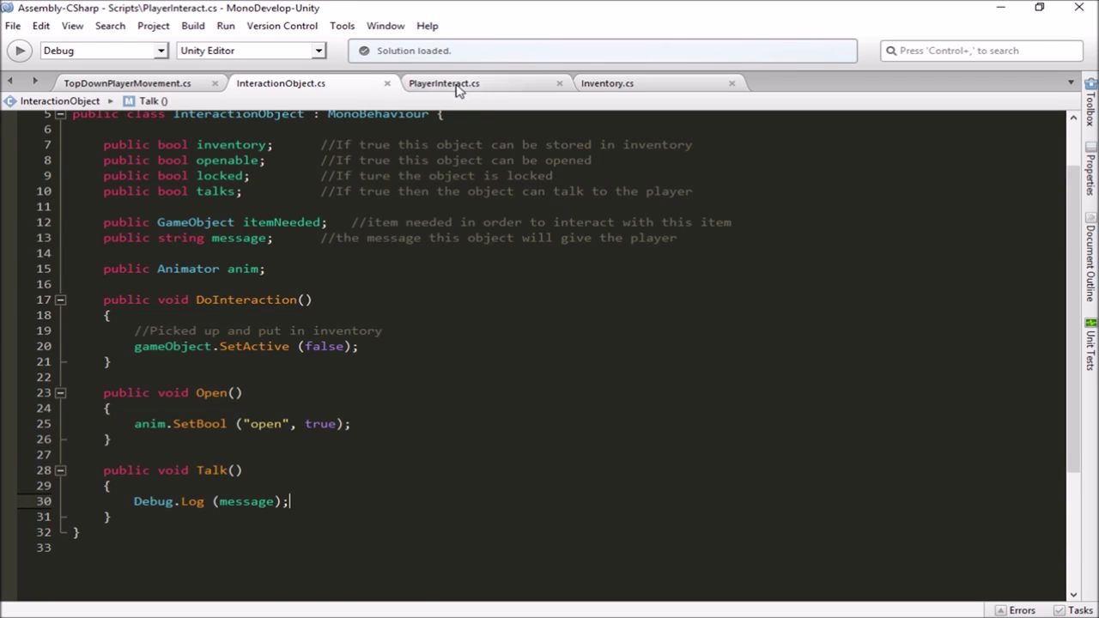
Show PlayerInteract.cs and scroll Update() to the talks block calling currentInterObjScript.Talk()
click(443, 82)
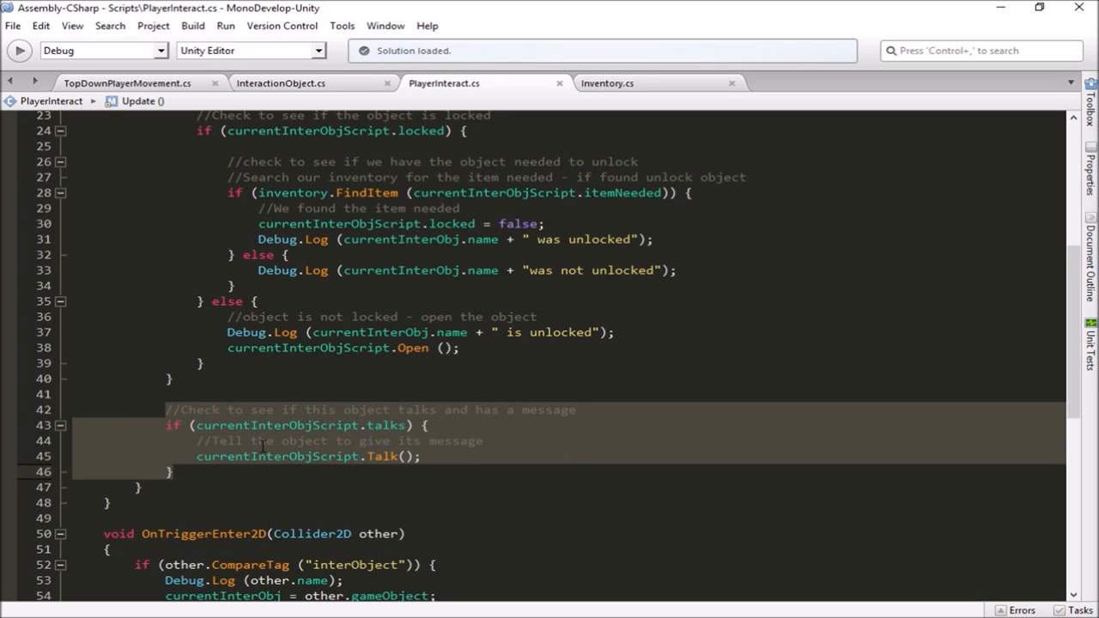
mouse_move(382, 456)
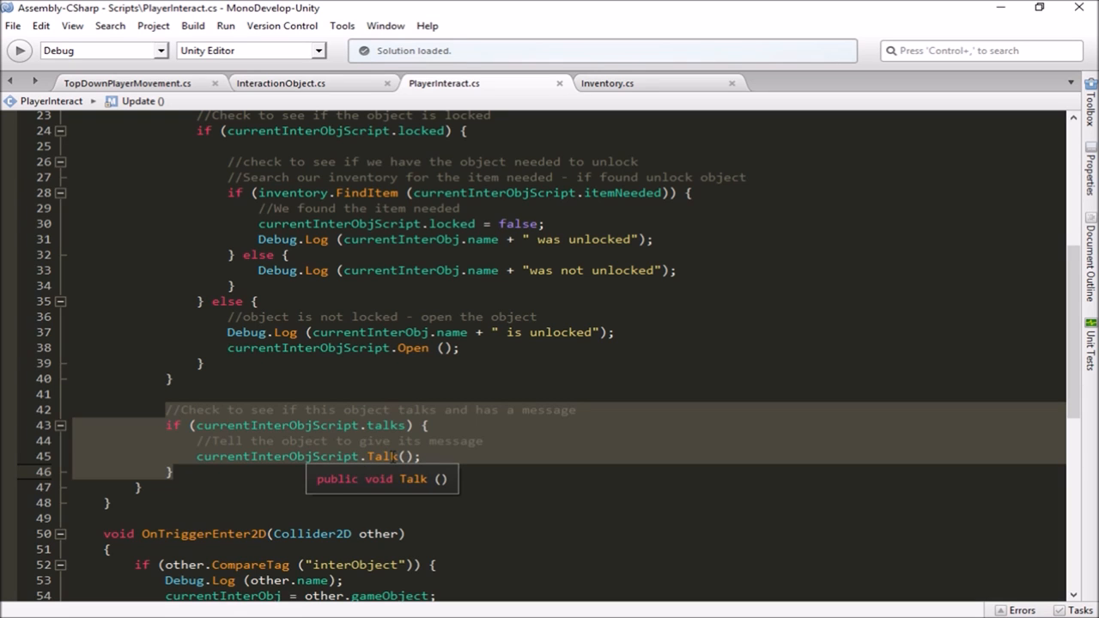
scroll(up, 3)
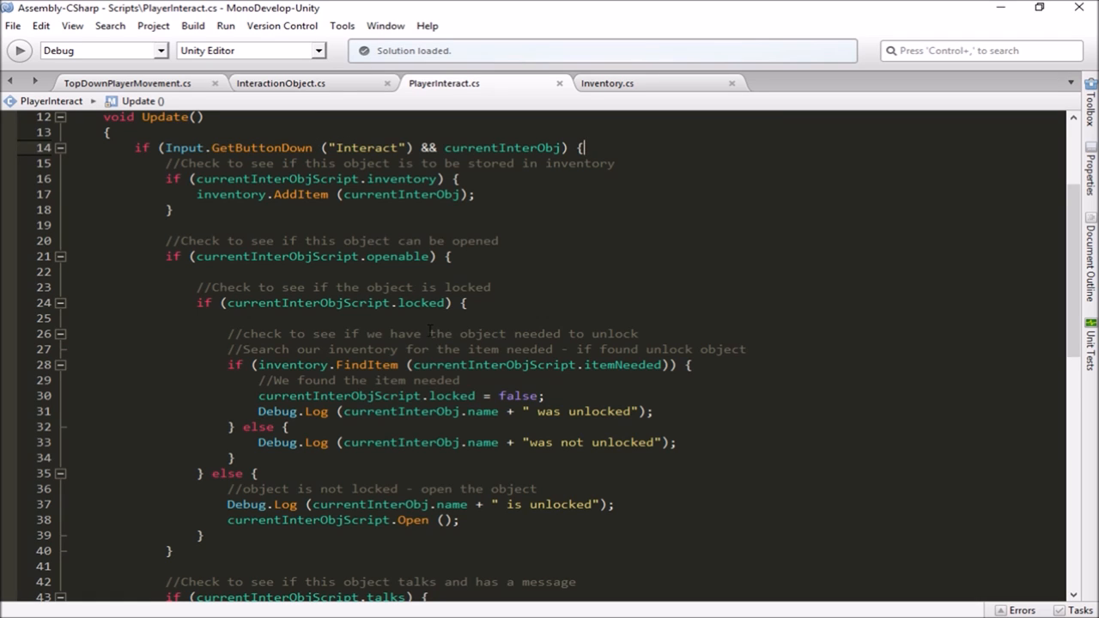
scroll(down, 3)
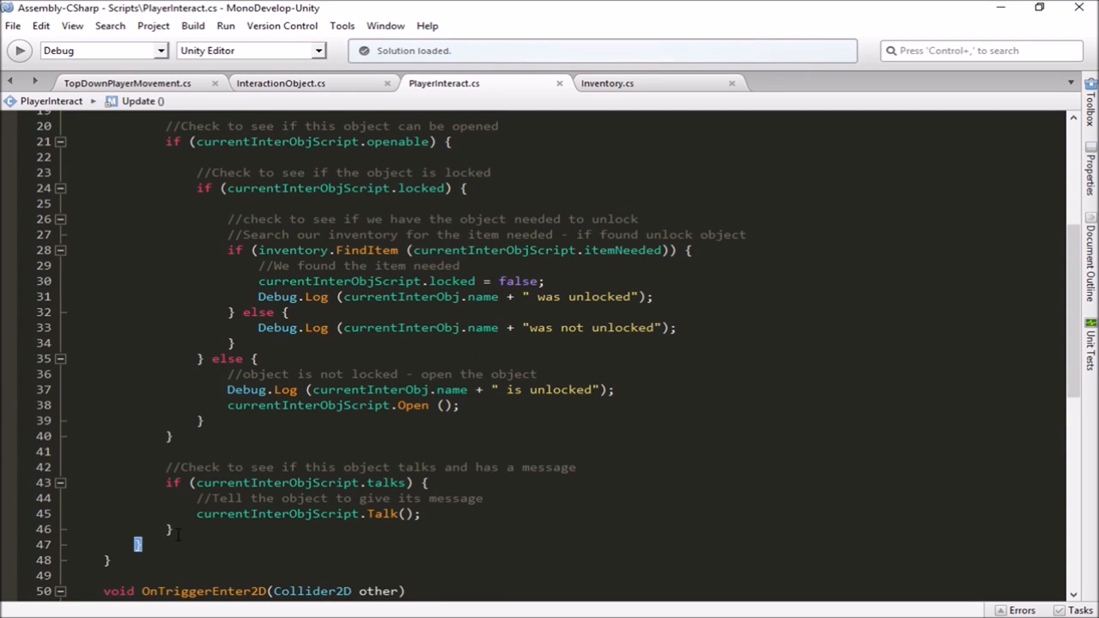
scroll(up, 3)
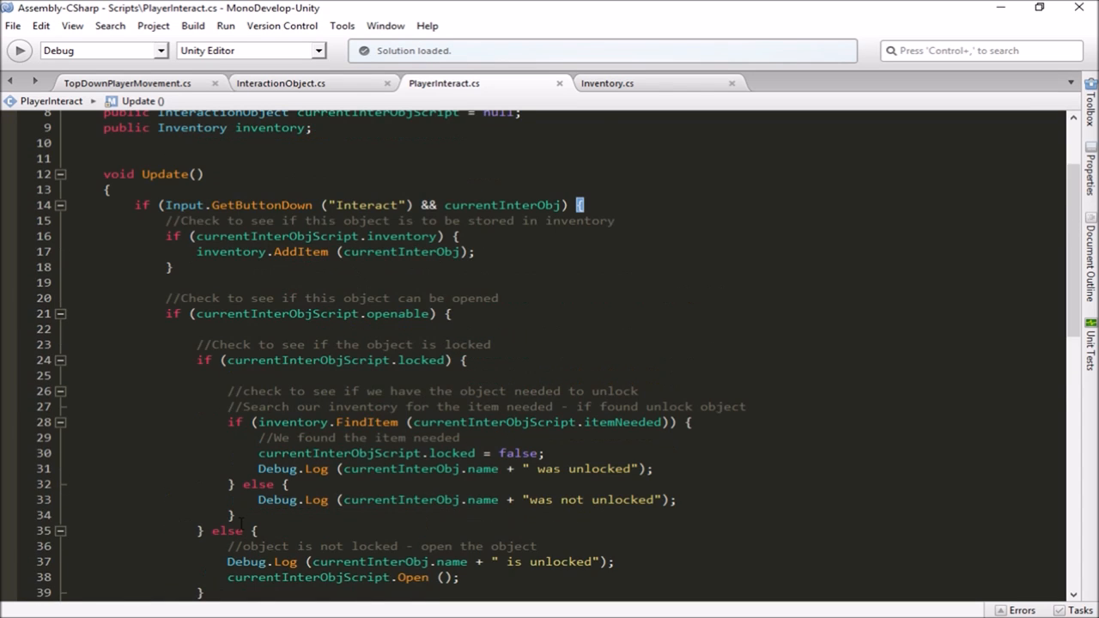
scroll(down, 3)
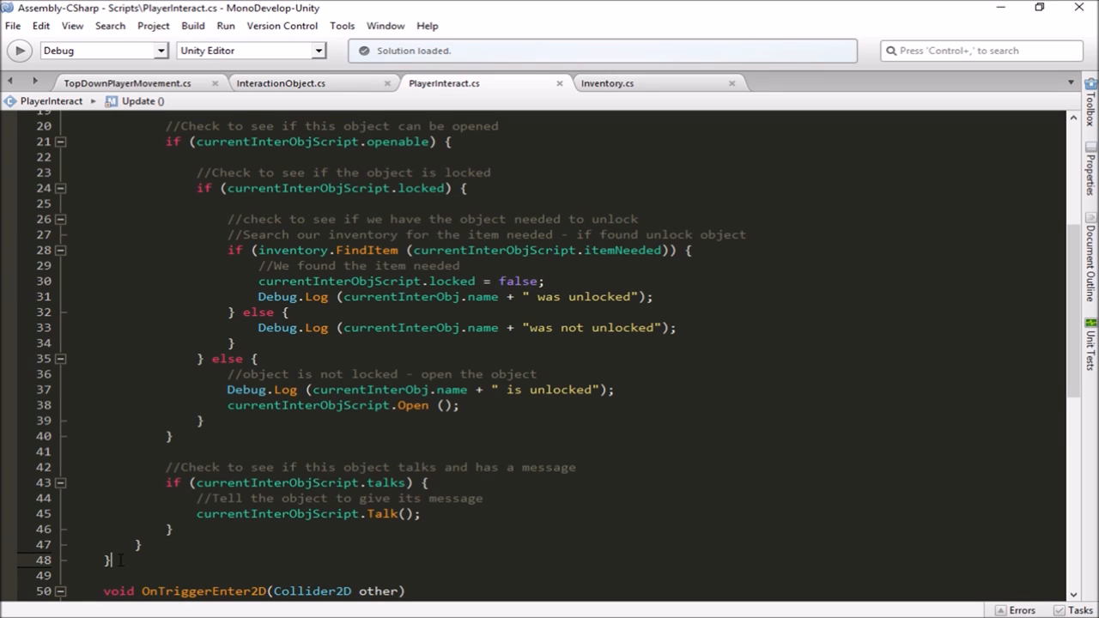
scroll(up, 3)
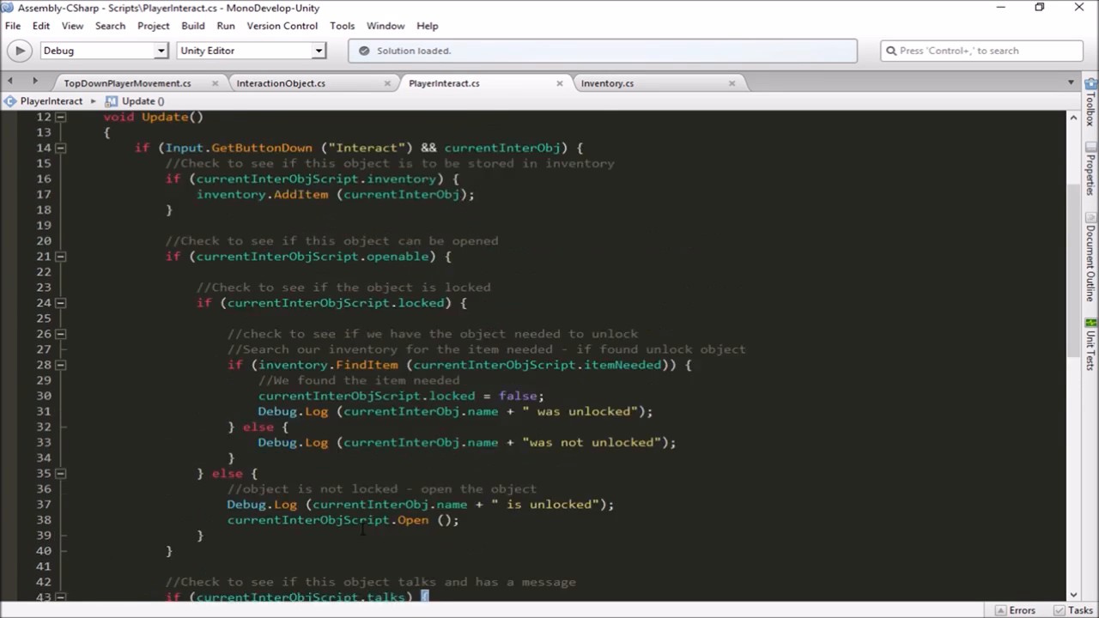
scroll(down, 3)
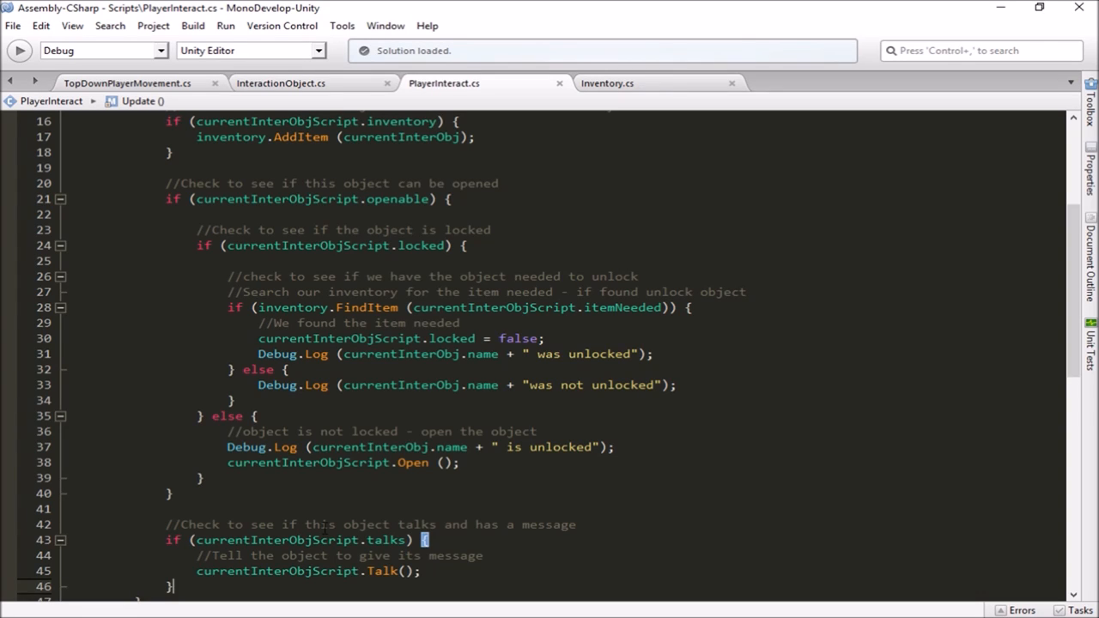